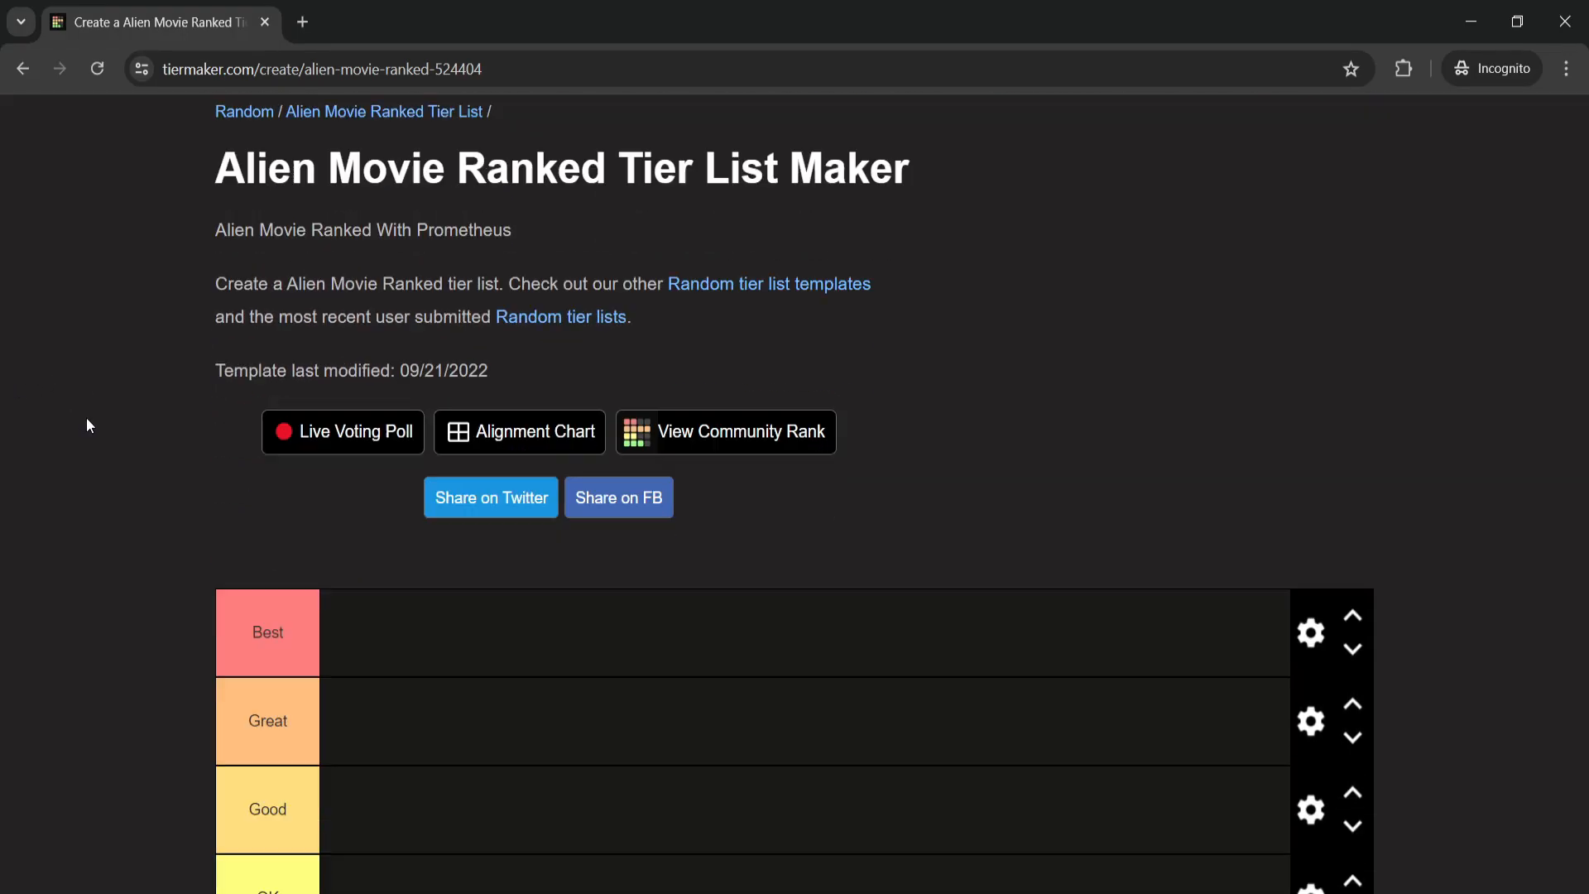
# - Scroll down the tier list page to reach the Best row and poster pool
pyautogui.scroll(-3)
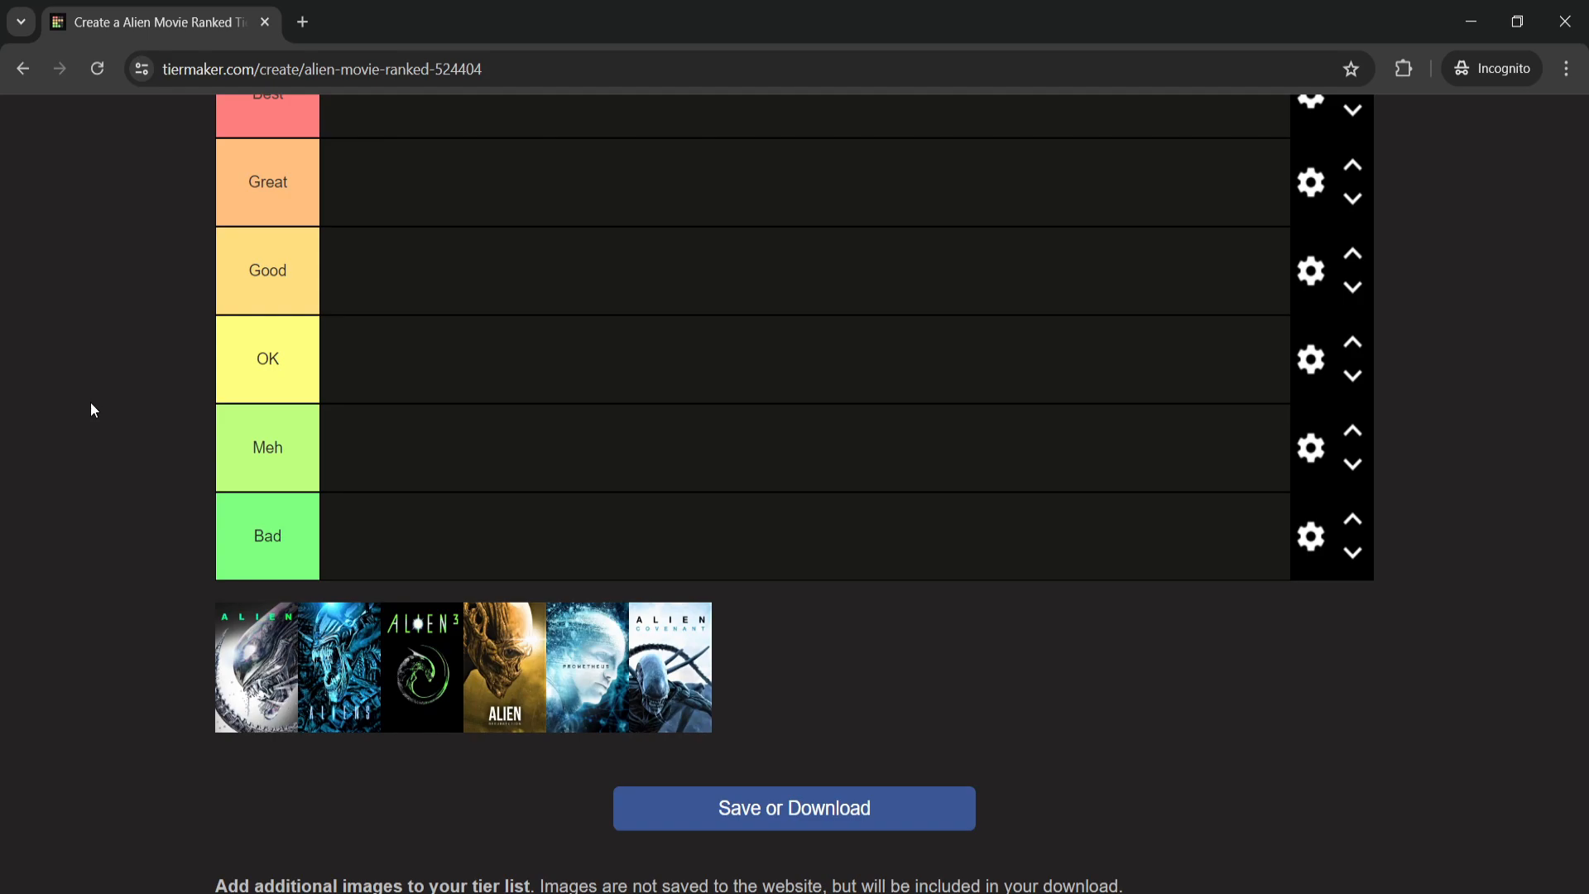
pyautogui.moveTo(170, 535)
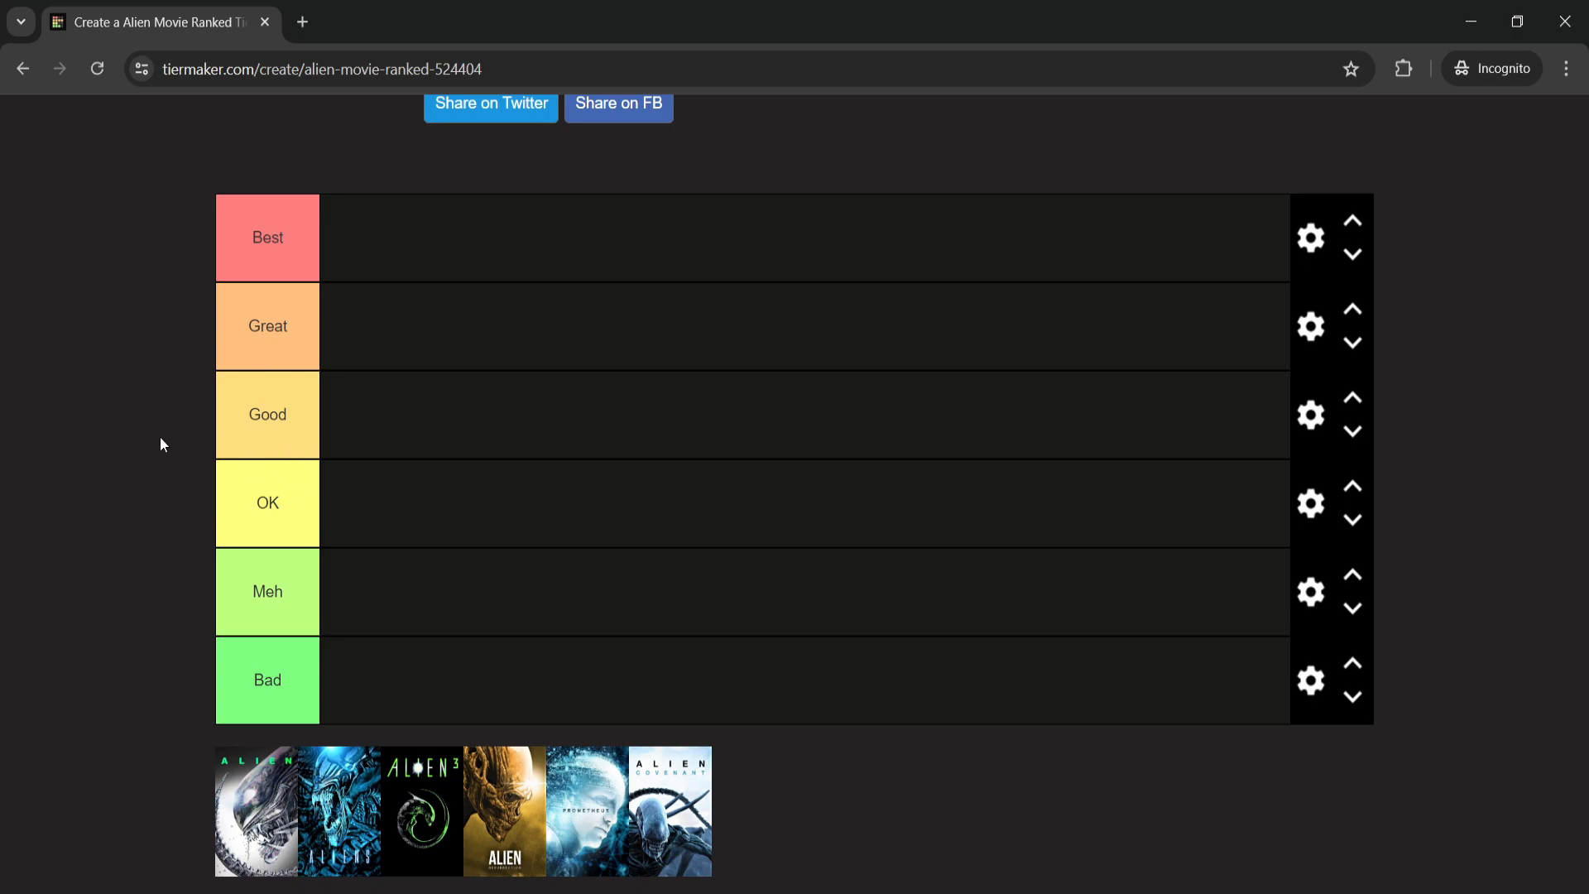
pyautogui.moveTo(200, 351)
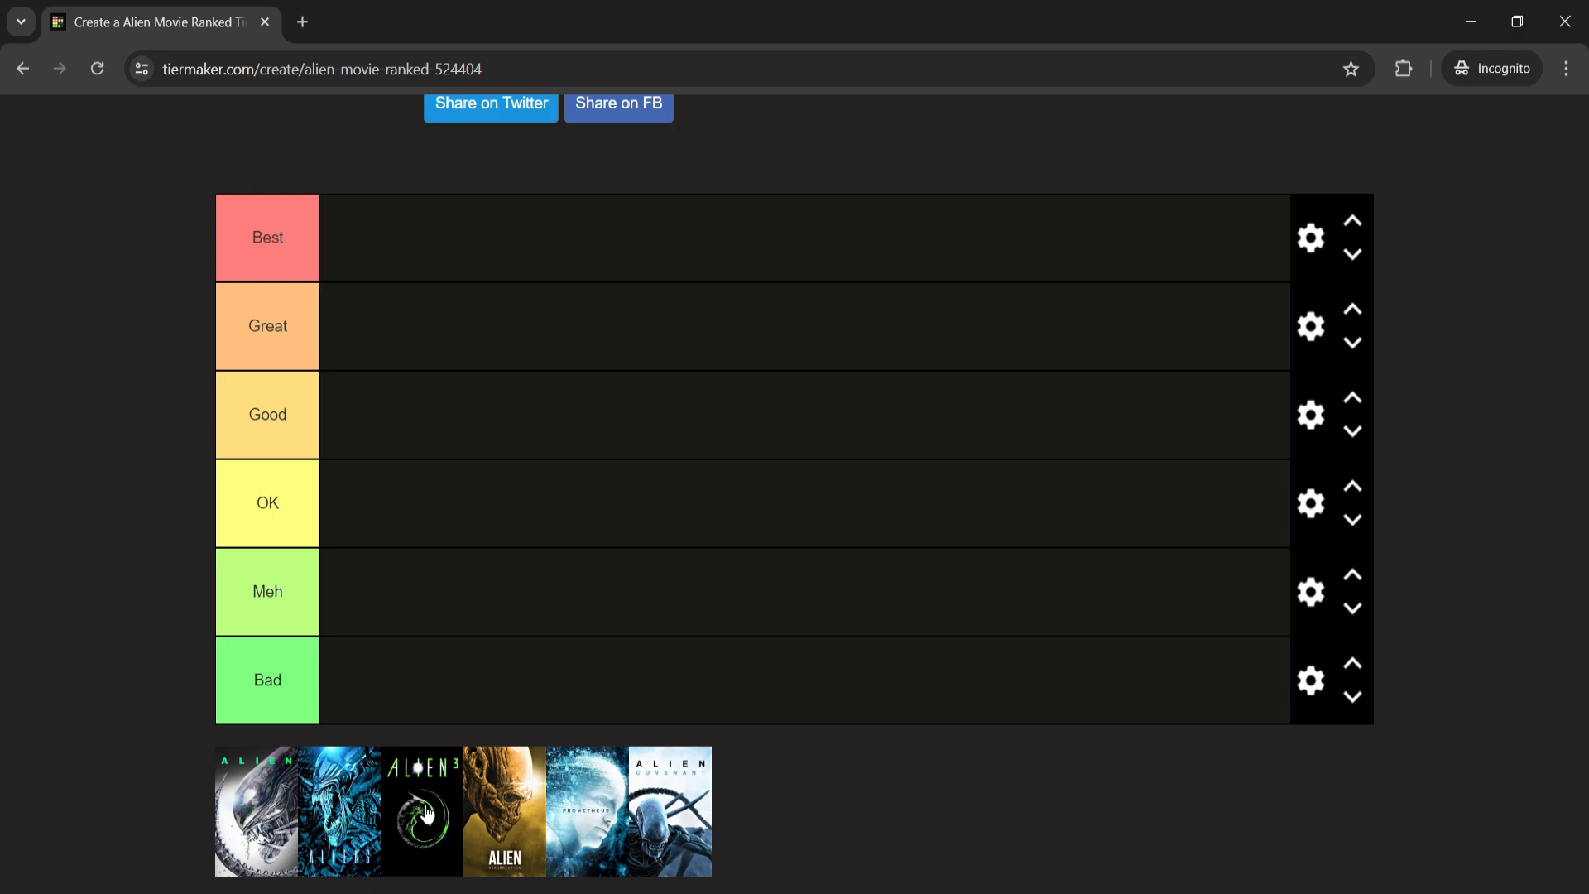
pyautogui.moveTo(503, 822)
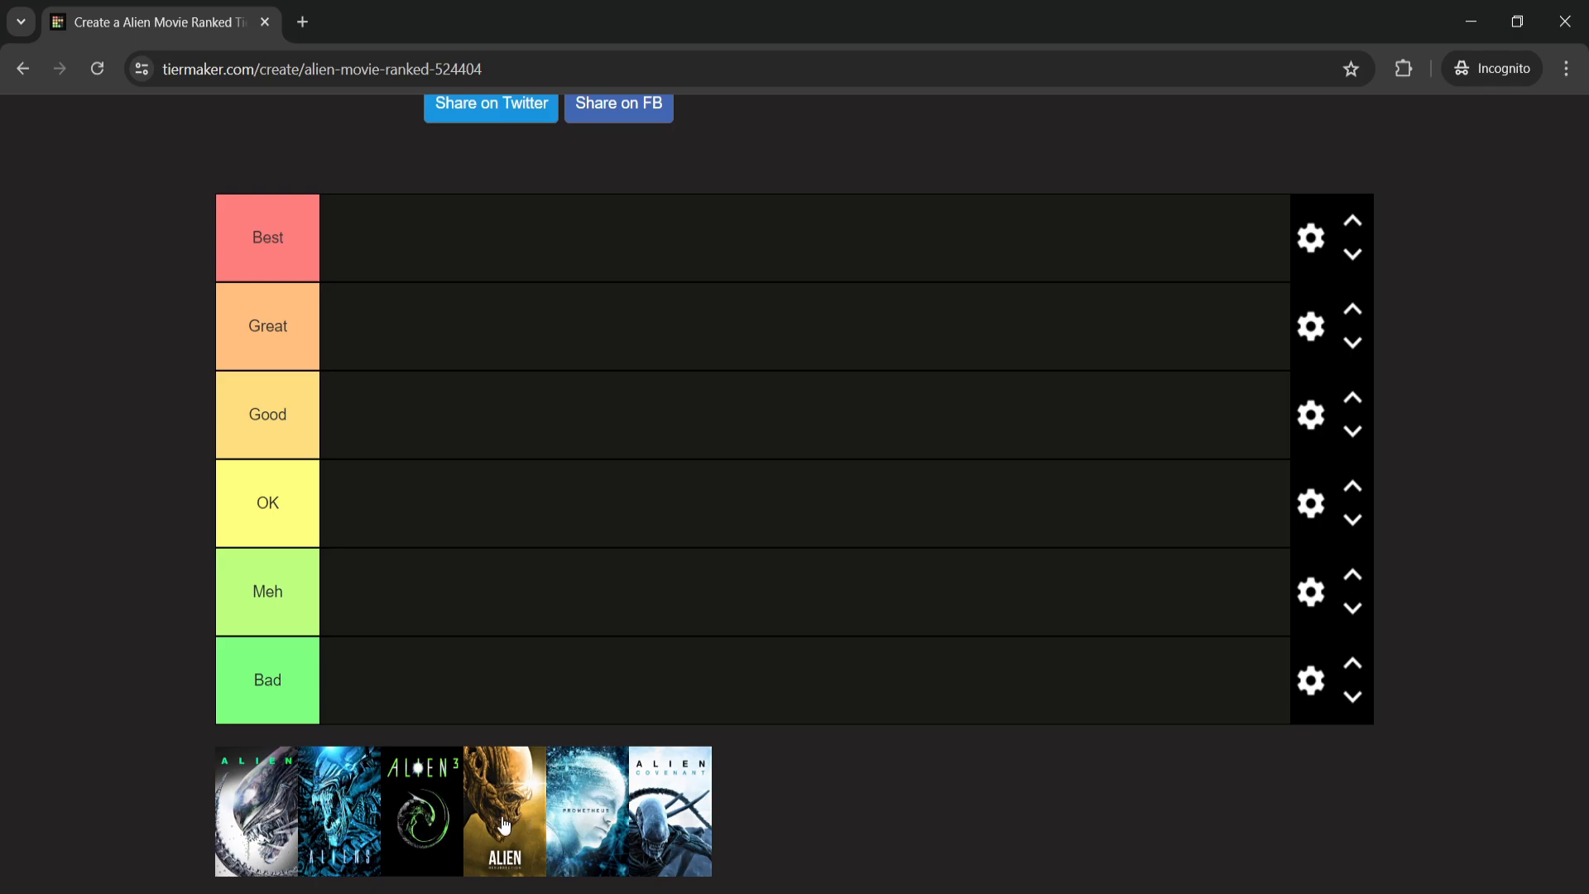
pyautogui.scroll(-3)
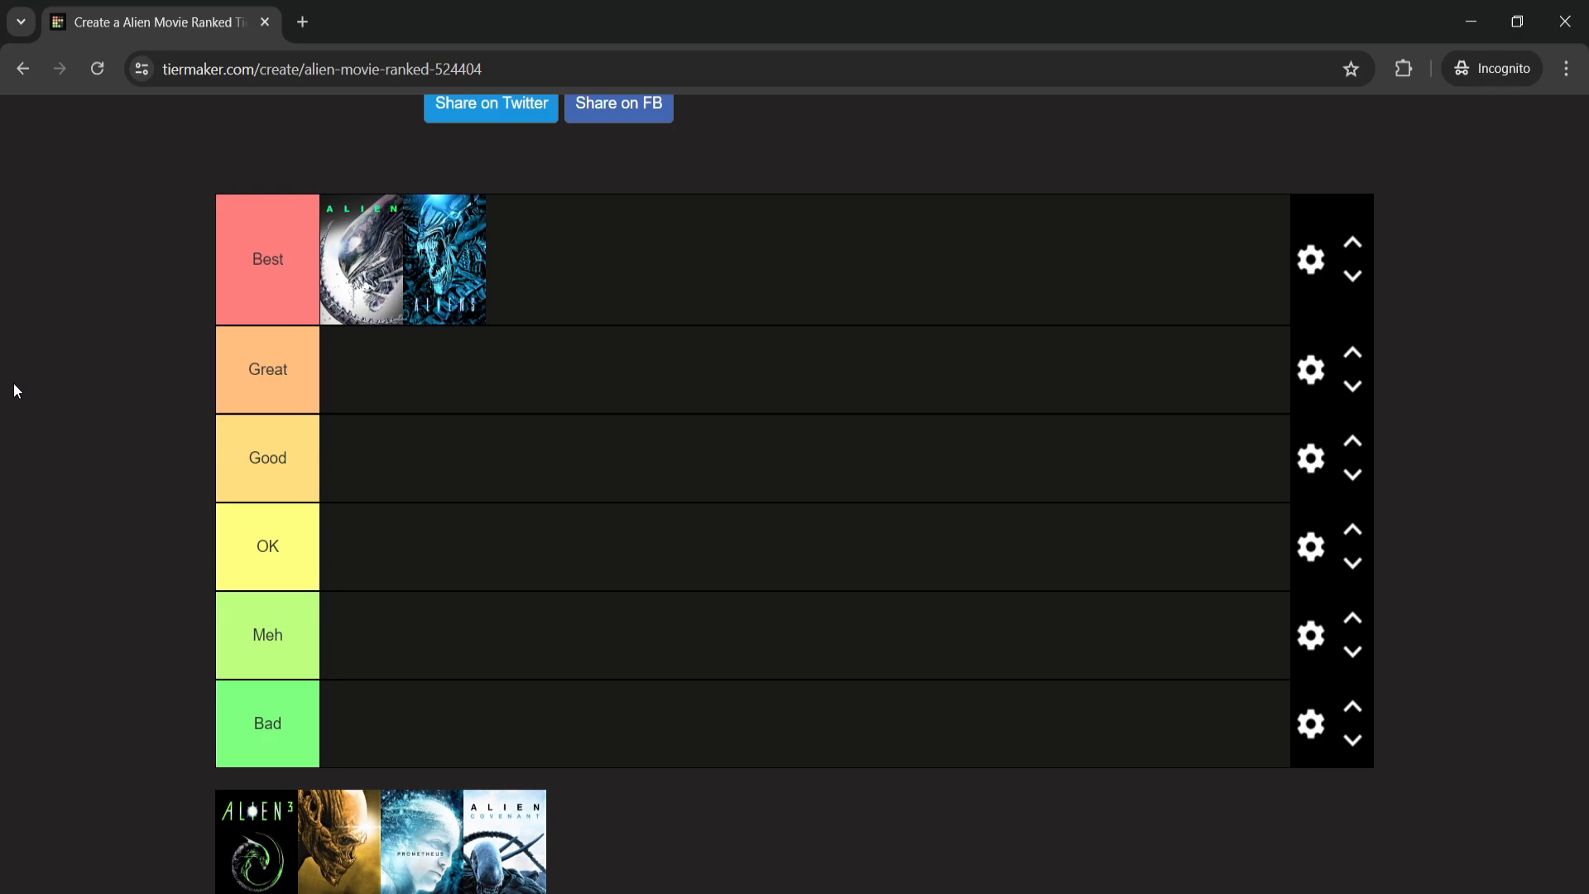
pyautogui.moveTo(3, 437)
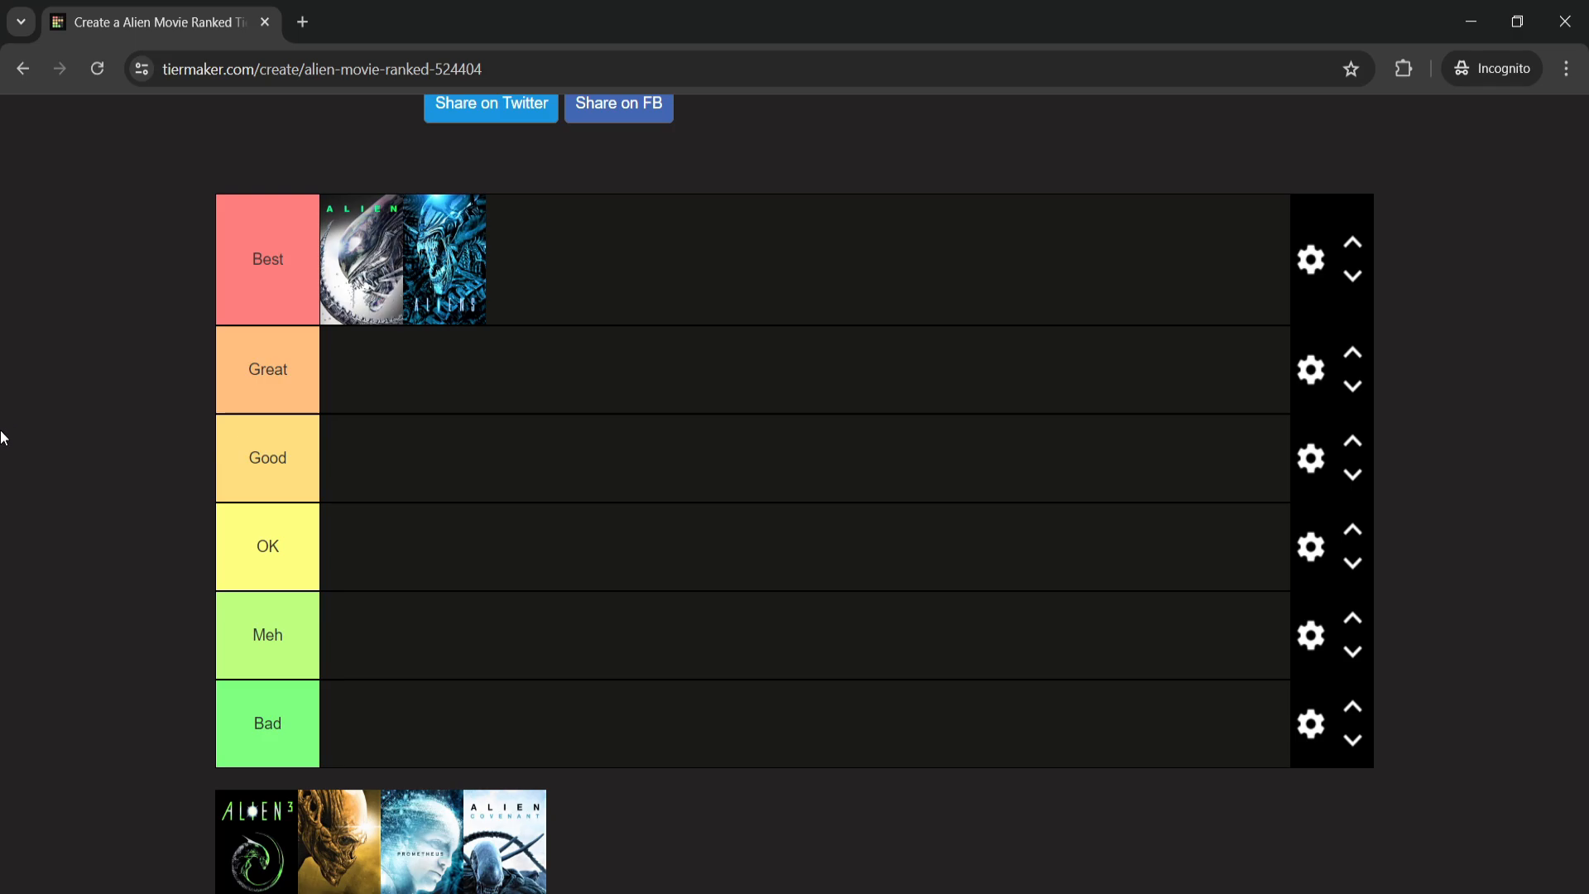
pyautogui.moveTo(149, 436)
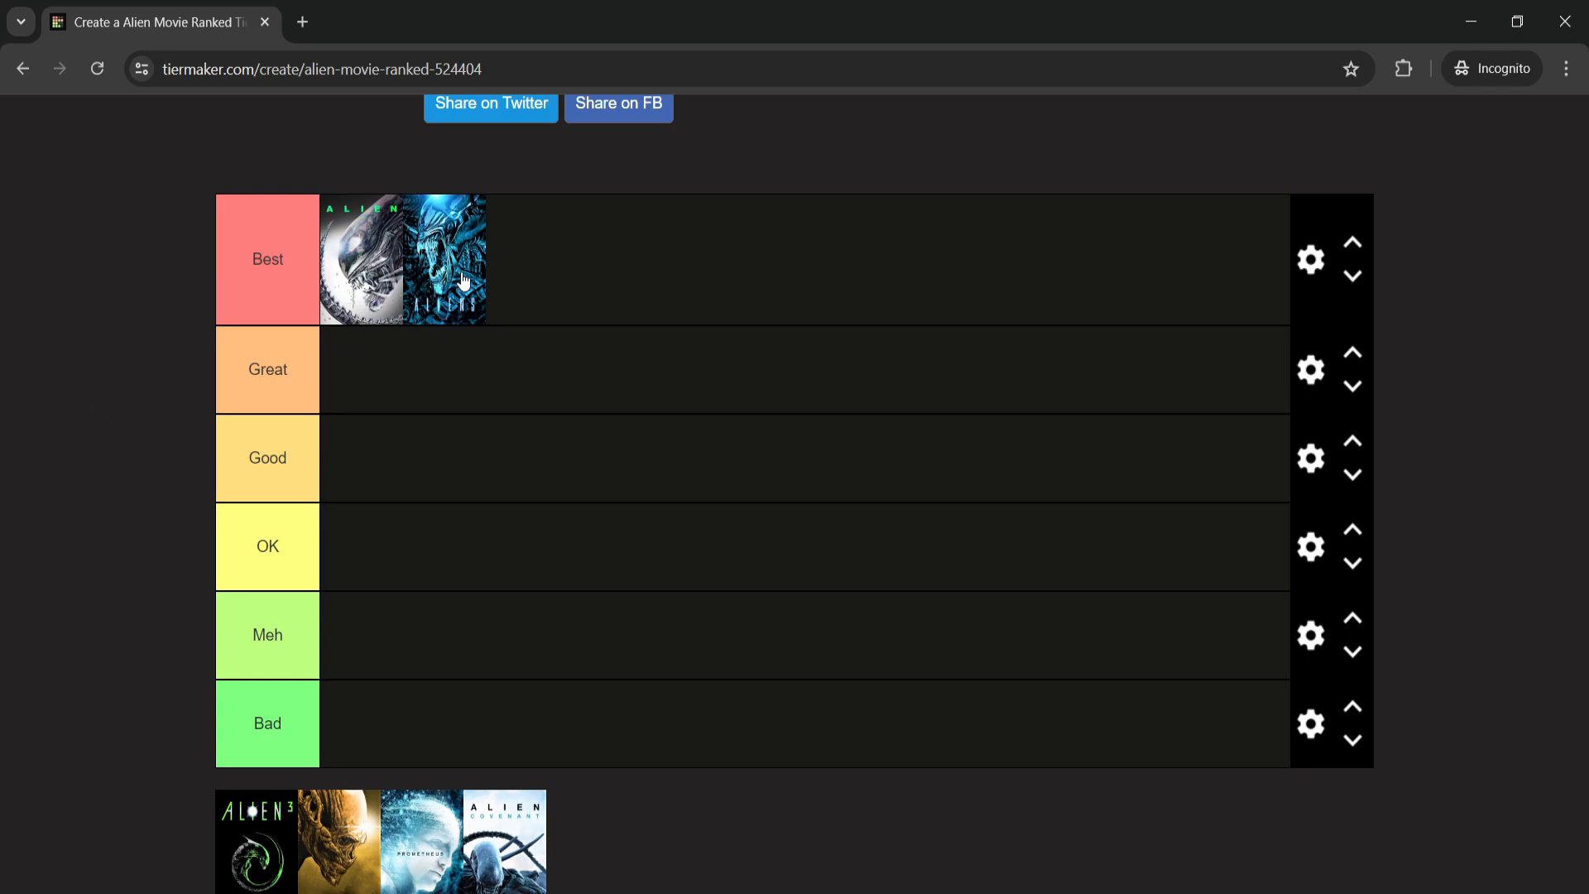
pyautogui.moveTo(520, 234)
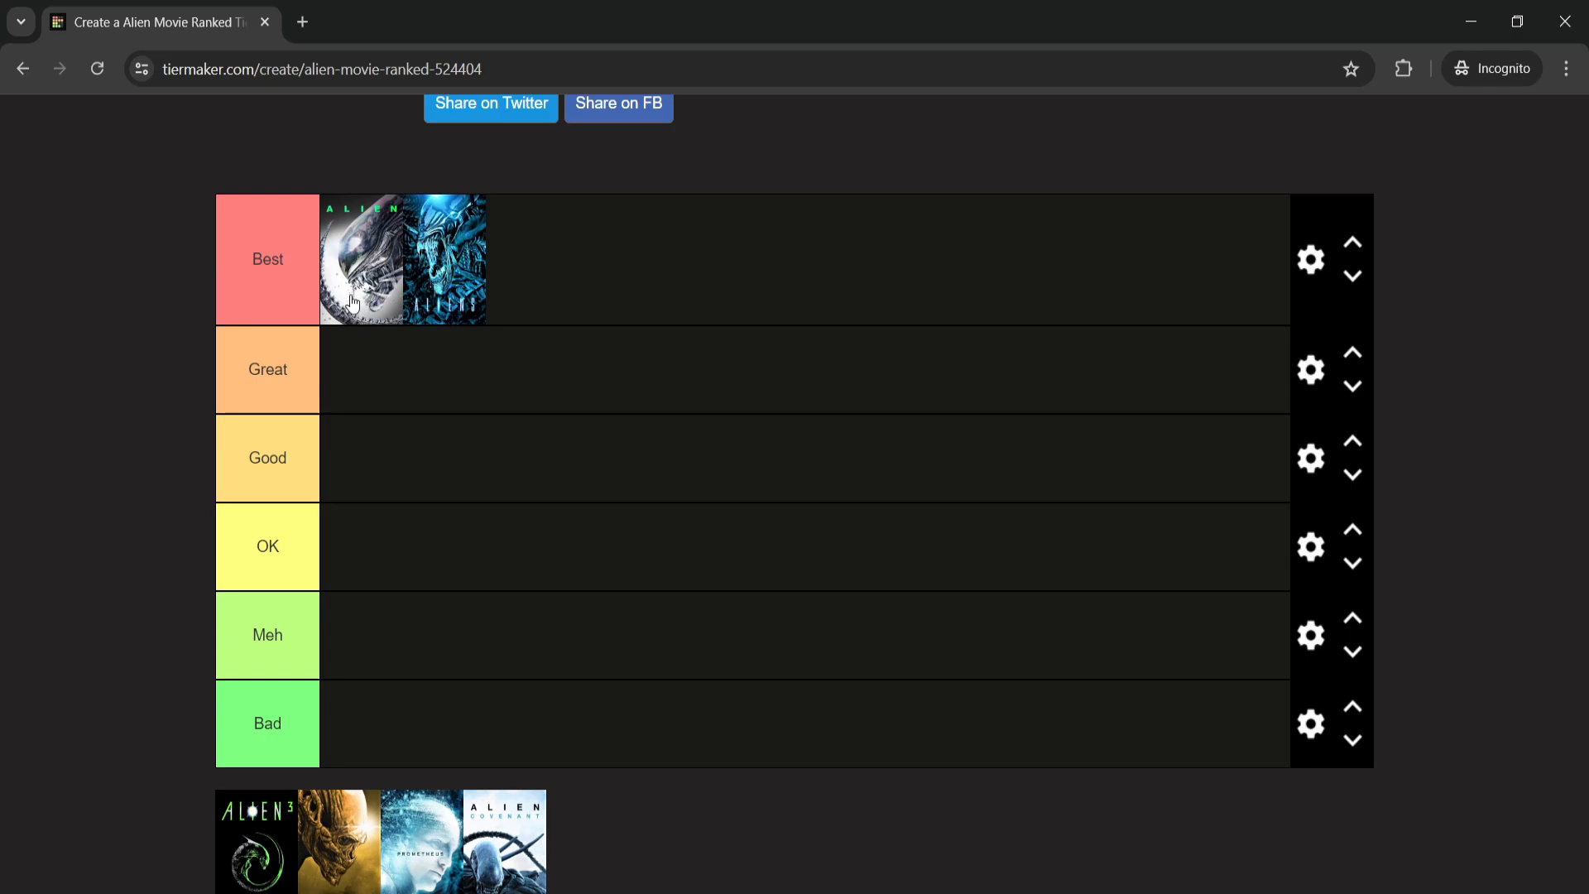
pyautogui.moveTo(61, 314)
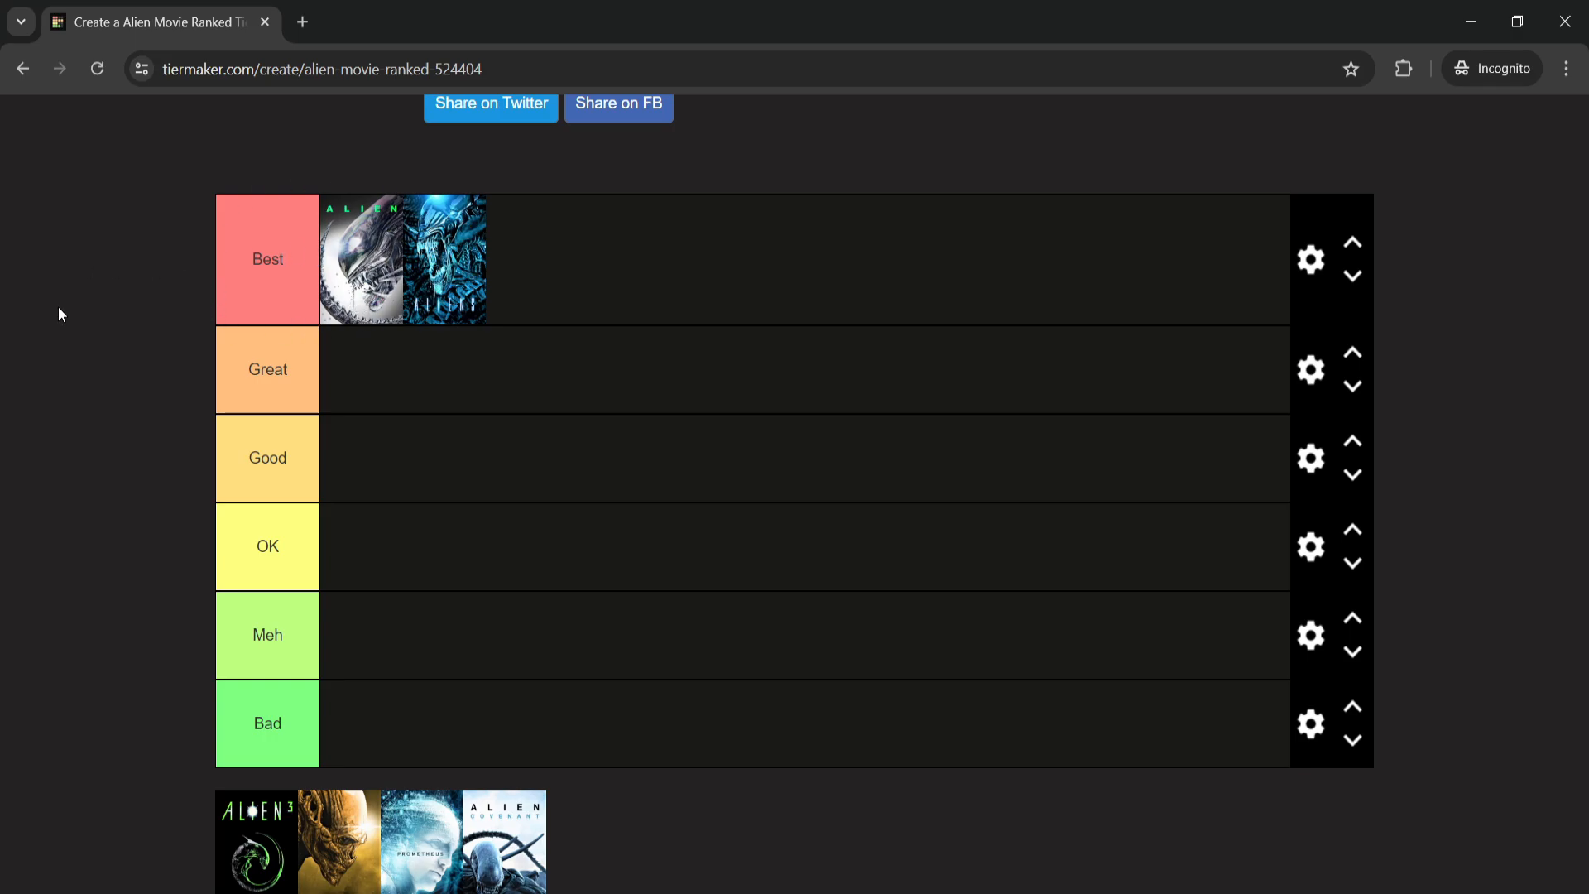
pyautogui.moveTo(414, 271)
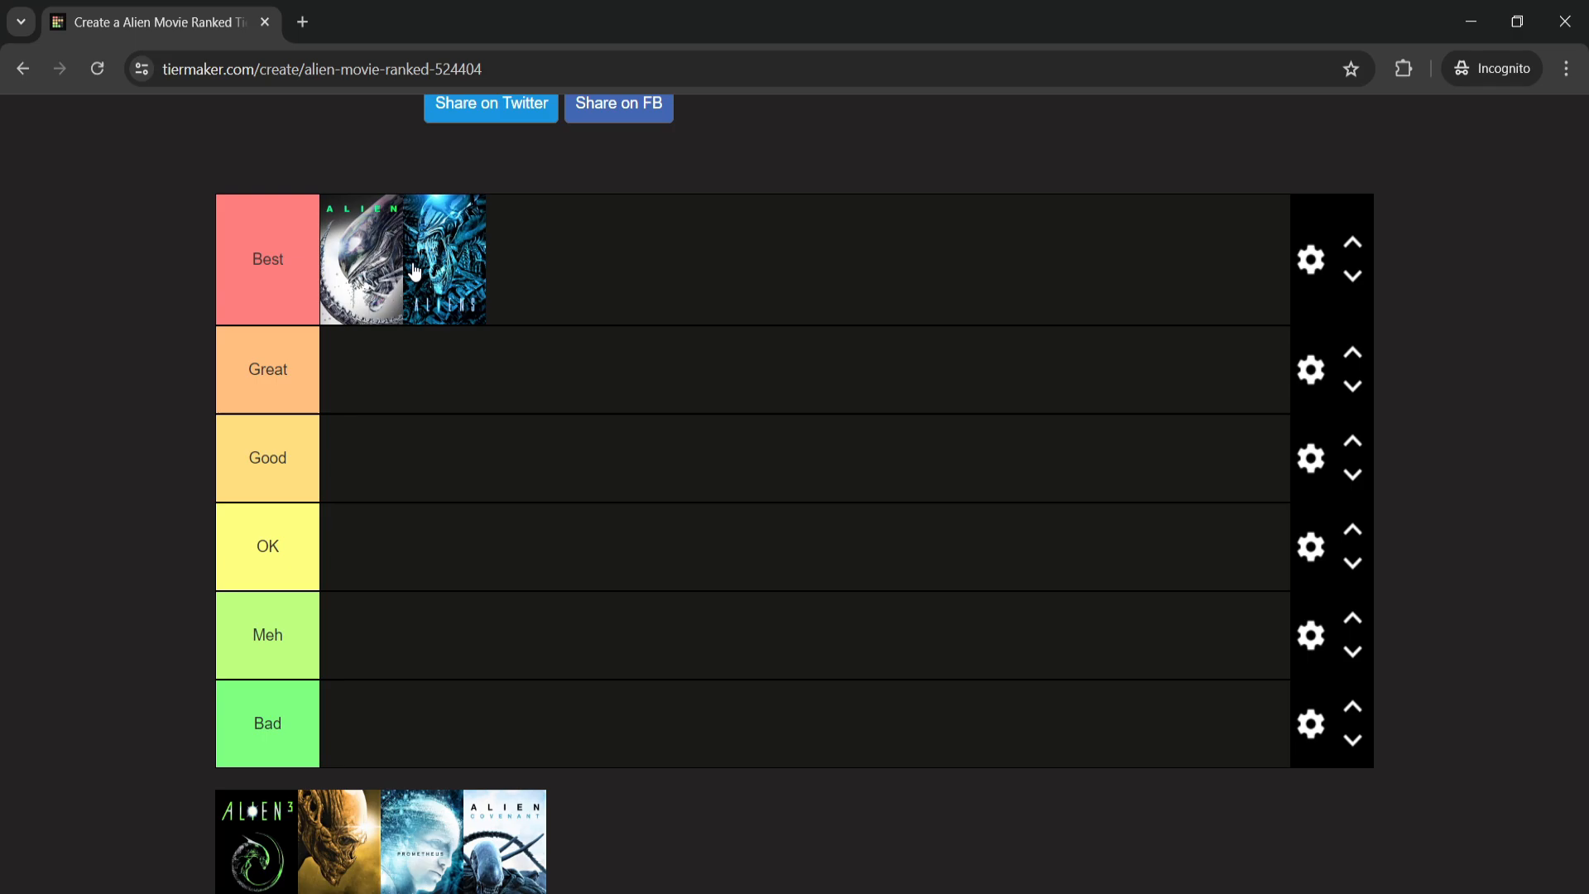
pyautogui.moveTo(153, 245)
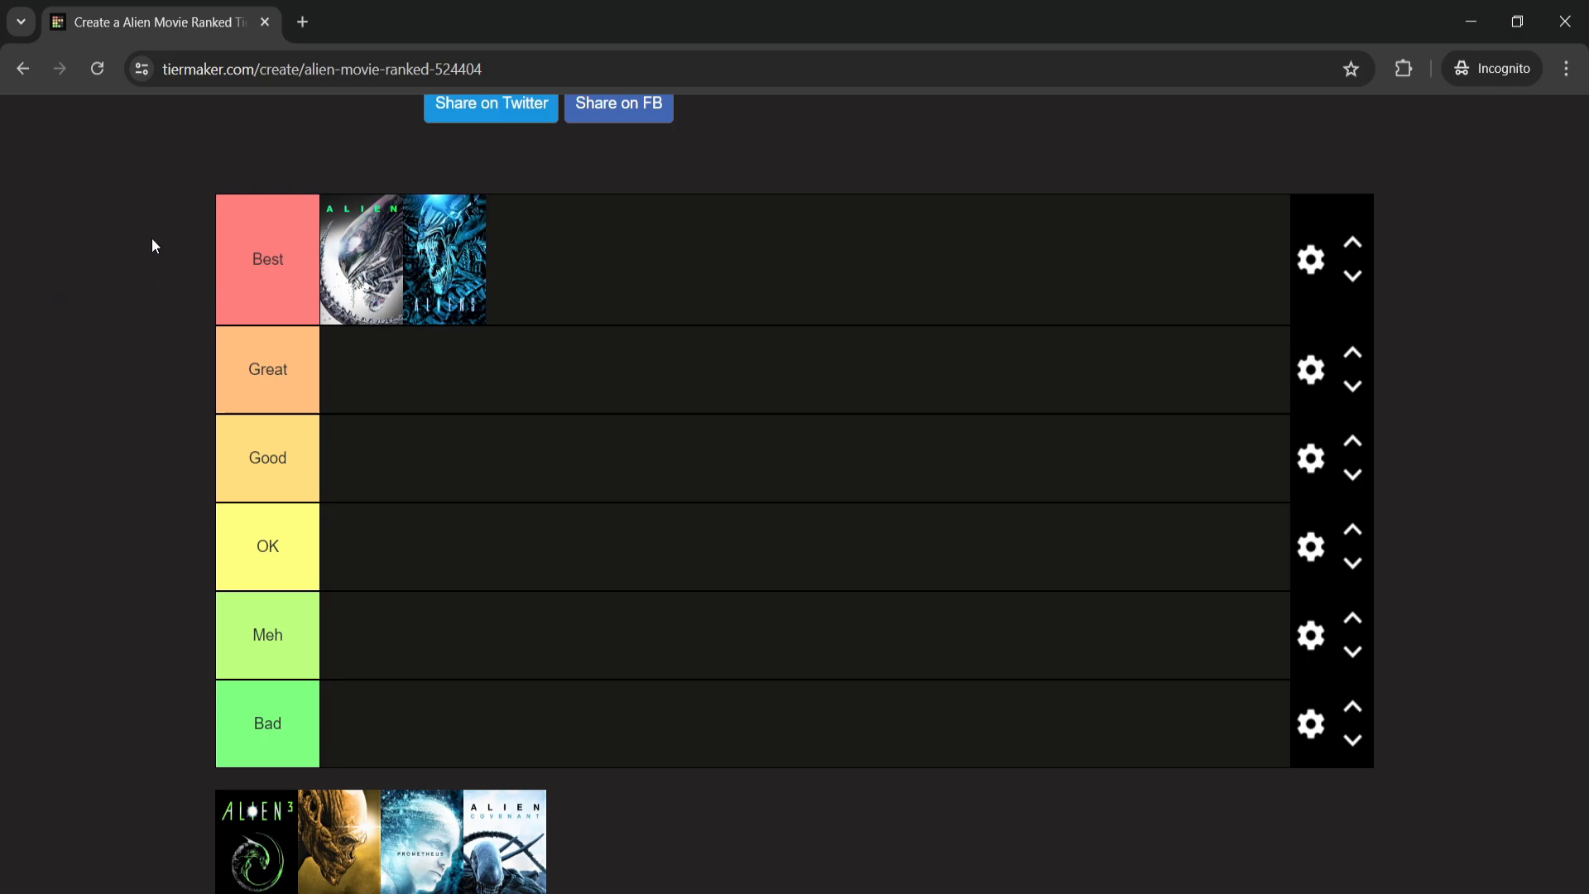
# - Drag the Alien 3 poster from the image pool into the OK row
pyautogui.scroll(-3)
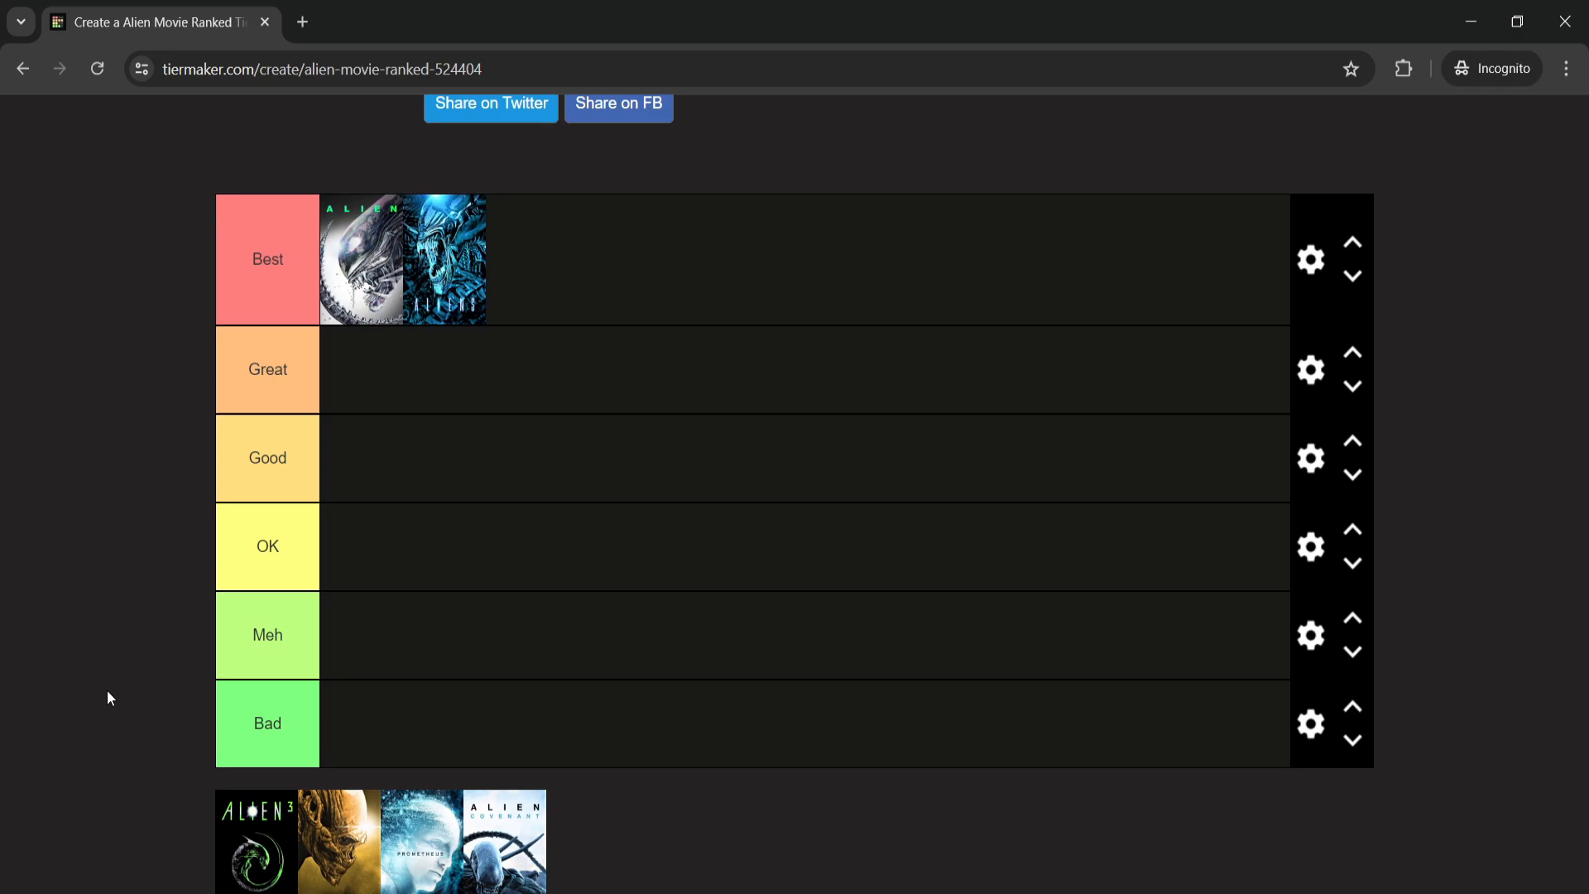
pyautogui.moveTo(109, 692)
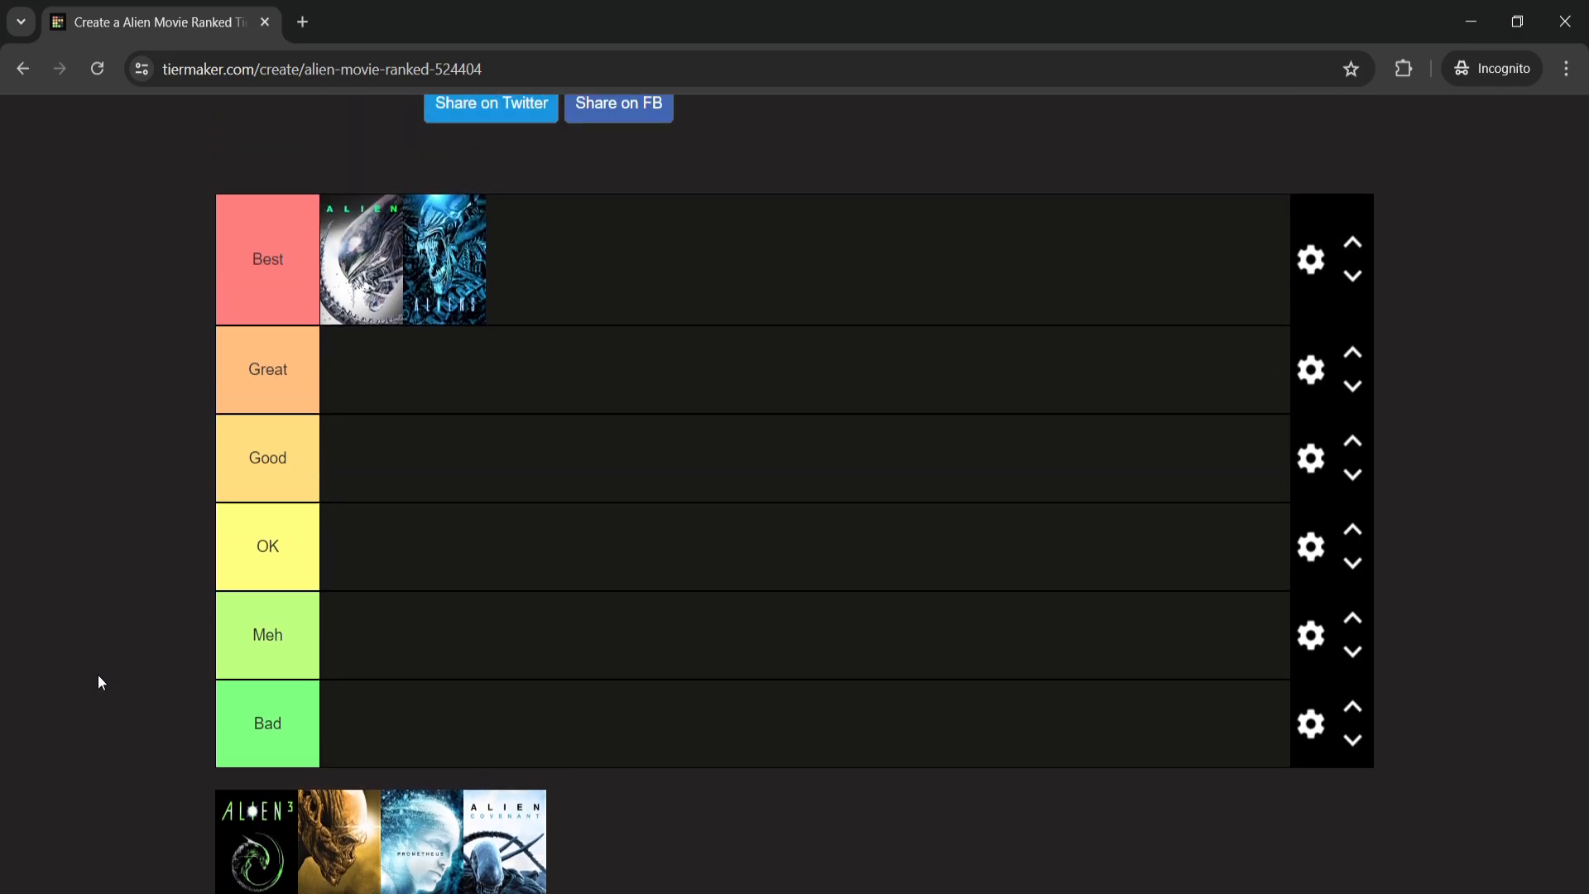
pyautogui.scroll(-3)
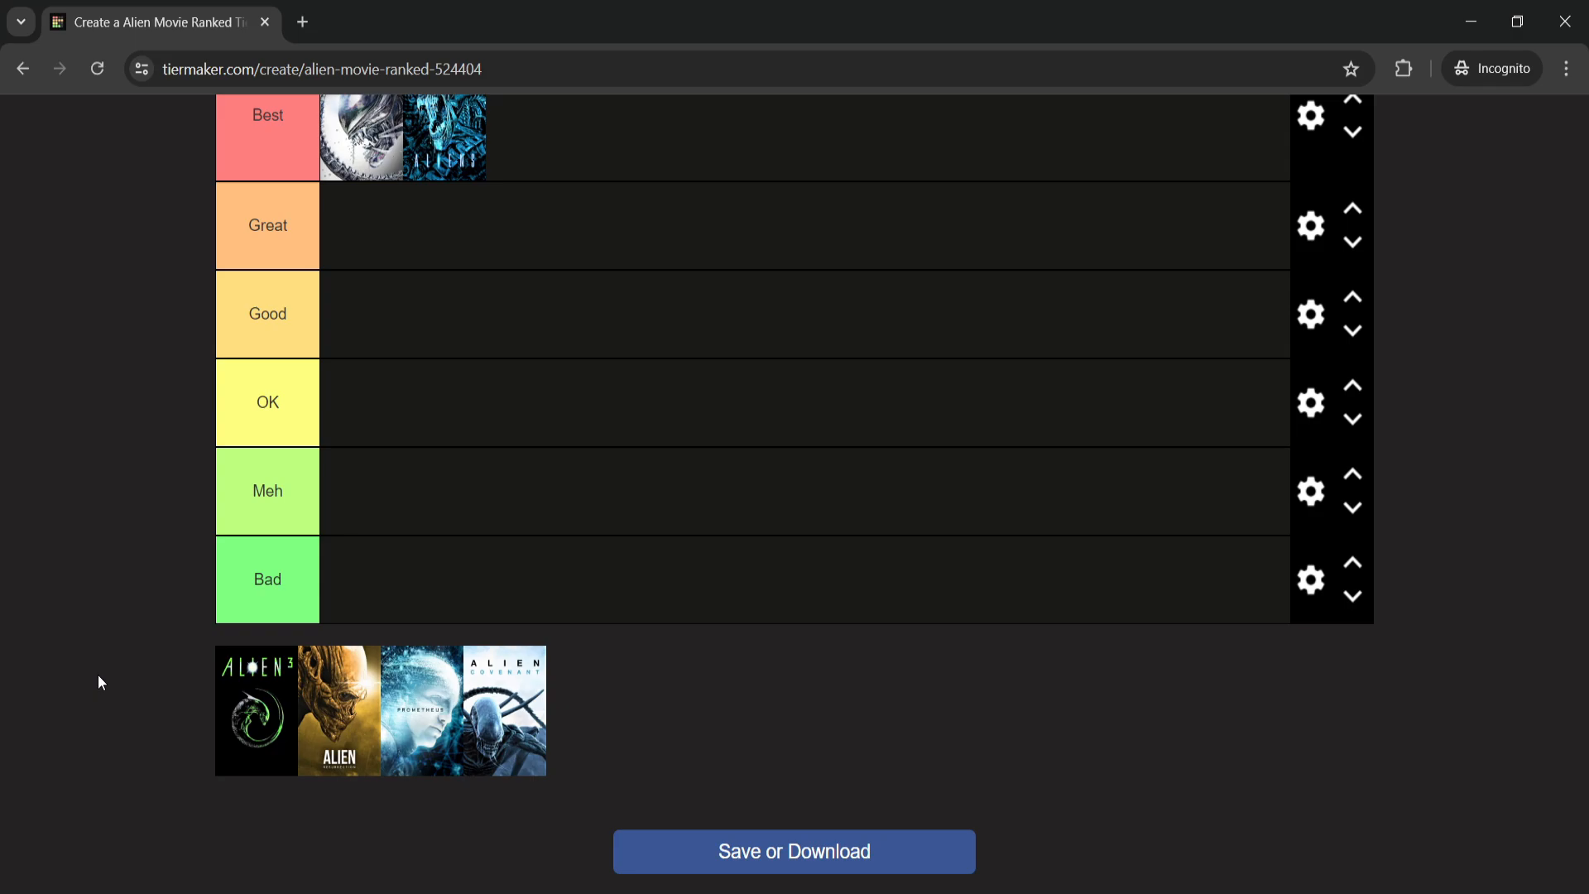
pyautogui.moveTo(255, 710); pyautogui.dragTo(141, 702)
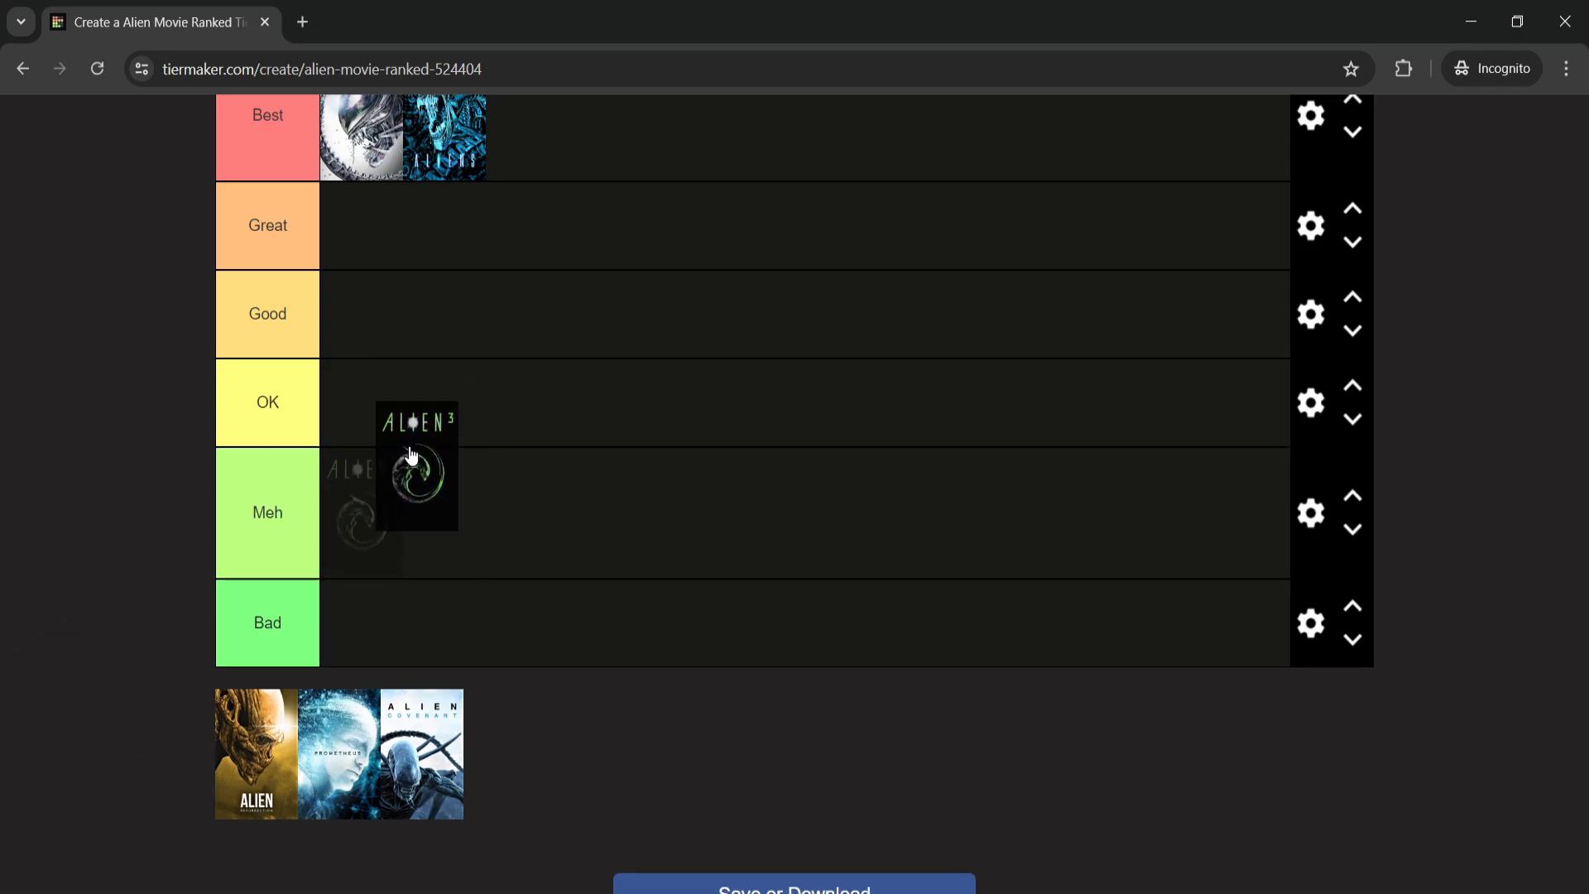
pyautogui.moveTo(411, 467); pyautogui.dragTo(361, 423)
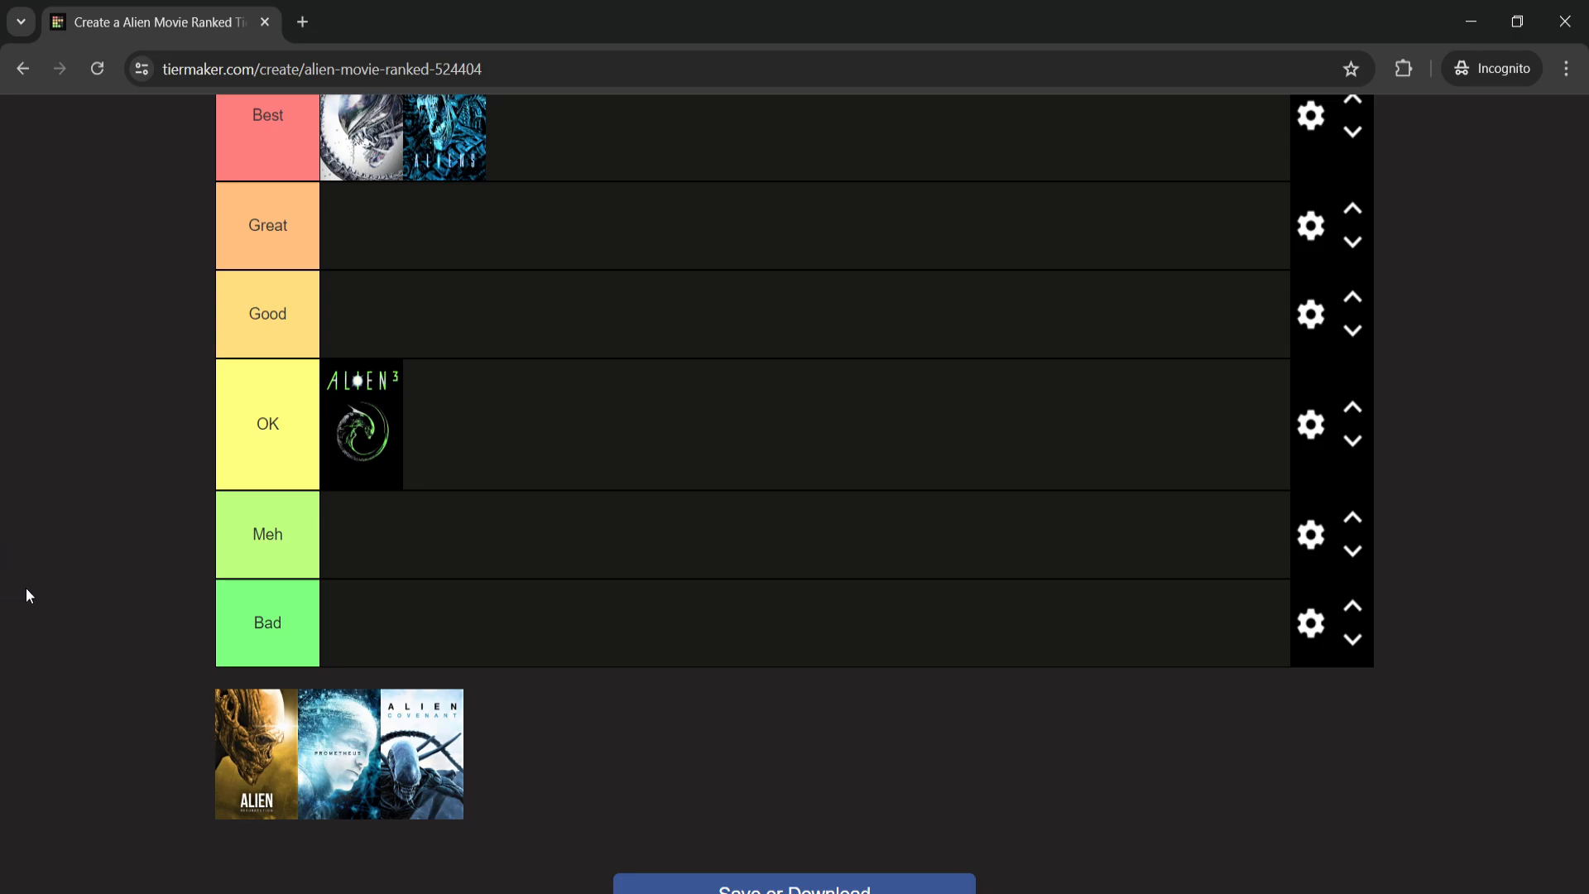
pyautogui.moveTo(45, 590)
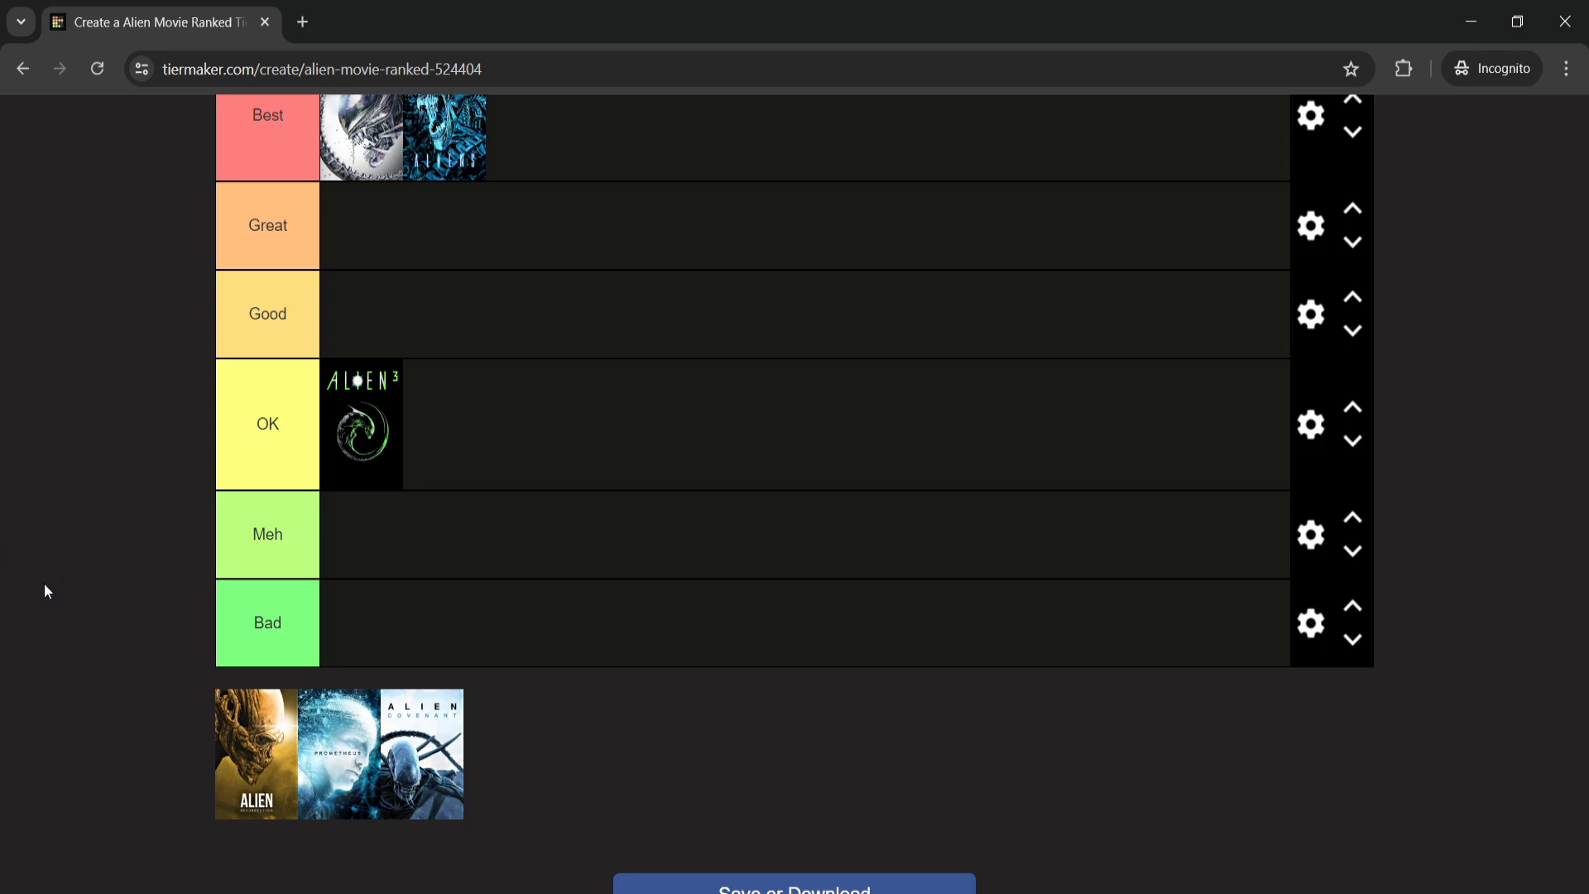
pyautogui.moveTo(168, 581)
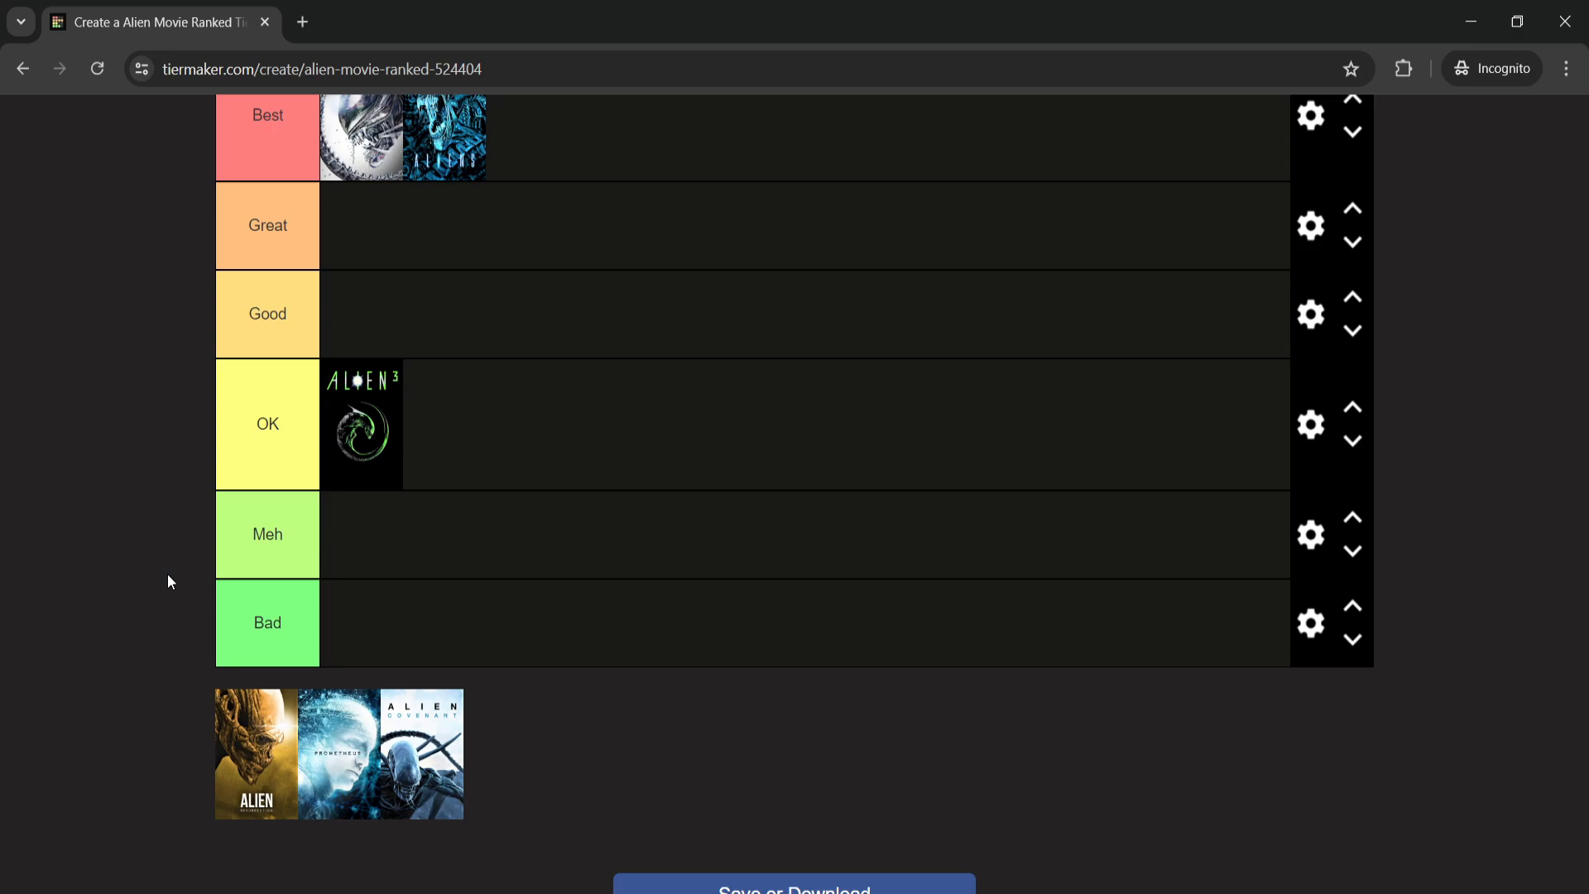
pyautogui.moveTo(126, 495)
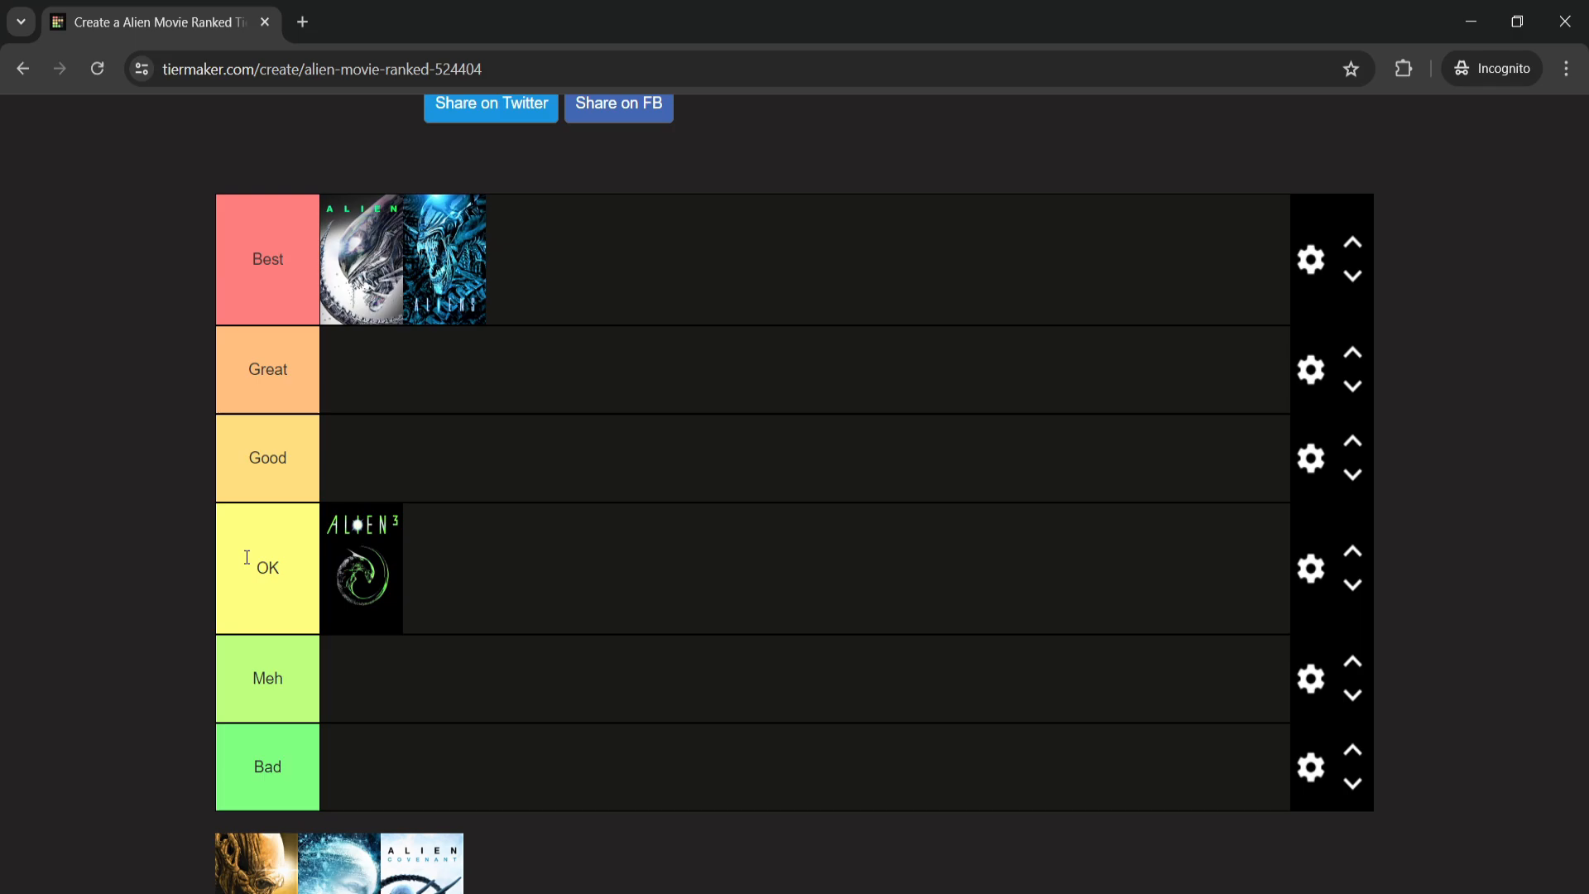
pyautogui.moveTo(3, 549)
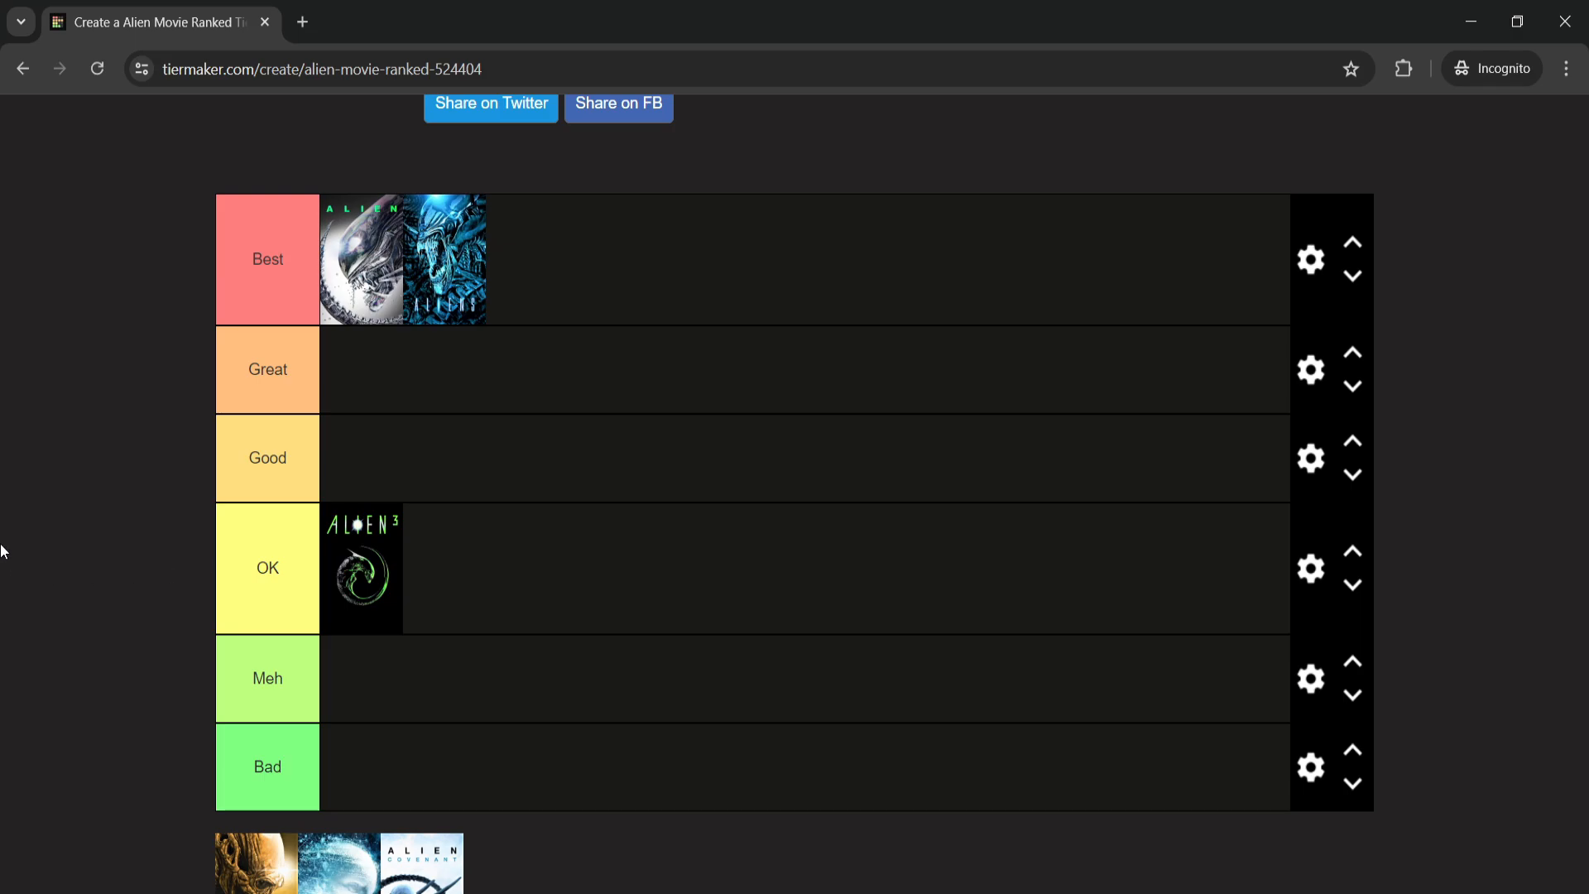
pyautogui.moveTo(12, 531)
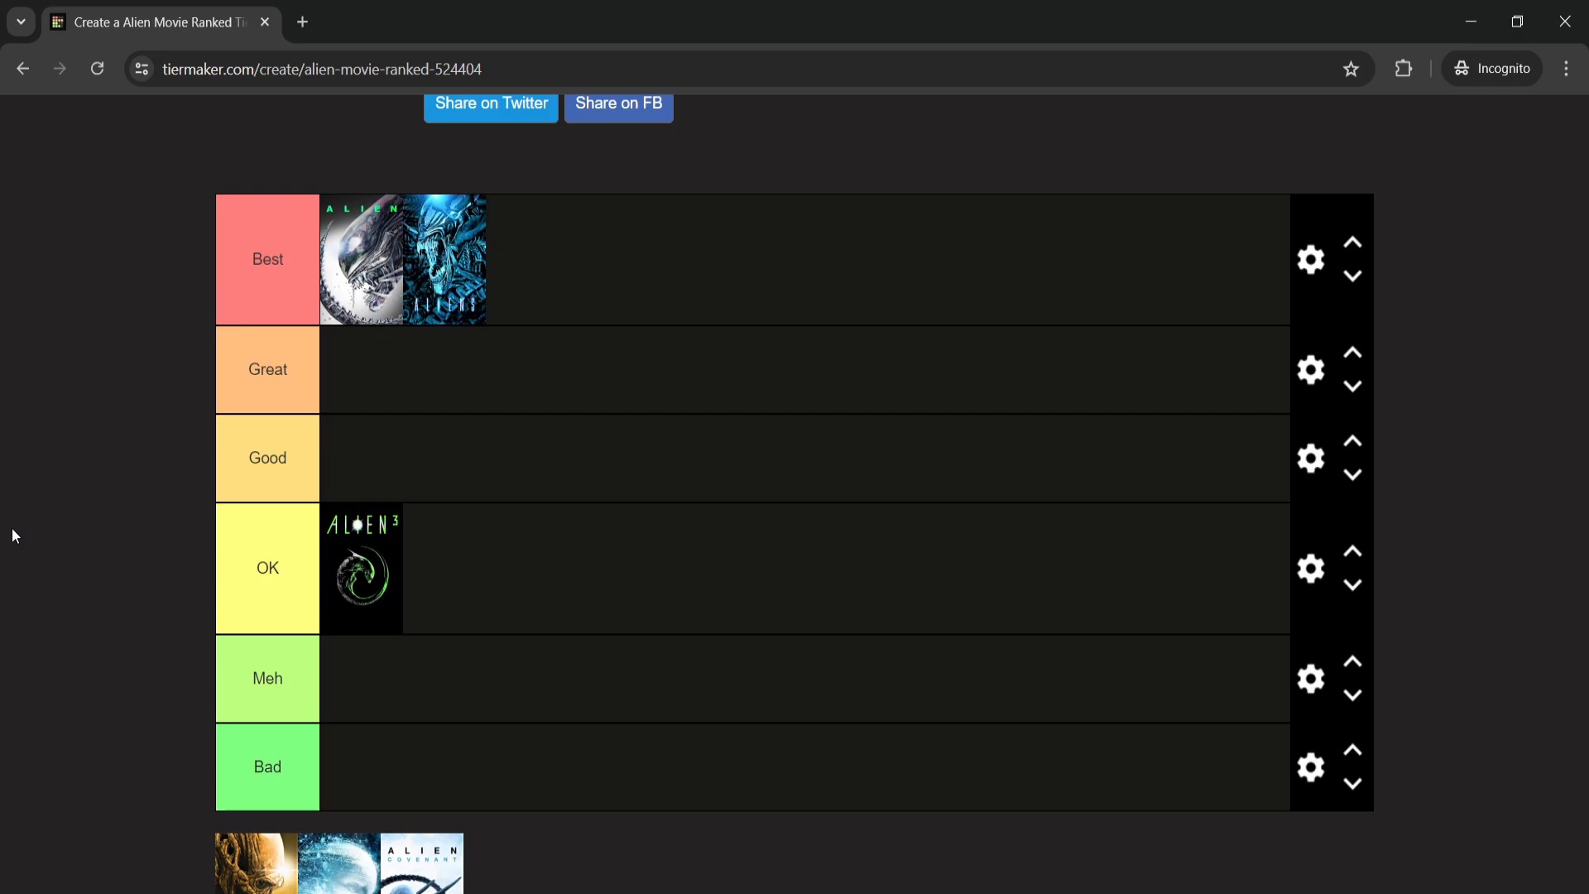
pyautogui.moveTo(20, 504)
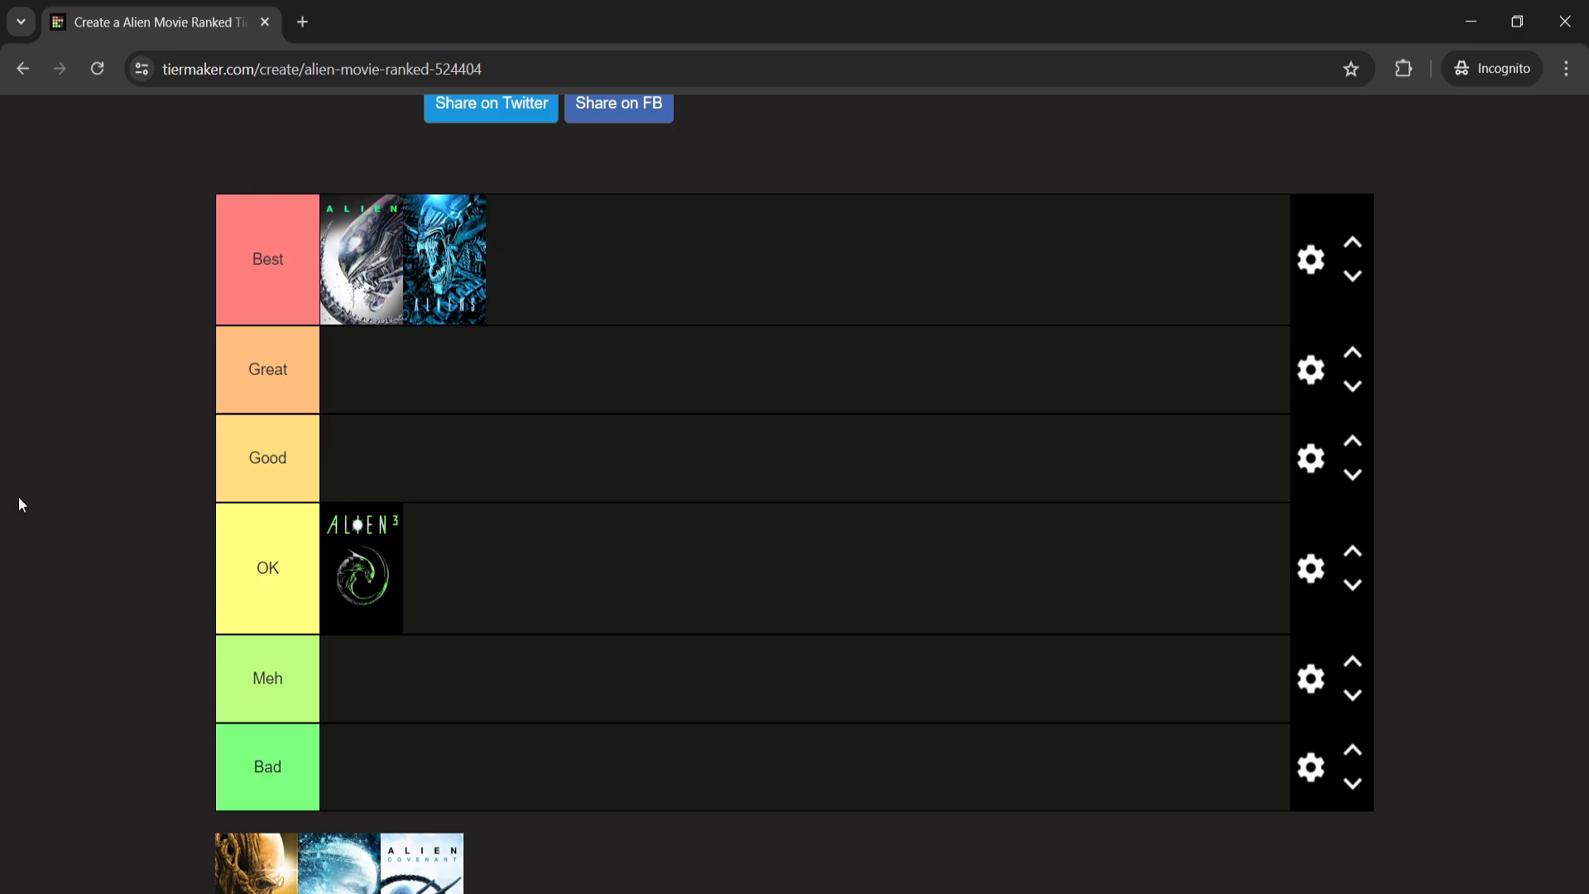
pyautogui.moveTo(96, 501)
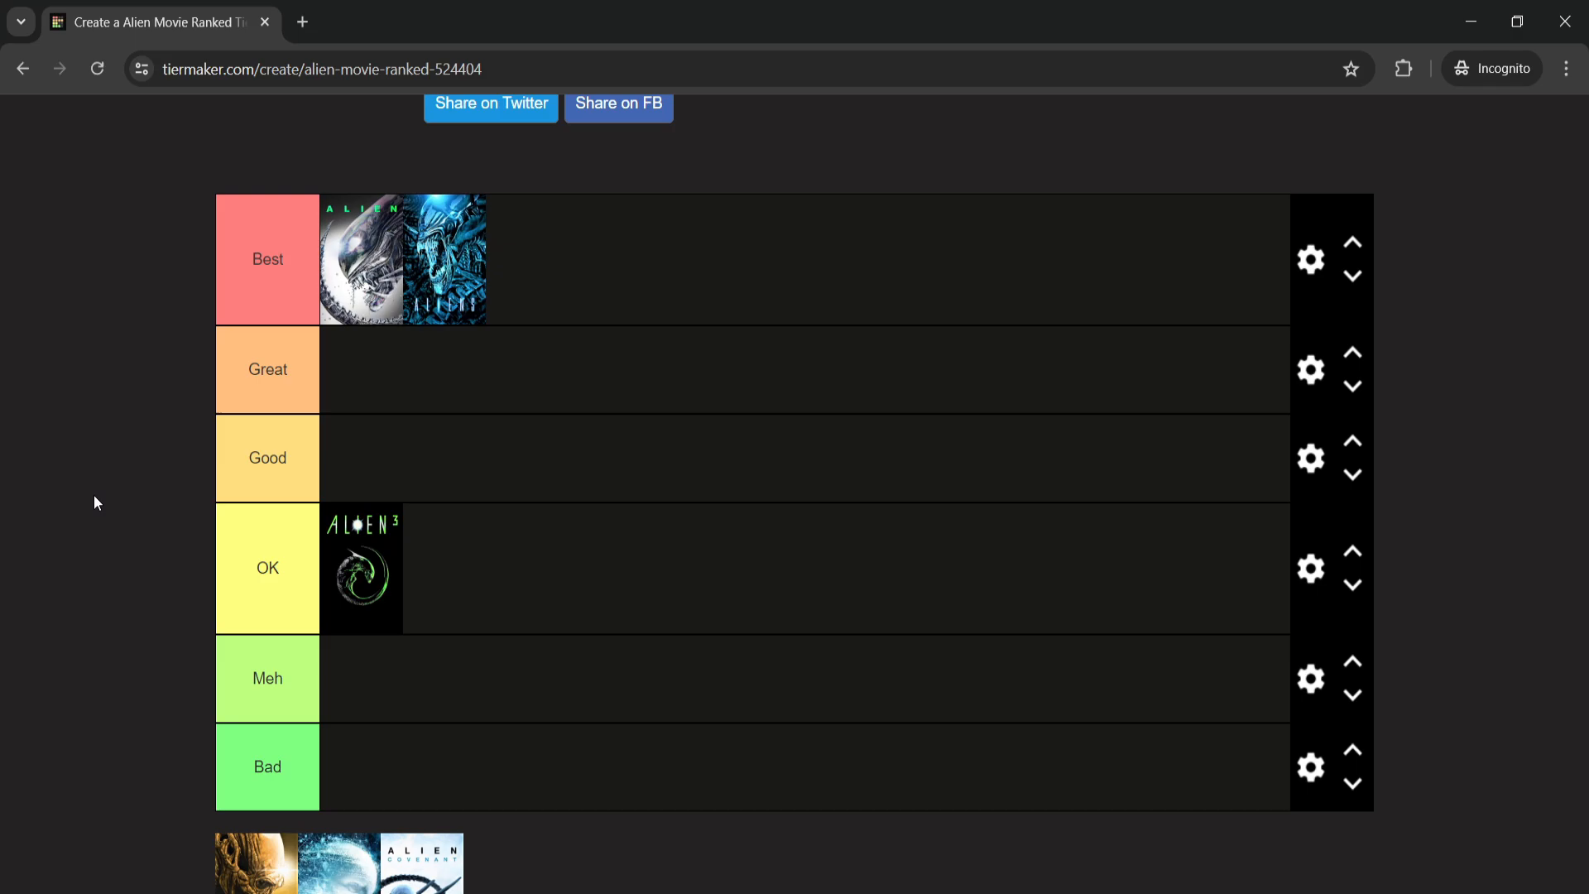
pyautogui.scroll(-3)
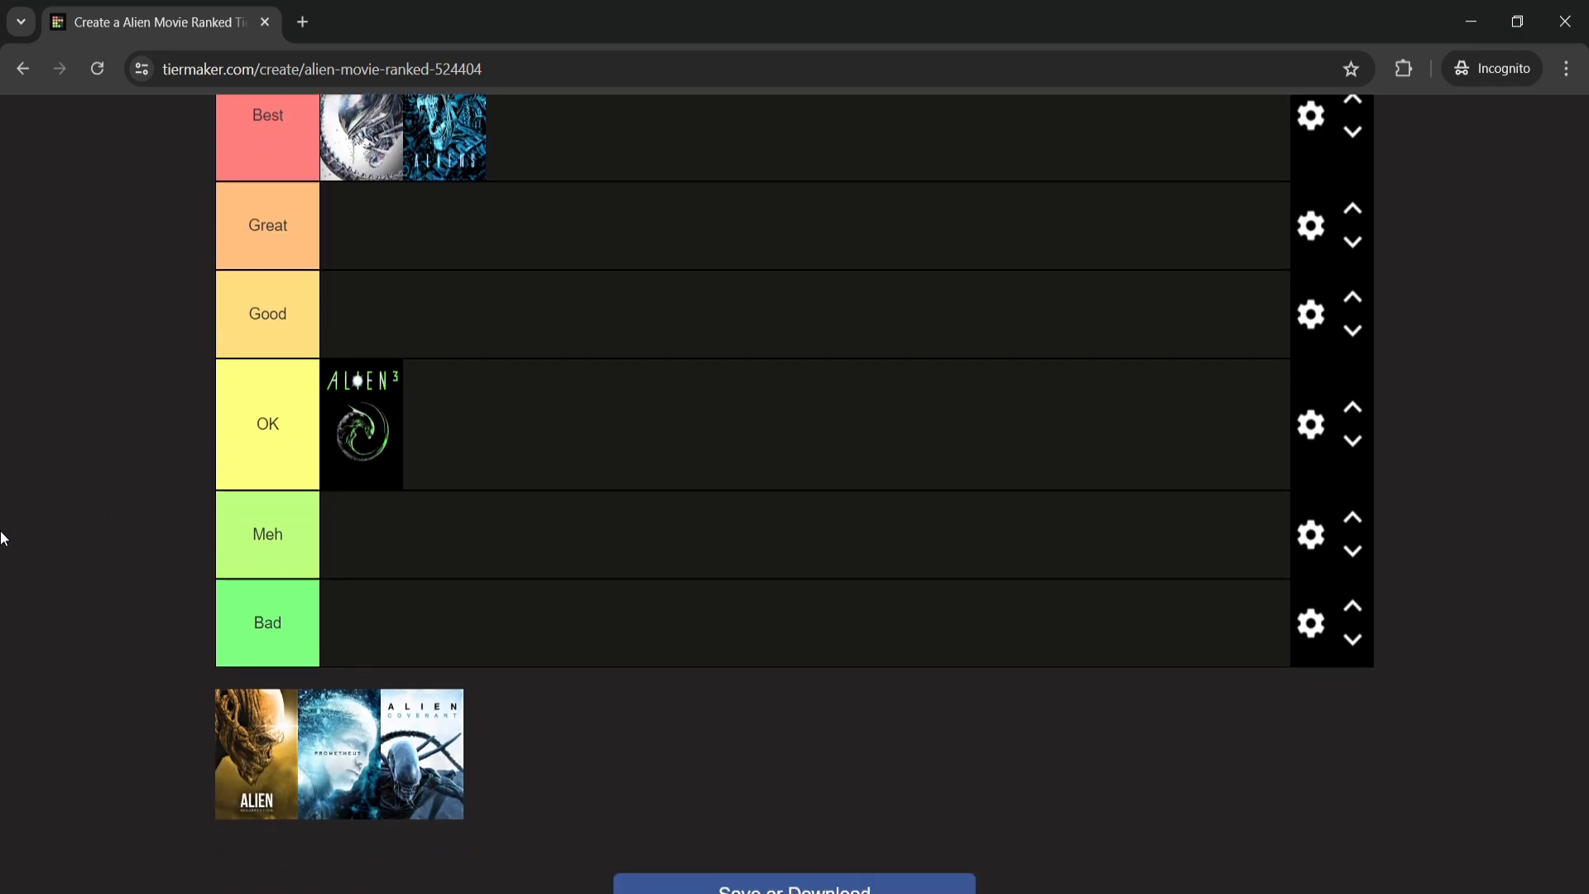
# - Drop the yellow Alien Resurrection poster into the OK row beside Alien 3
pyautogui.moveTo(257, 753); pyautogui.dragTo(443, 423)
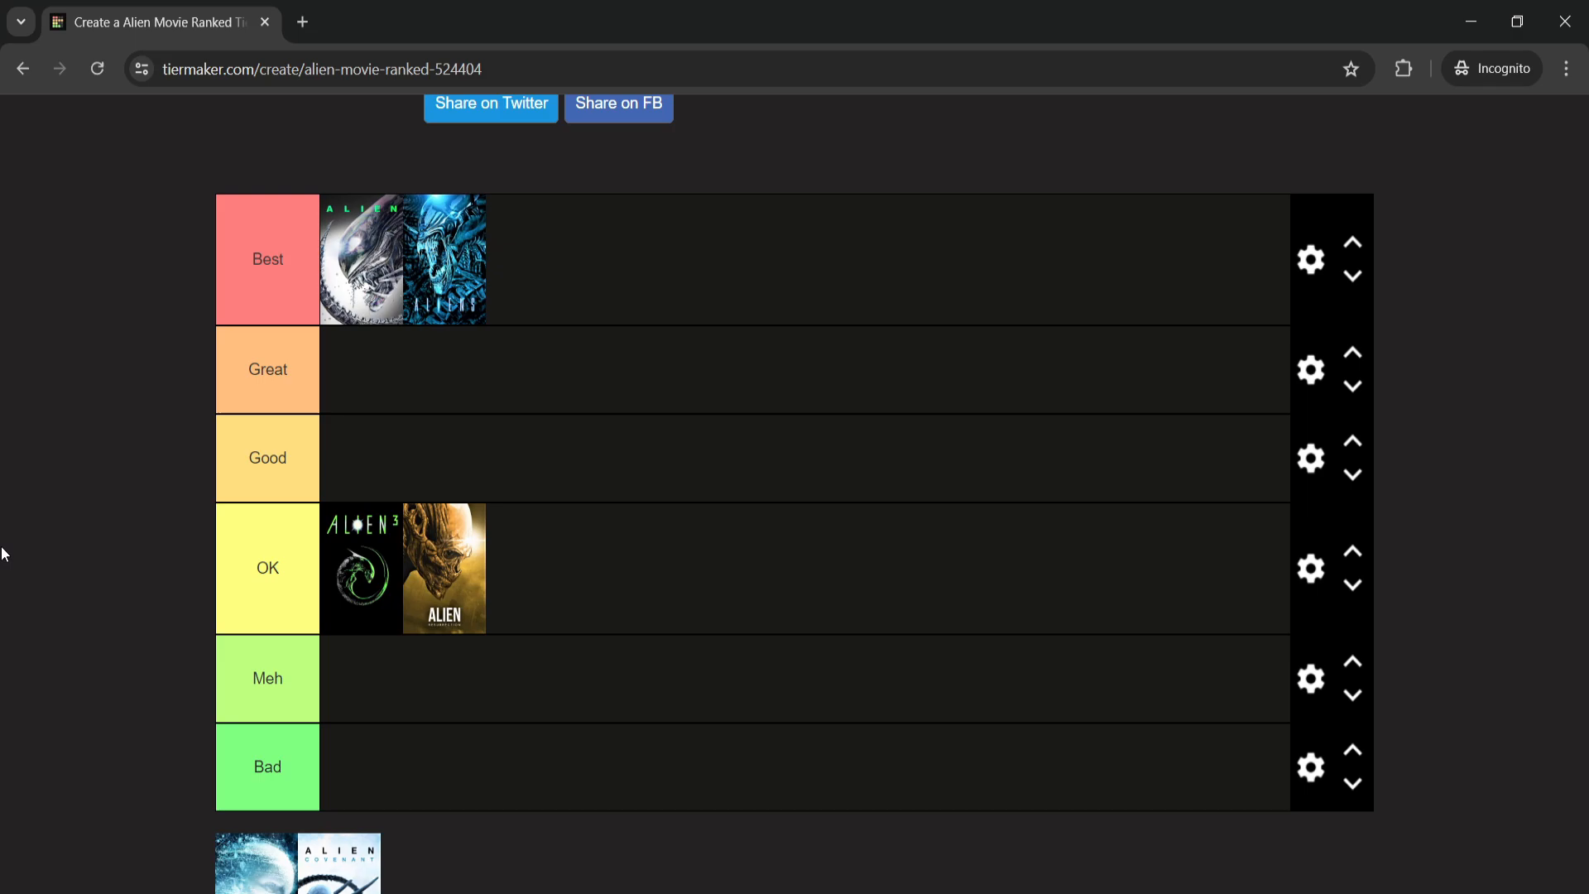
pyautogui.moveTo(453, 620)
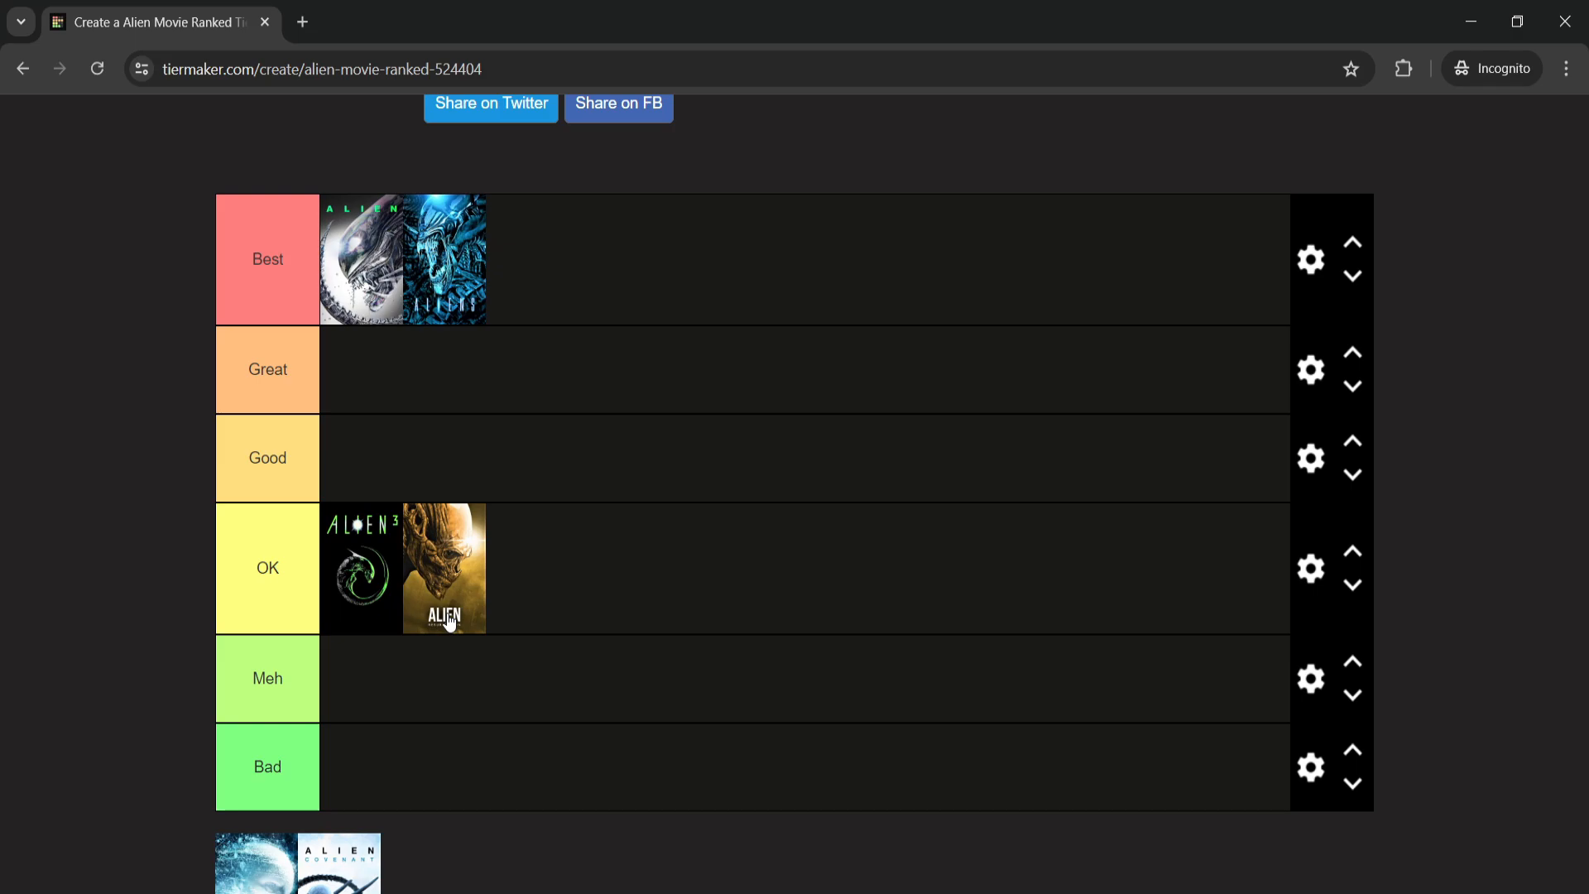
pyautogui.moveTo(168, 599)
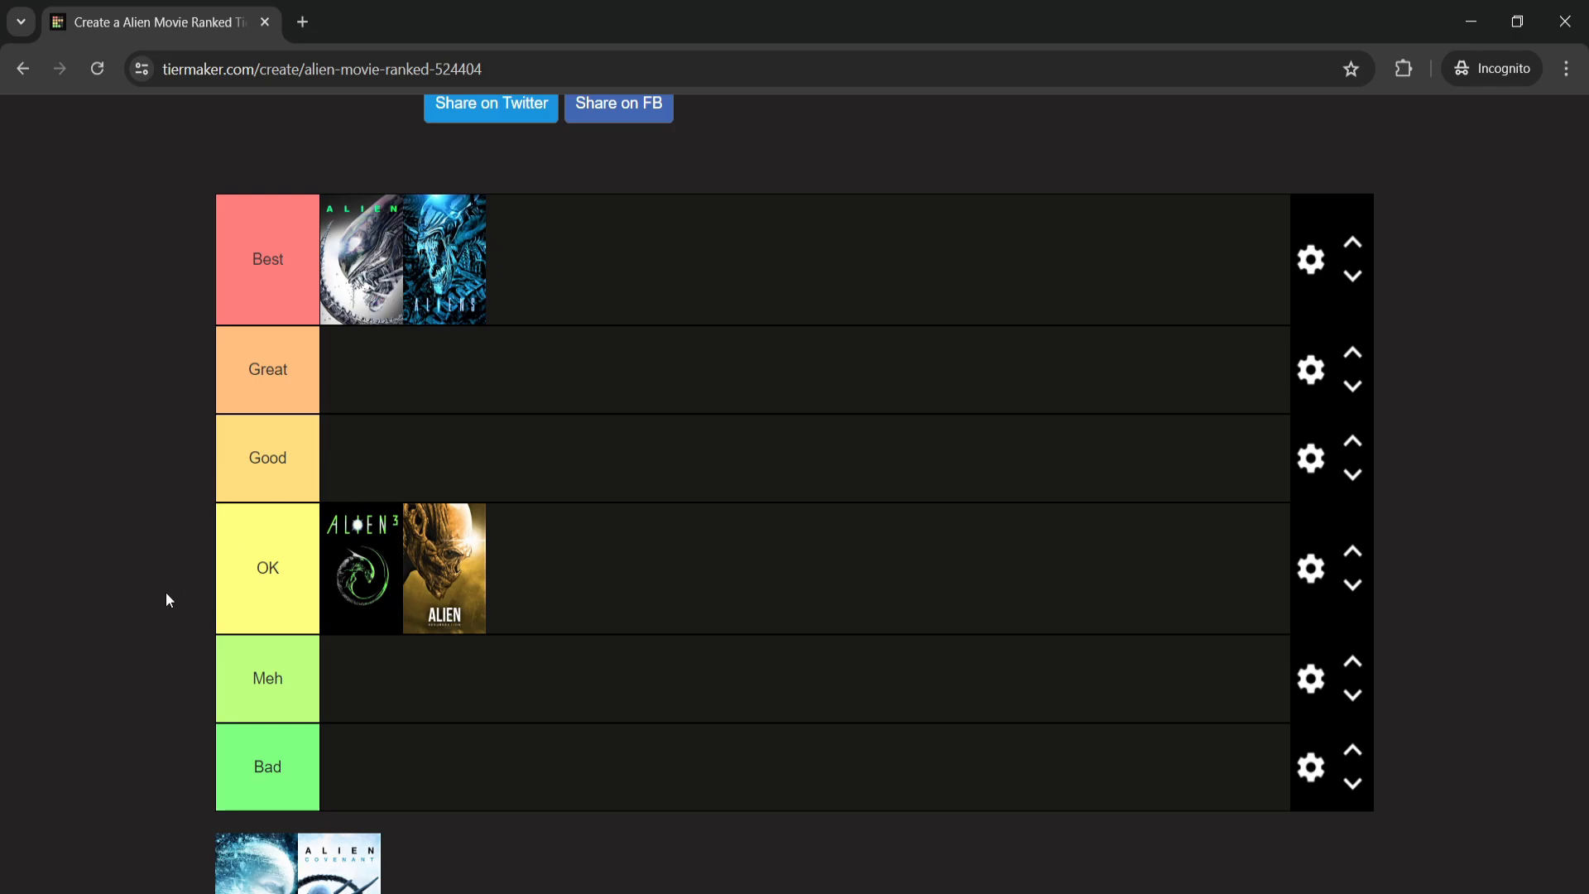
# - Drag the Prometheus poster from the pool into the Good row
pyautogui.scroll(-3)
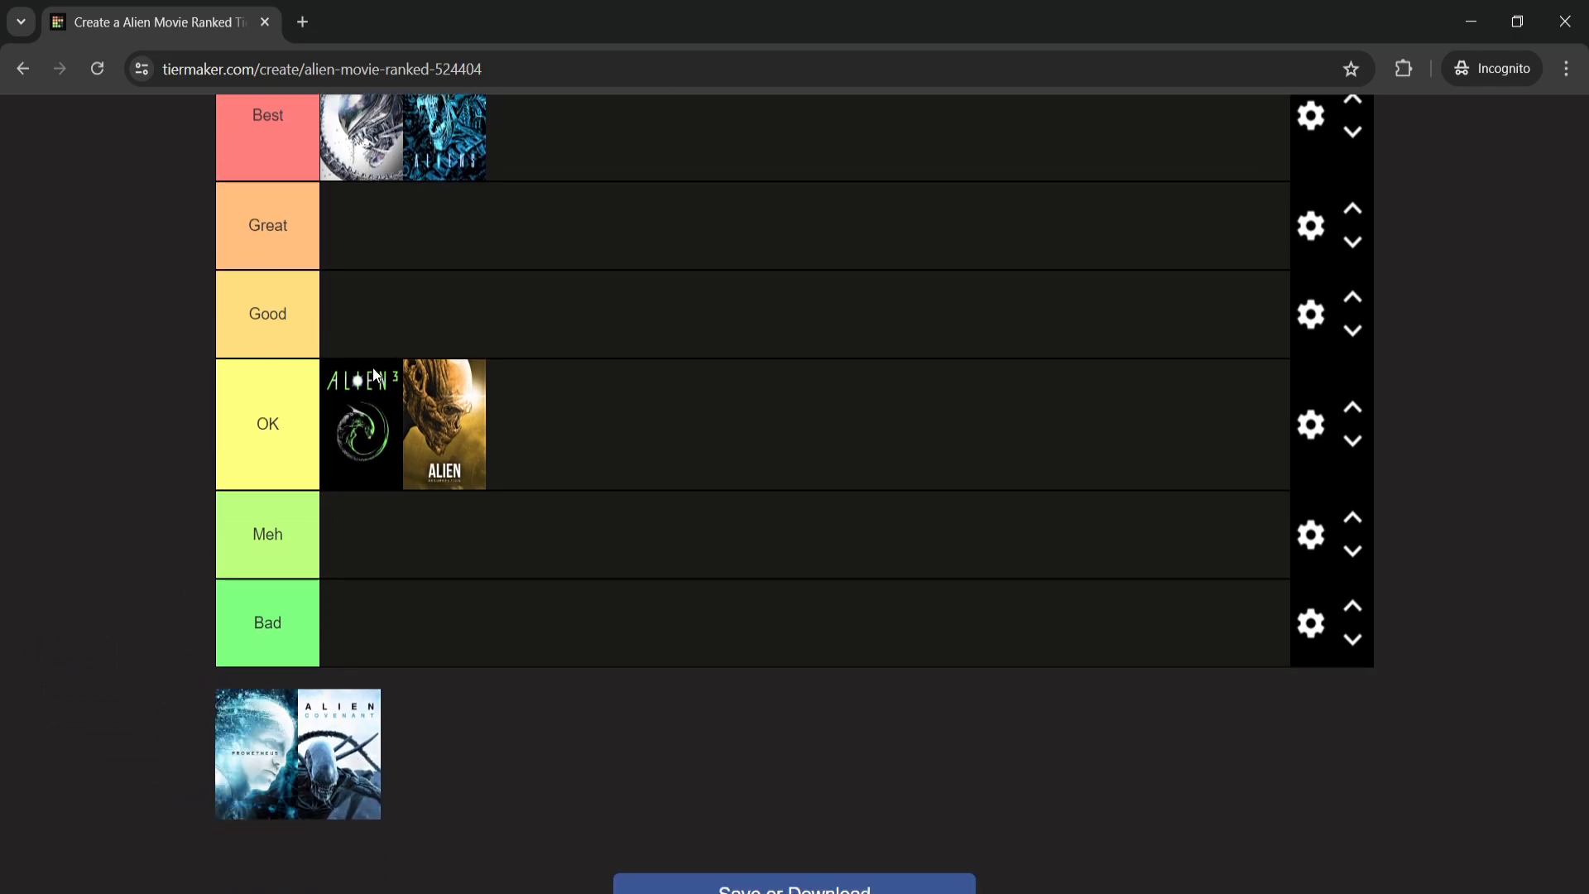
pyautogui.moveTo(251, 755); pyautogui.dragTo(429, 344)
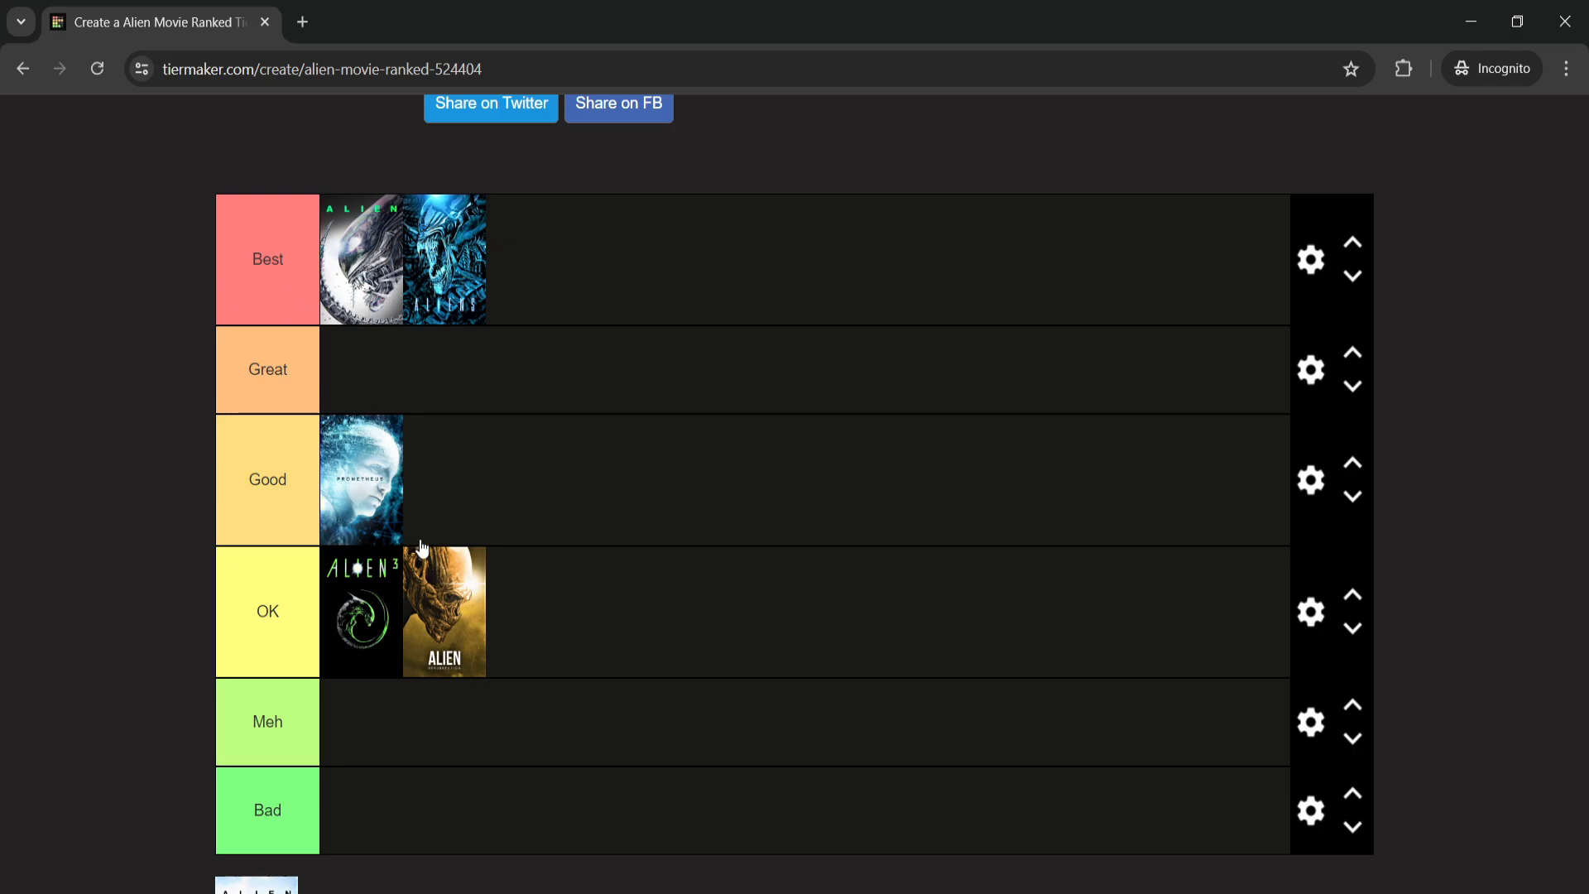
pyautogui.moveTo(362, 487)
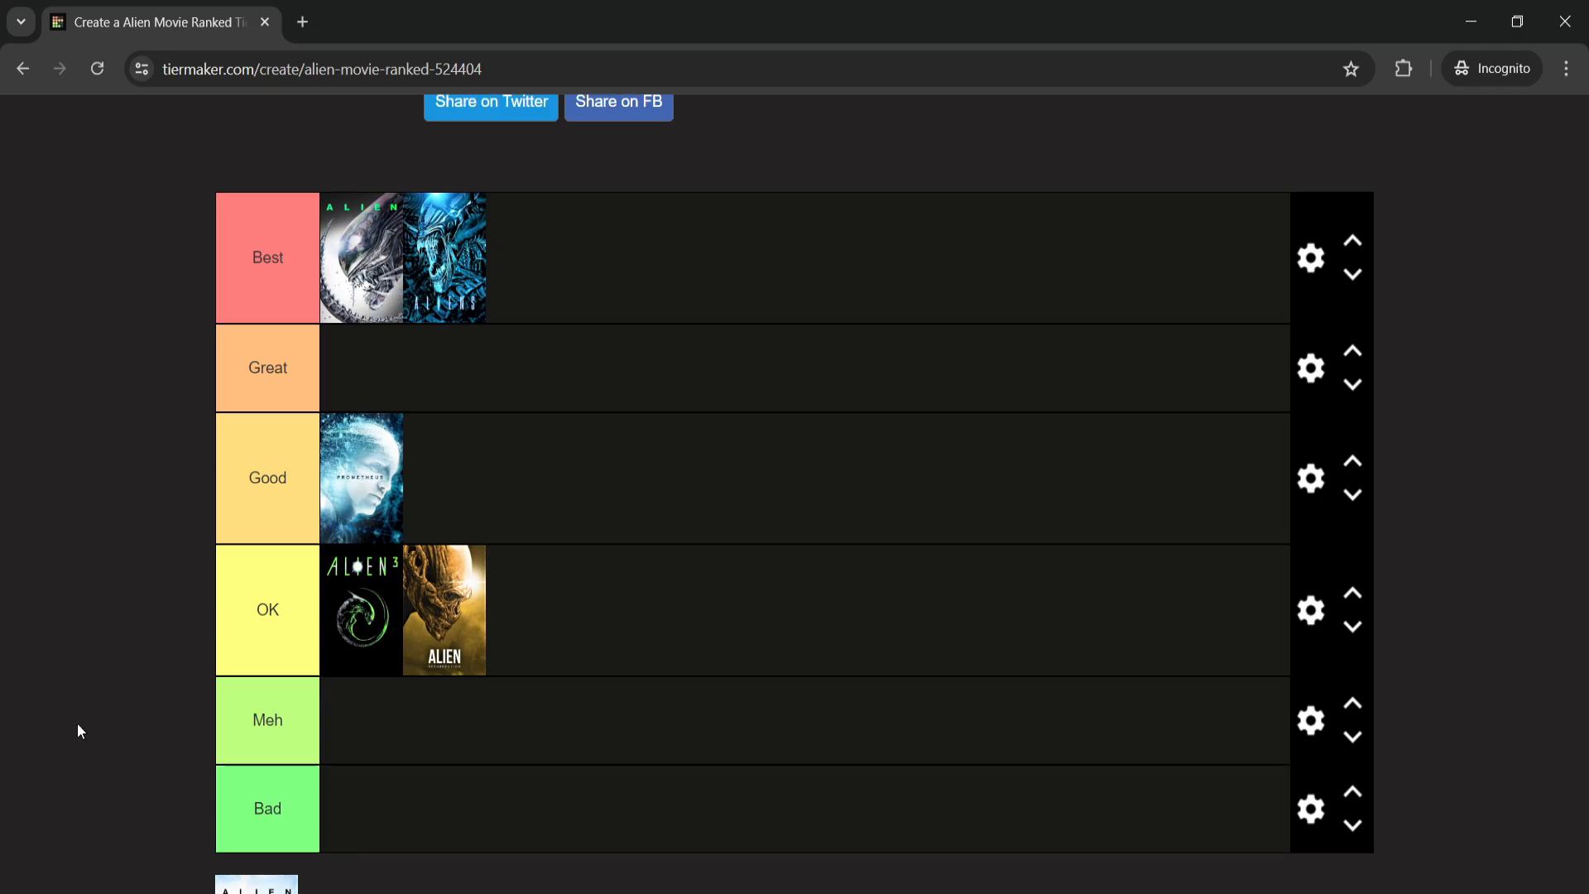
# - Drag the Alien: Covenant poster into the Bad row, leaving the pool empty
pyautogui.scroll(-3)
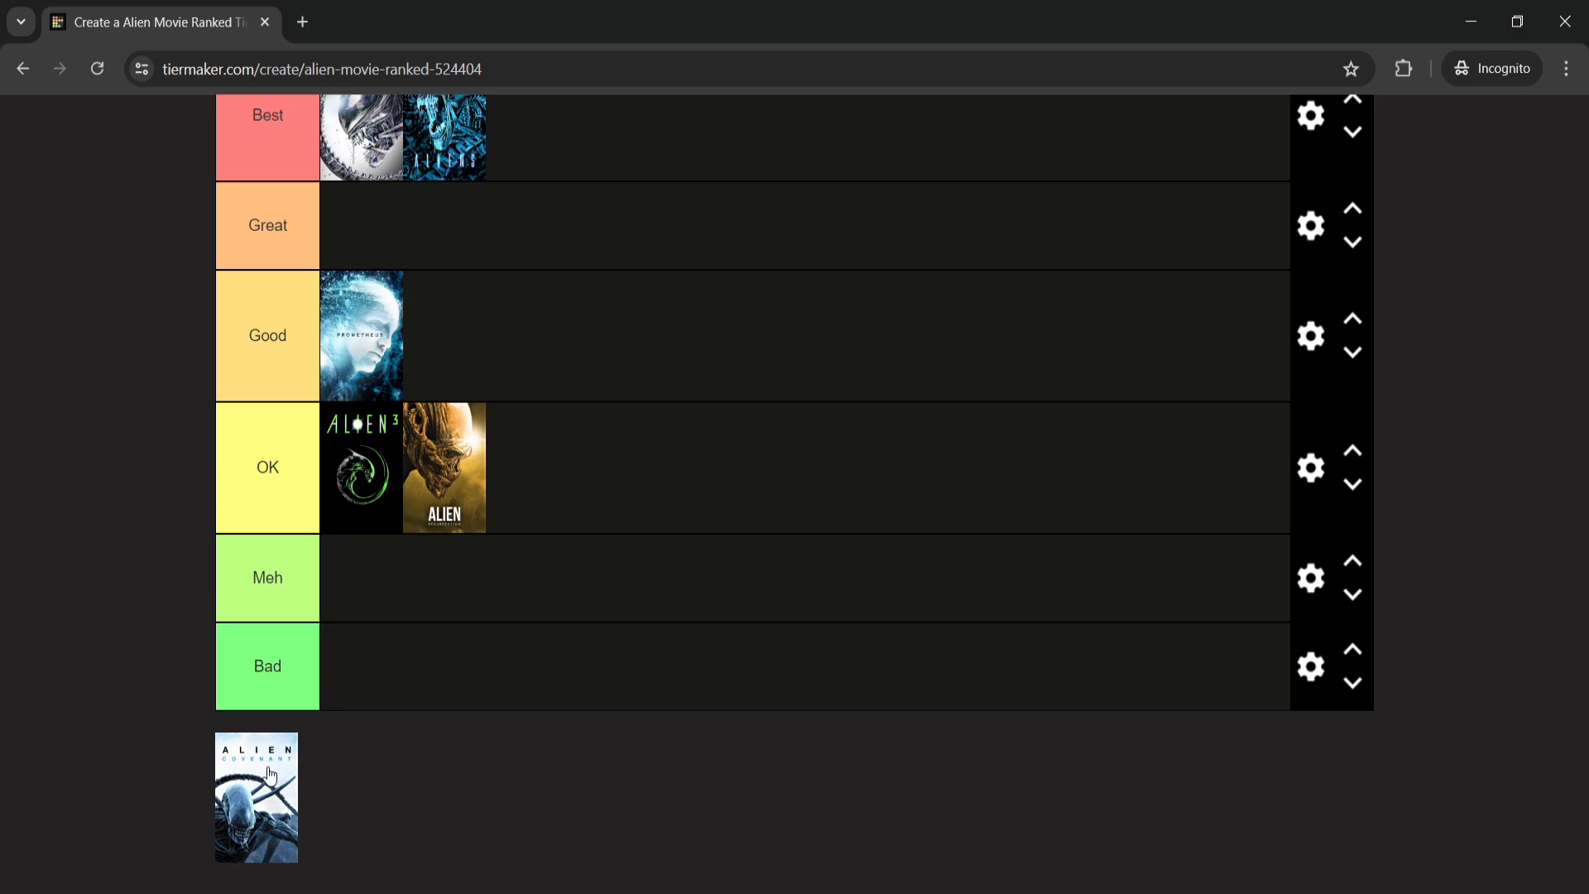
pyautogui.moveTo(218, 783)
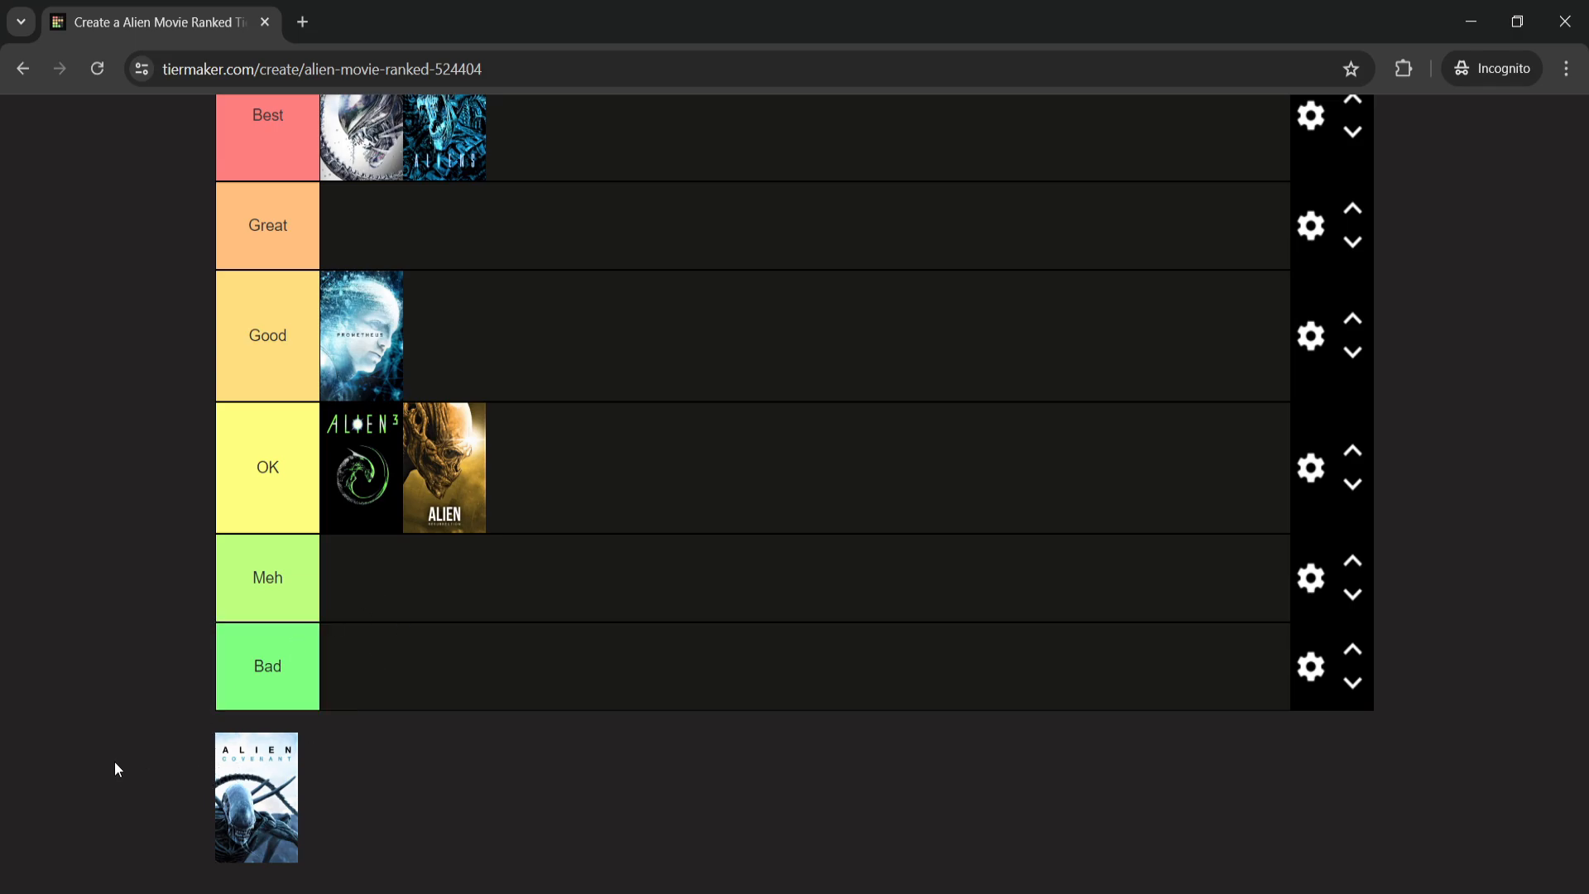
pyautogui.moveTo(255, 796); pyautogui.dragTo(444, 663)
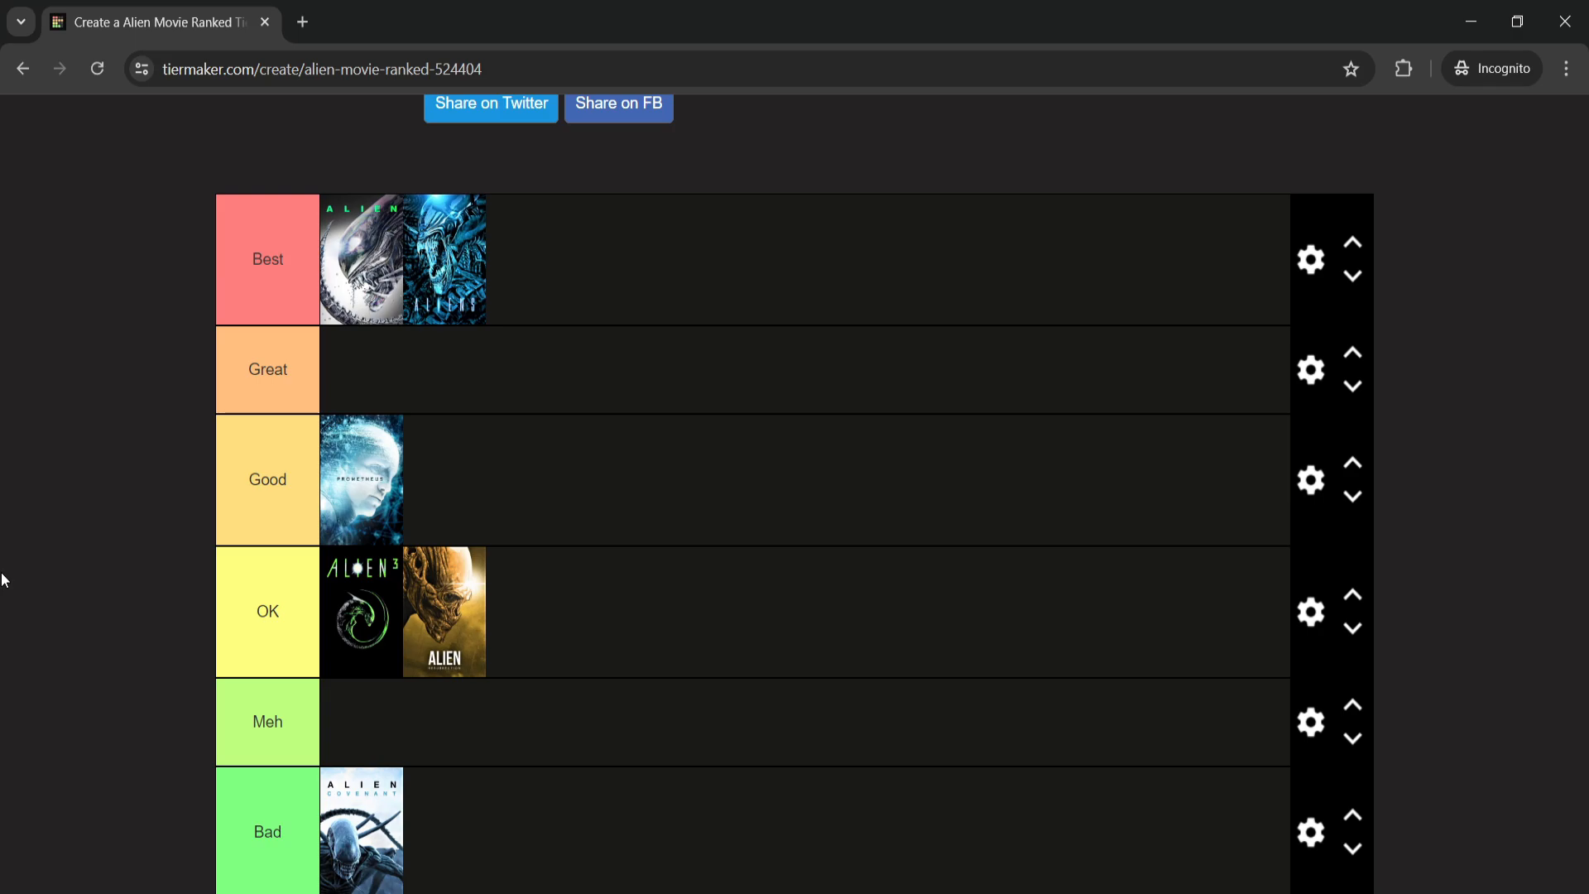
pyautogui.moveTo(482, 359)
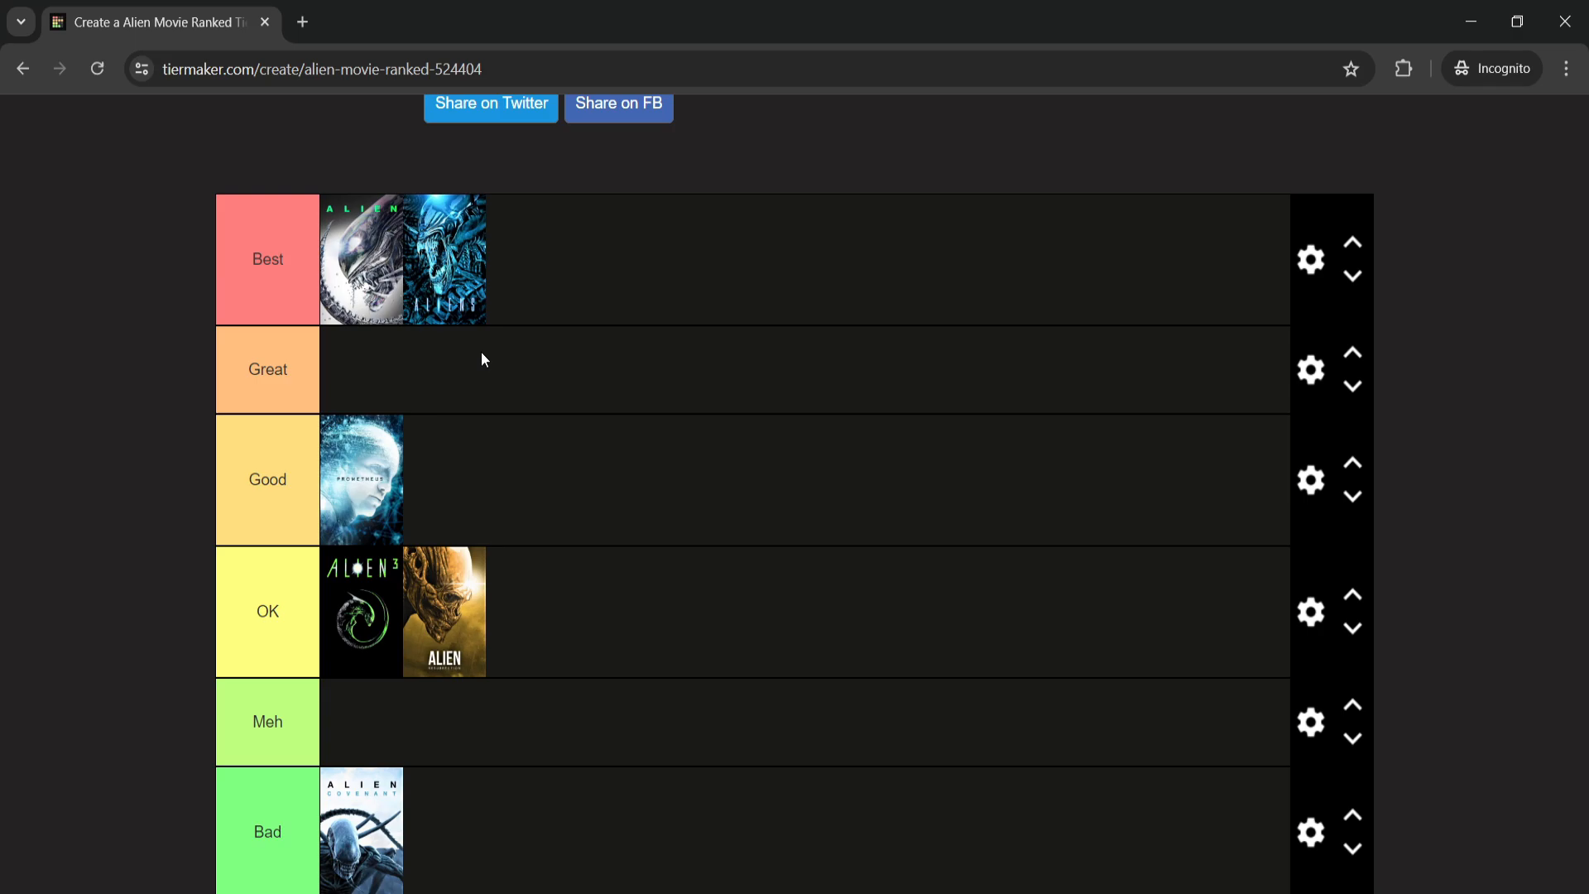
pyautogui.moveTo(101, 579)
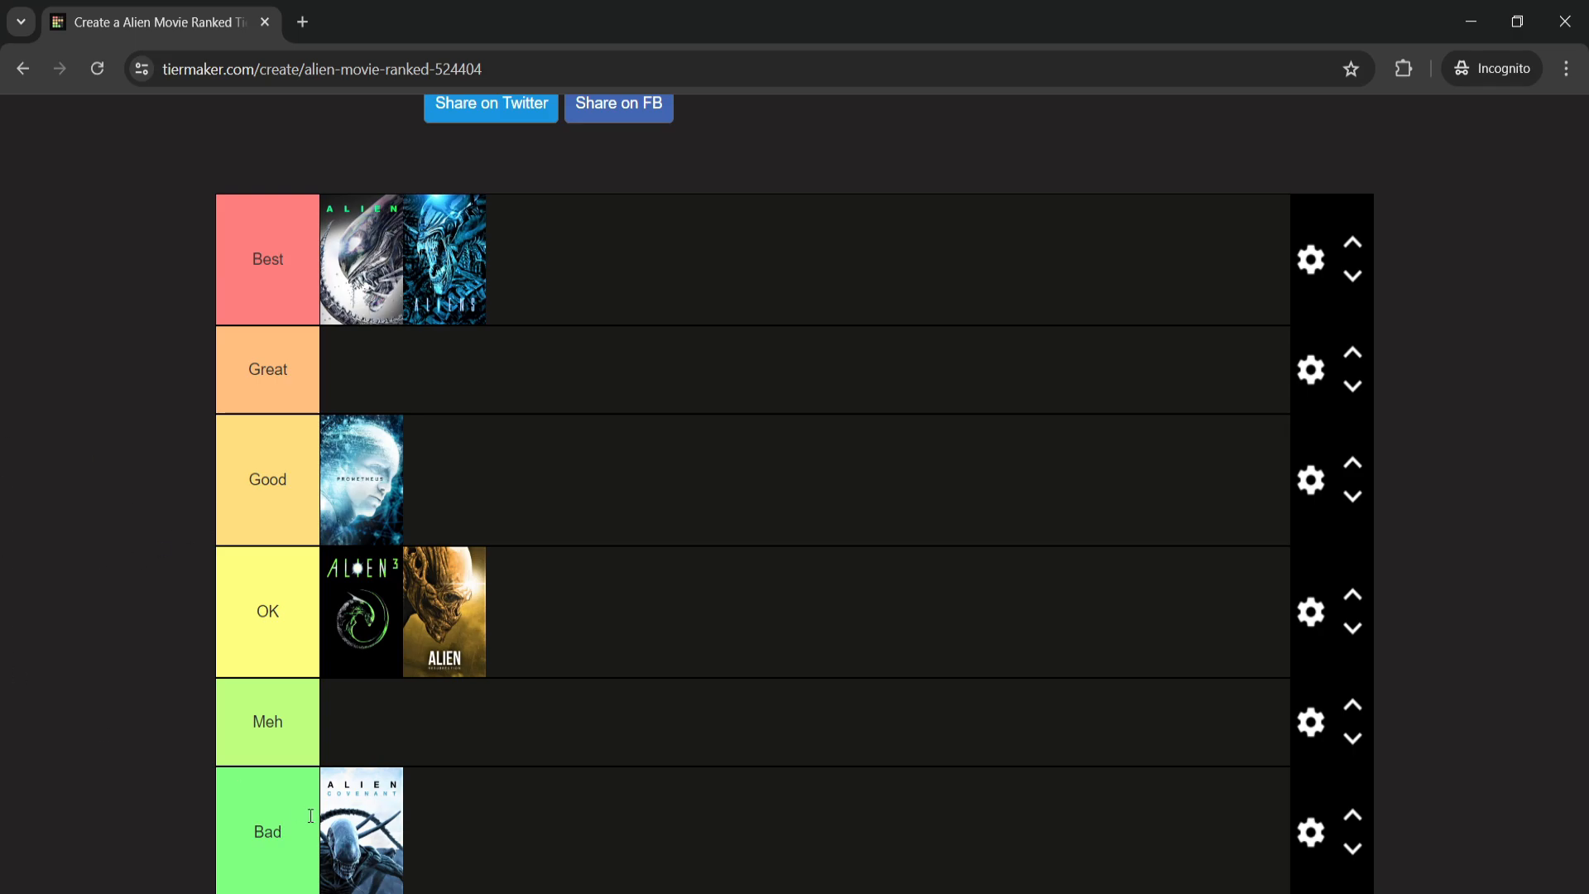
pyautogui.moveTo(5, 766)
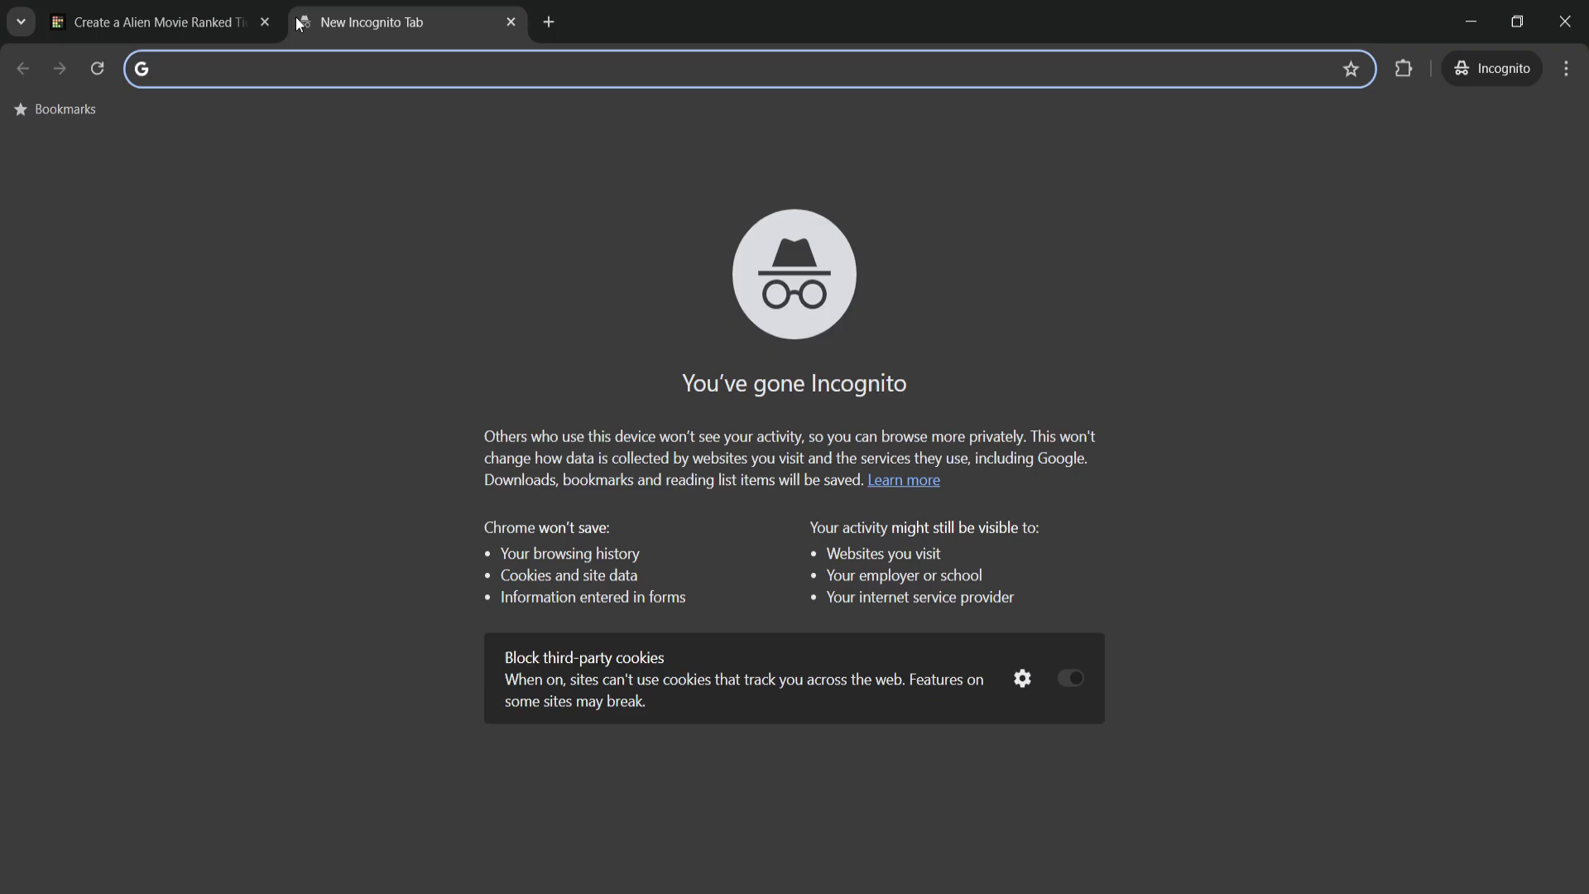
# - Search Google for 'alien romulus' and scroll through its overview and cast
pyautogui.write('alien romulus')
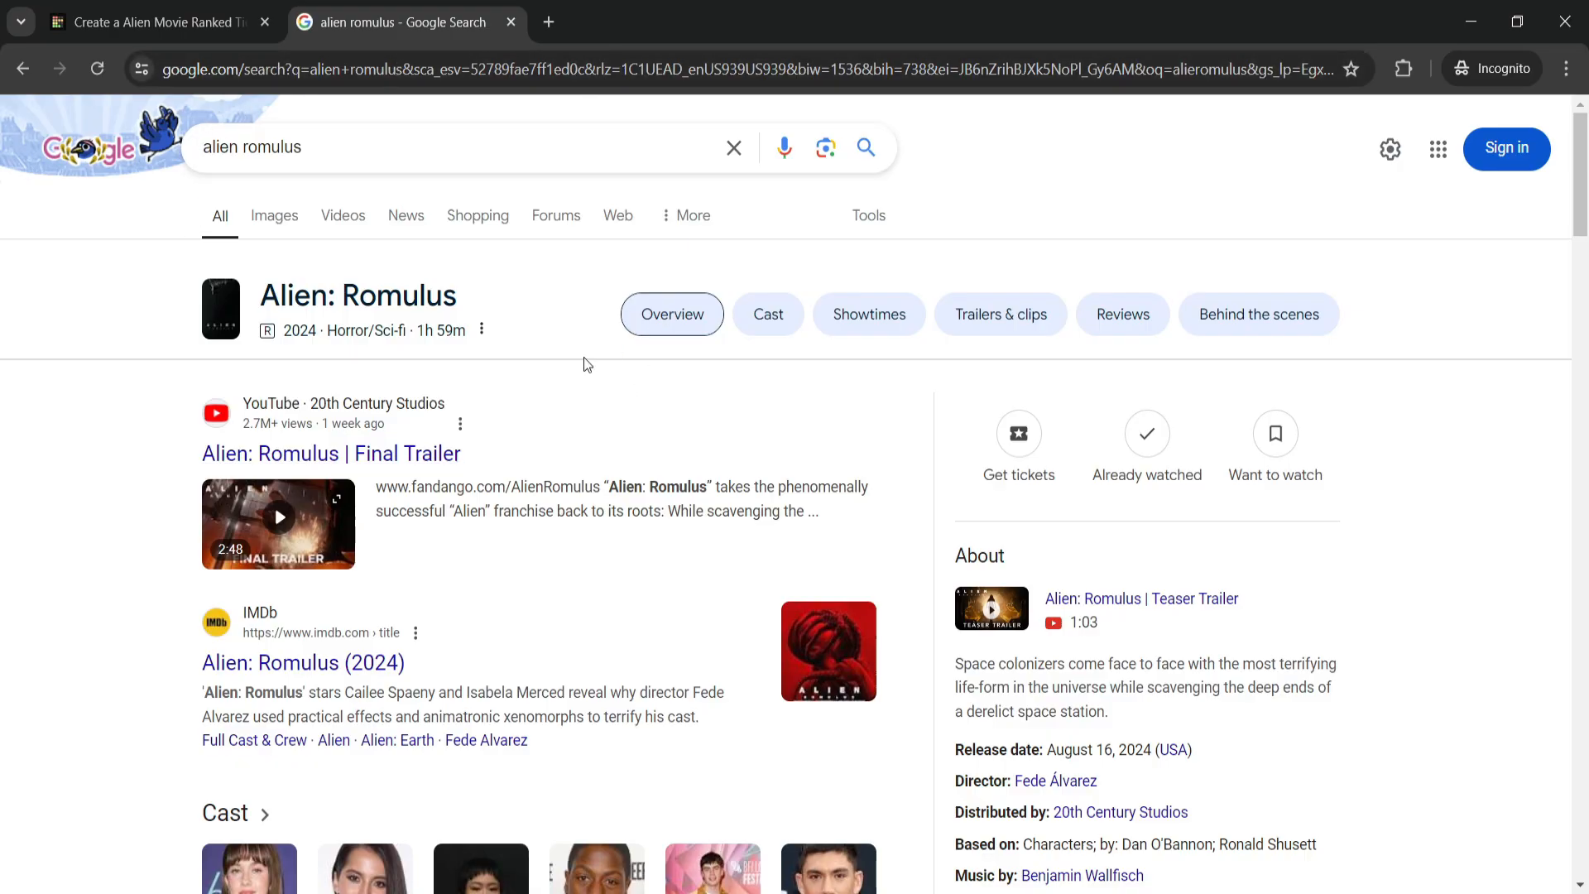
pyautogui.scroll(-3)
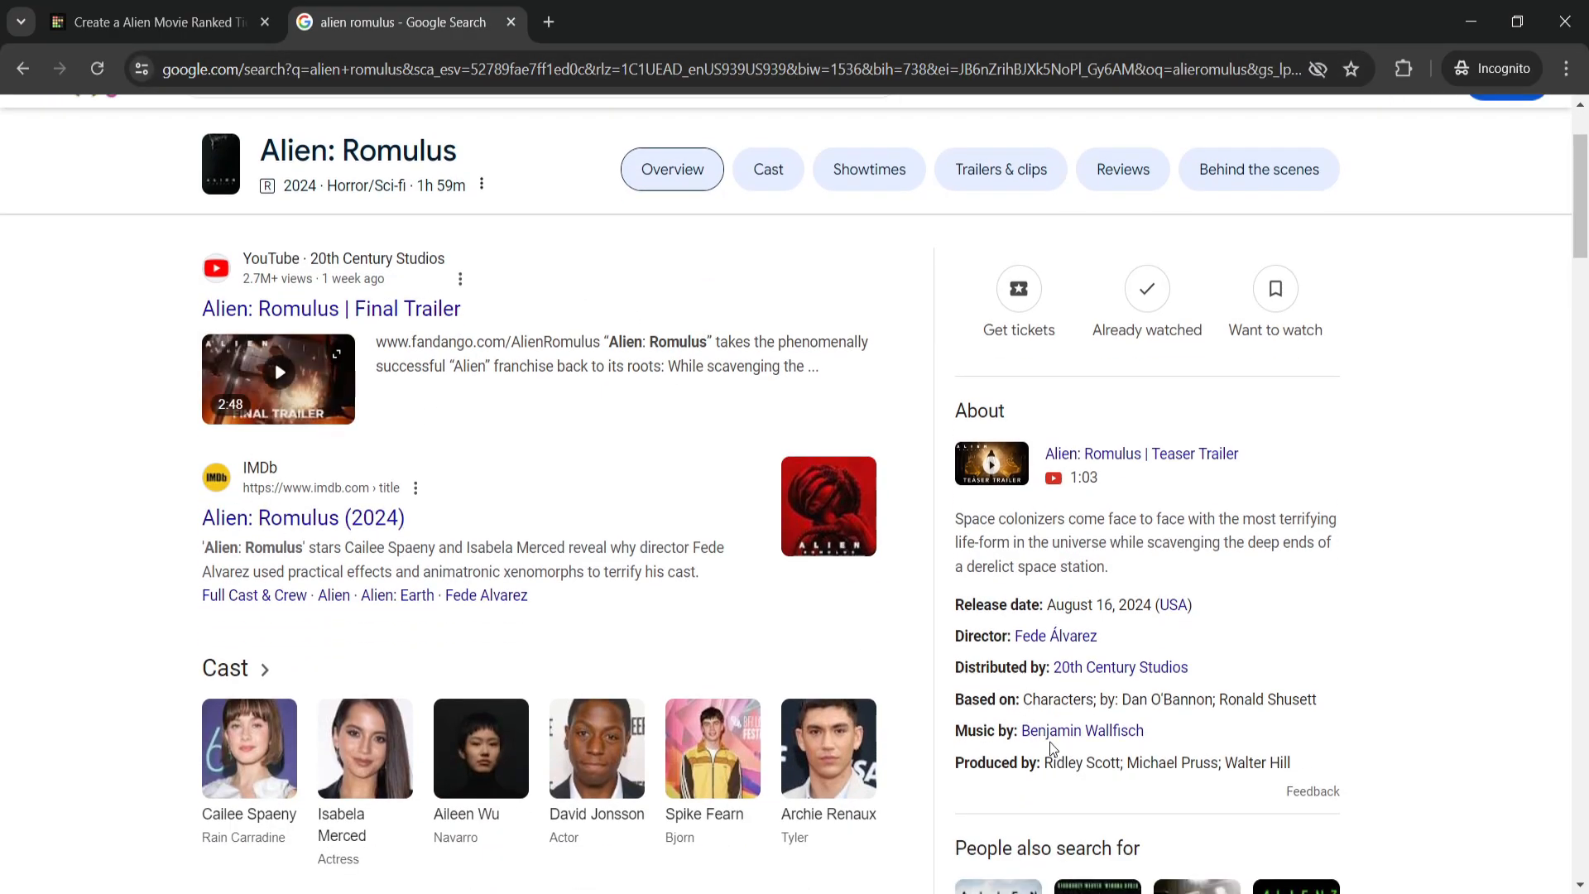
pyautogui.moveTo(1105, 810)
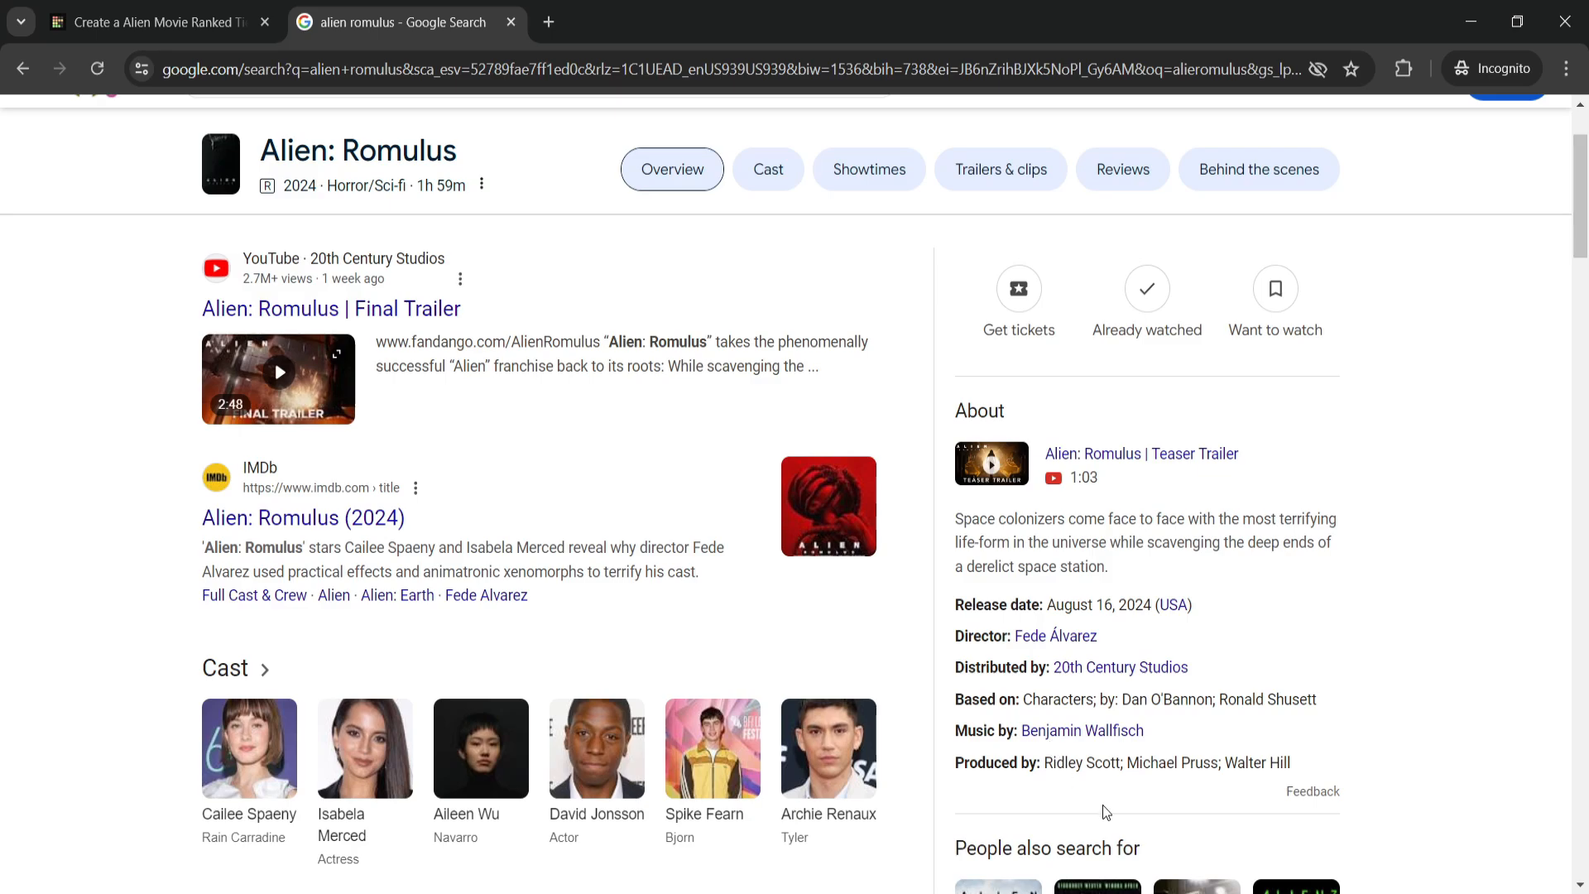
pyautogui.moveTo(1049, 766)
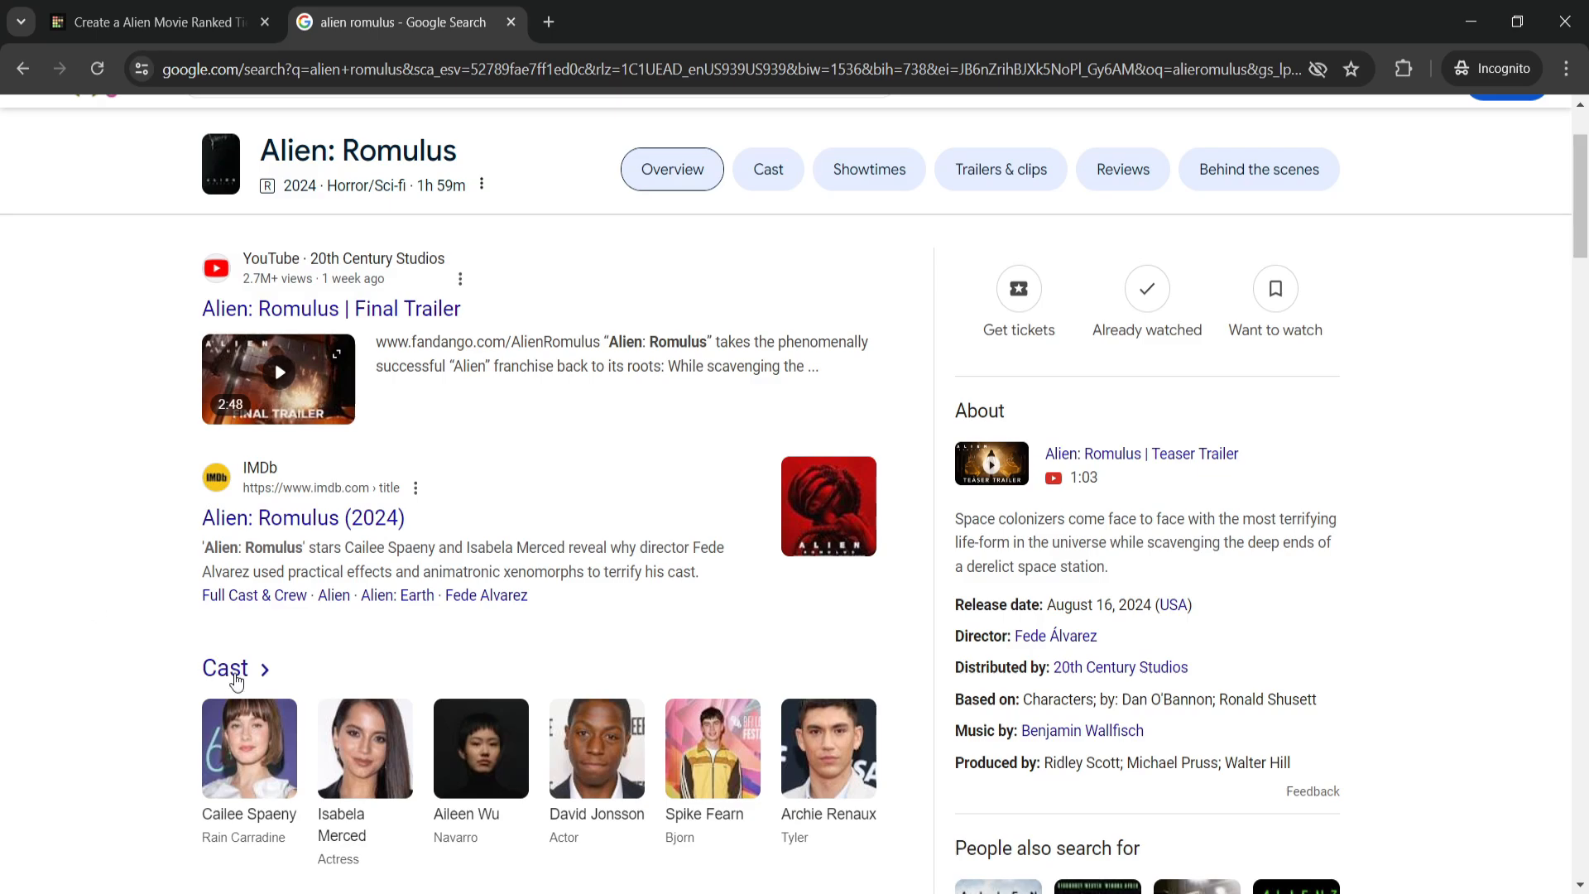
pyautogui.click(767, 169)
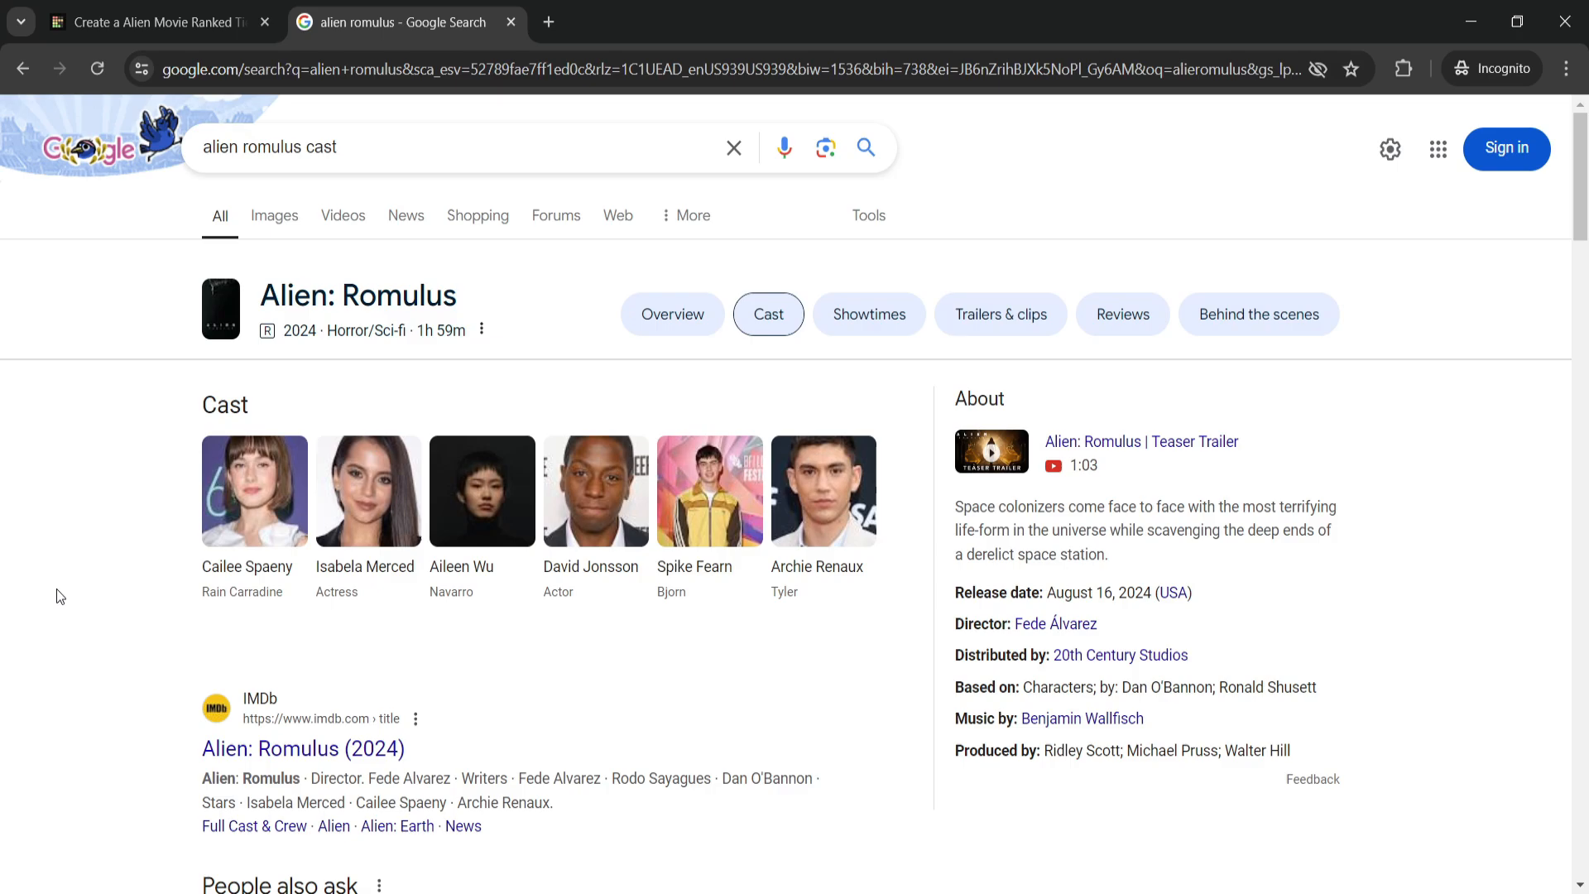
pyautogui.moveTo(53, 524)
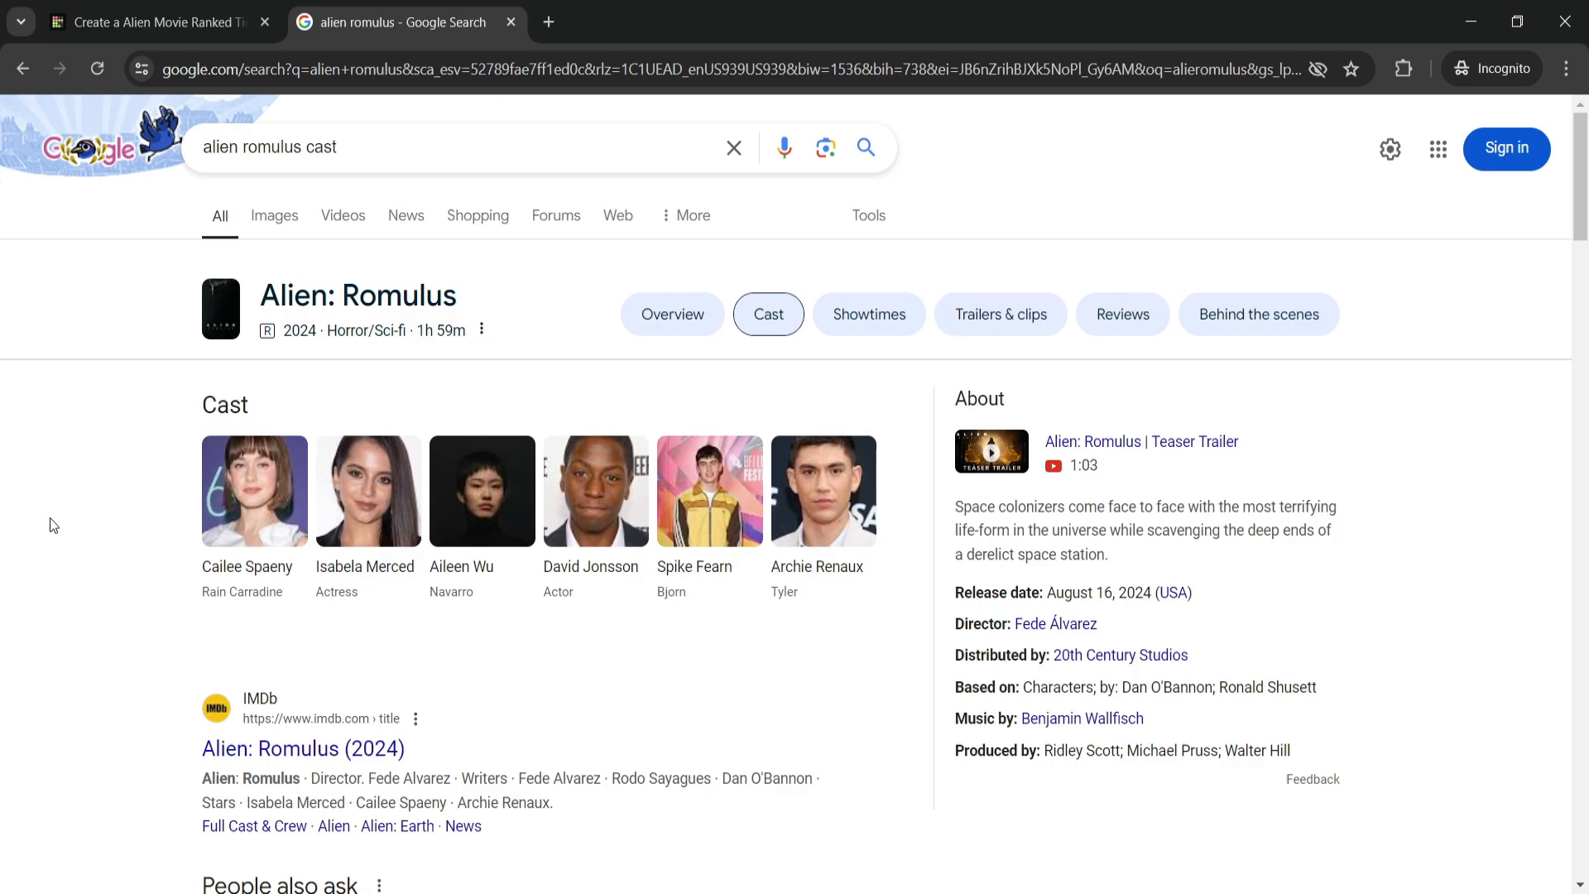
pyautogui.moveTo(99, 569)
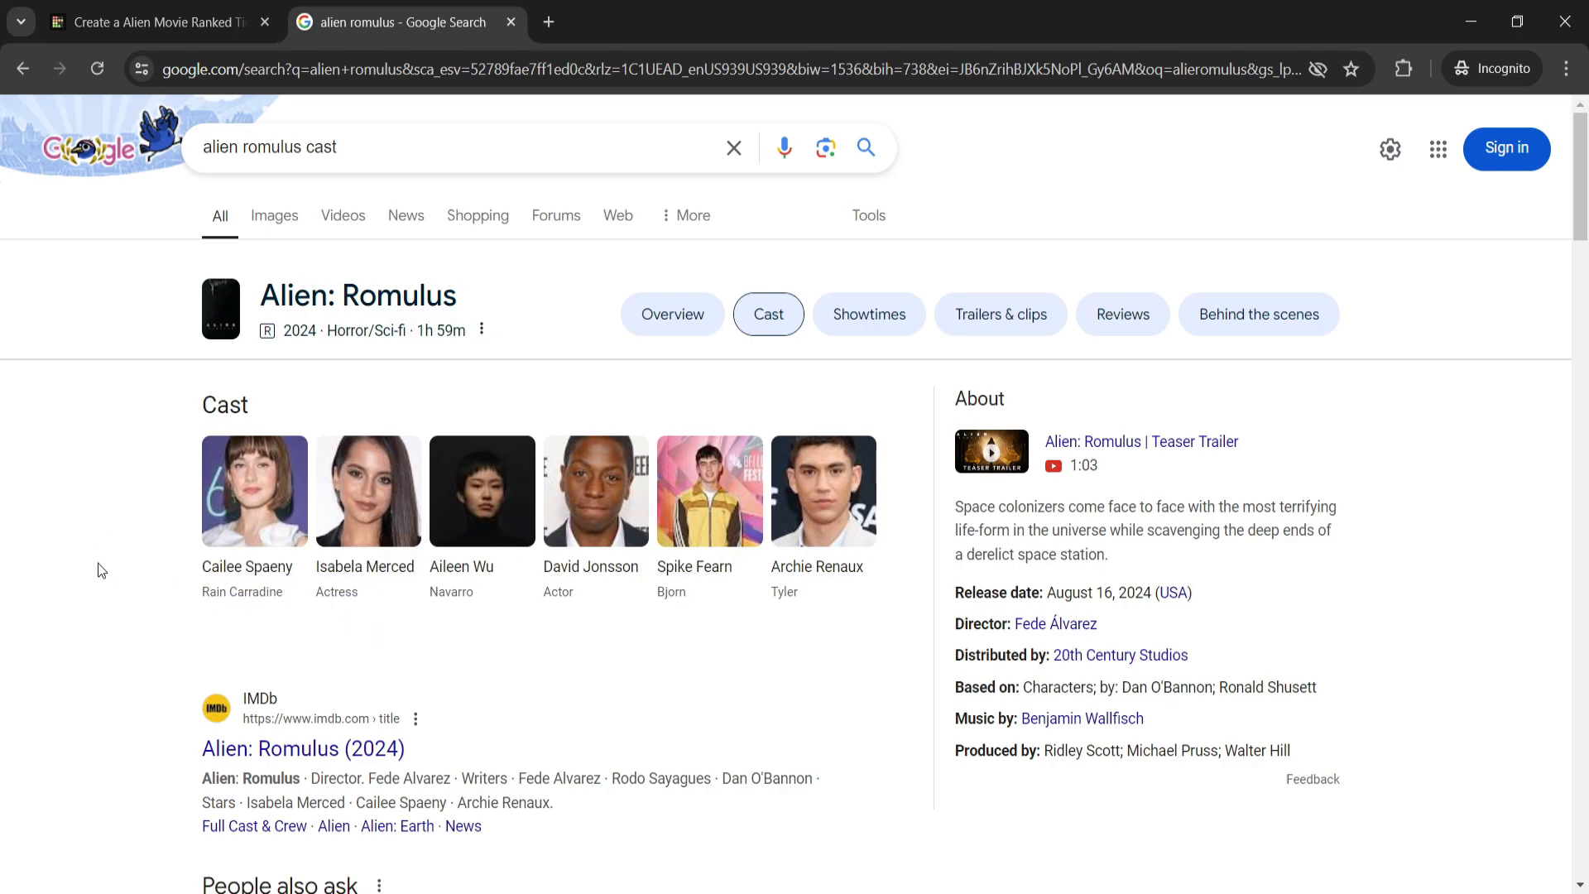
pyautogui.moveTo(364, 574)
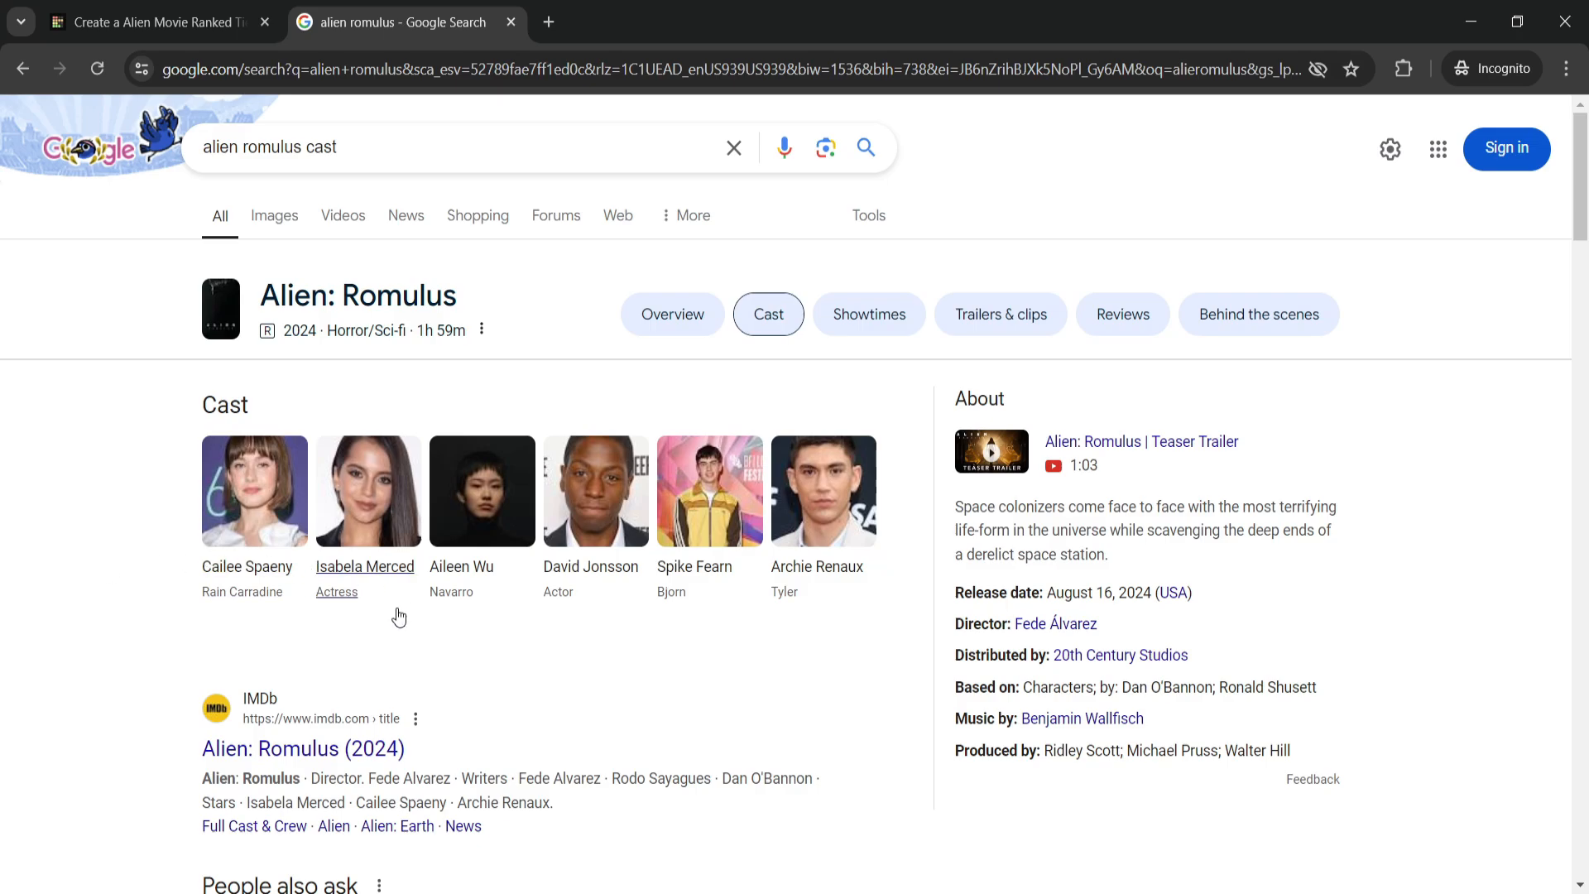
pyautogui.moveTo(566, 610)
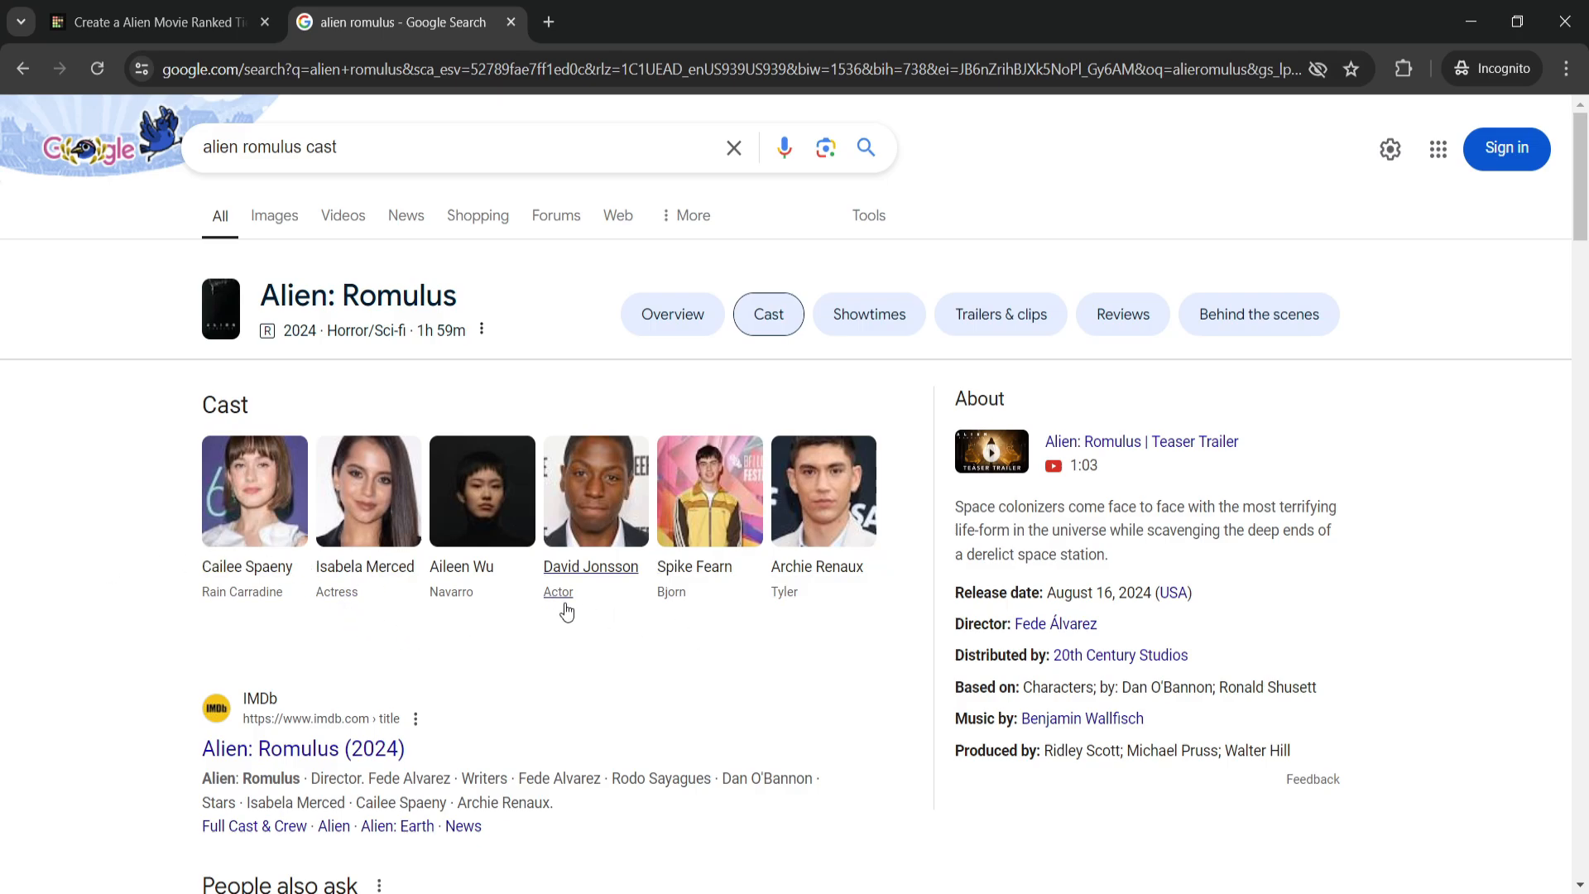
pyautogui.moveTo(462, 592)
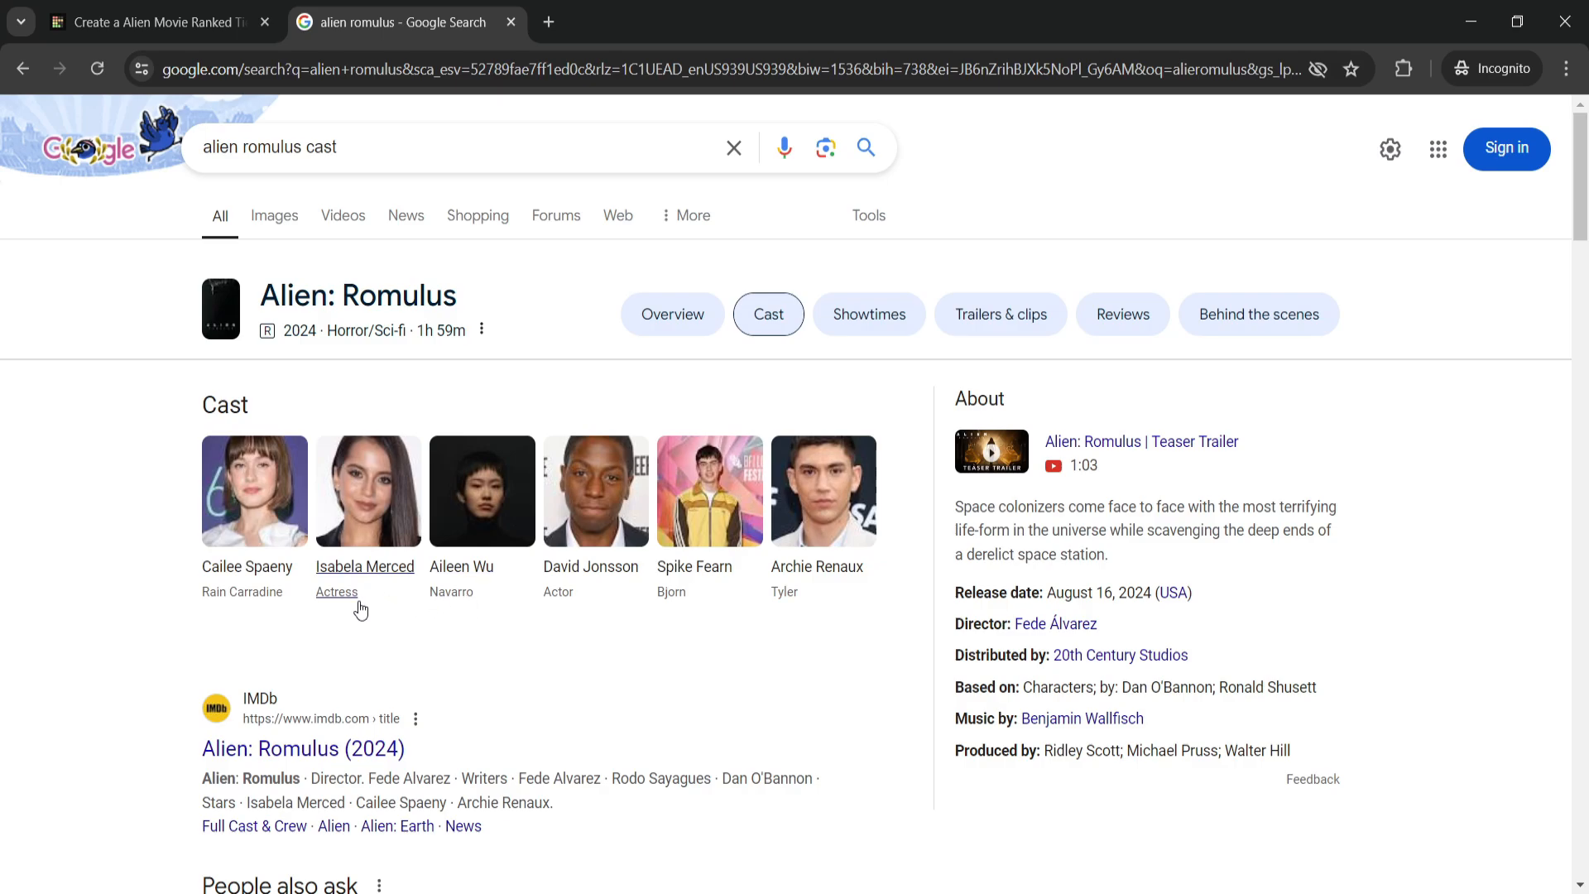
pyautogui.moveTo(401, 638)
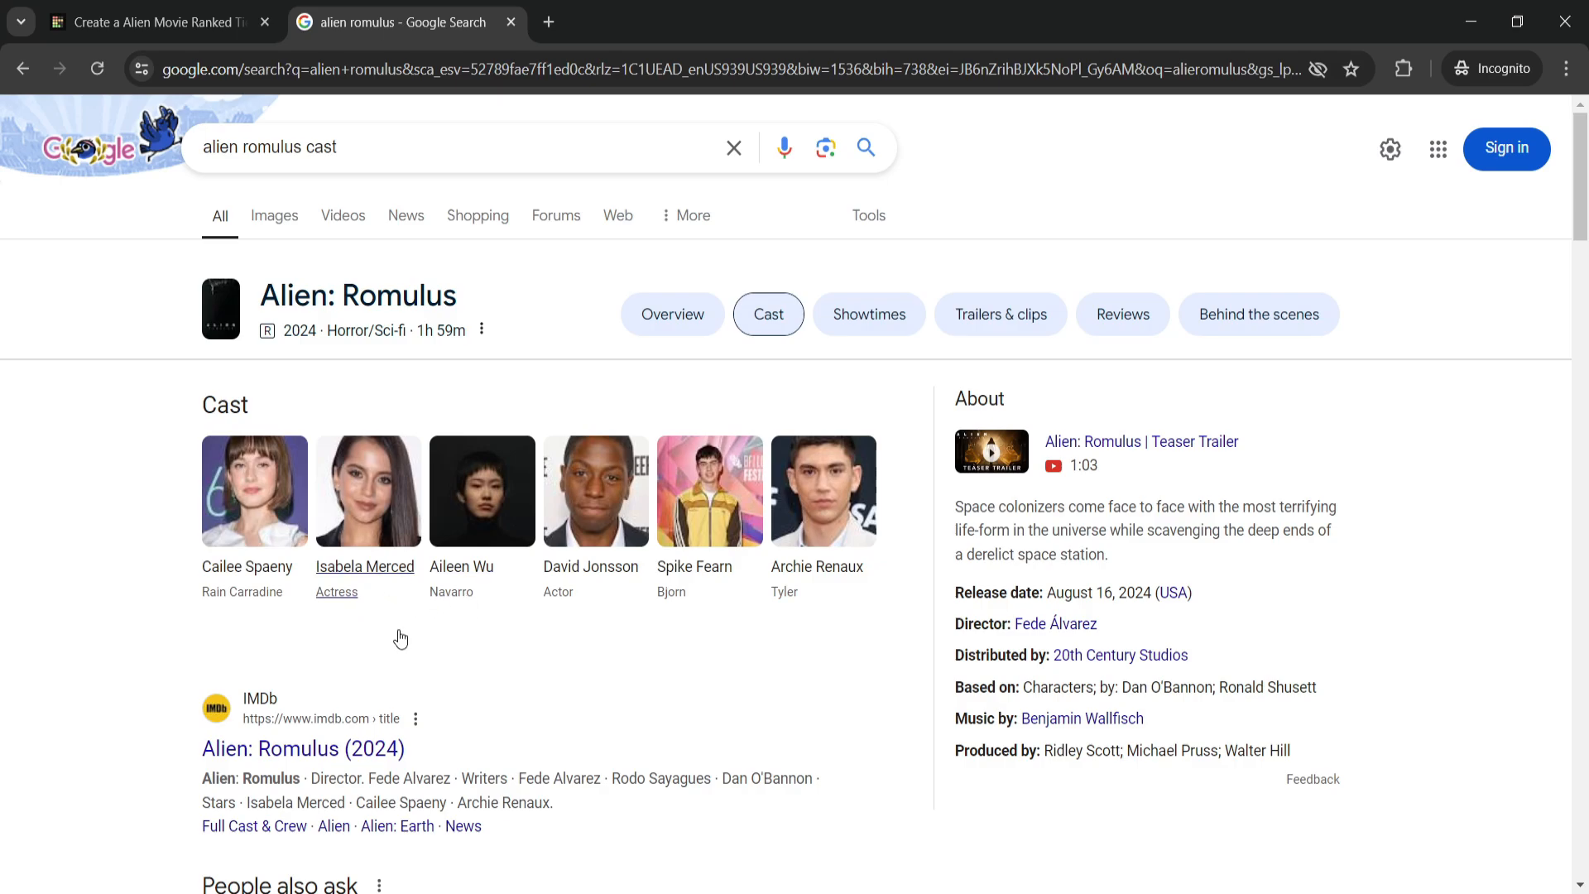
pyautogui.moveTo(171, 471)
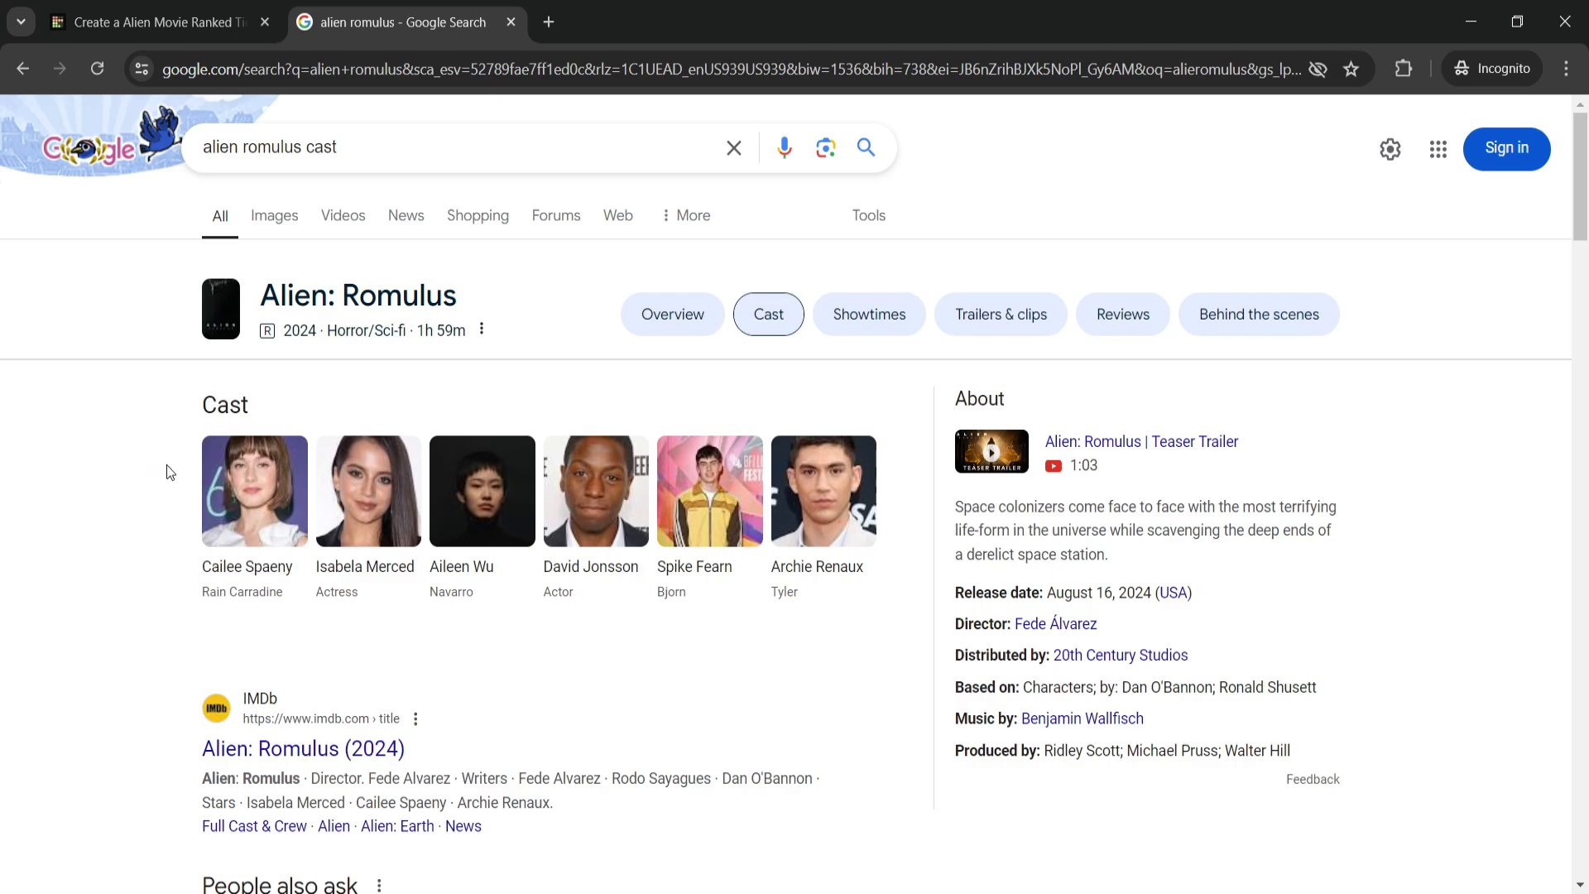
pyautogui.moveTo(116, 430)
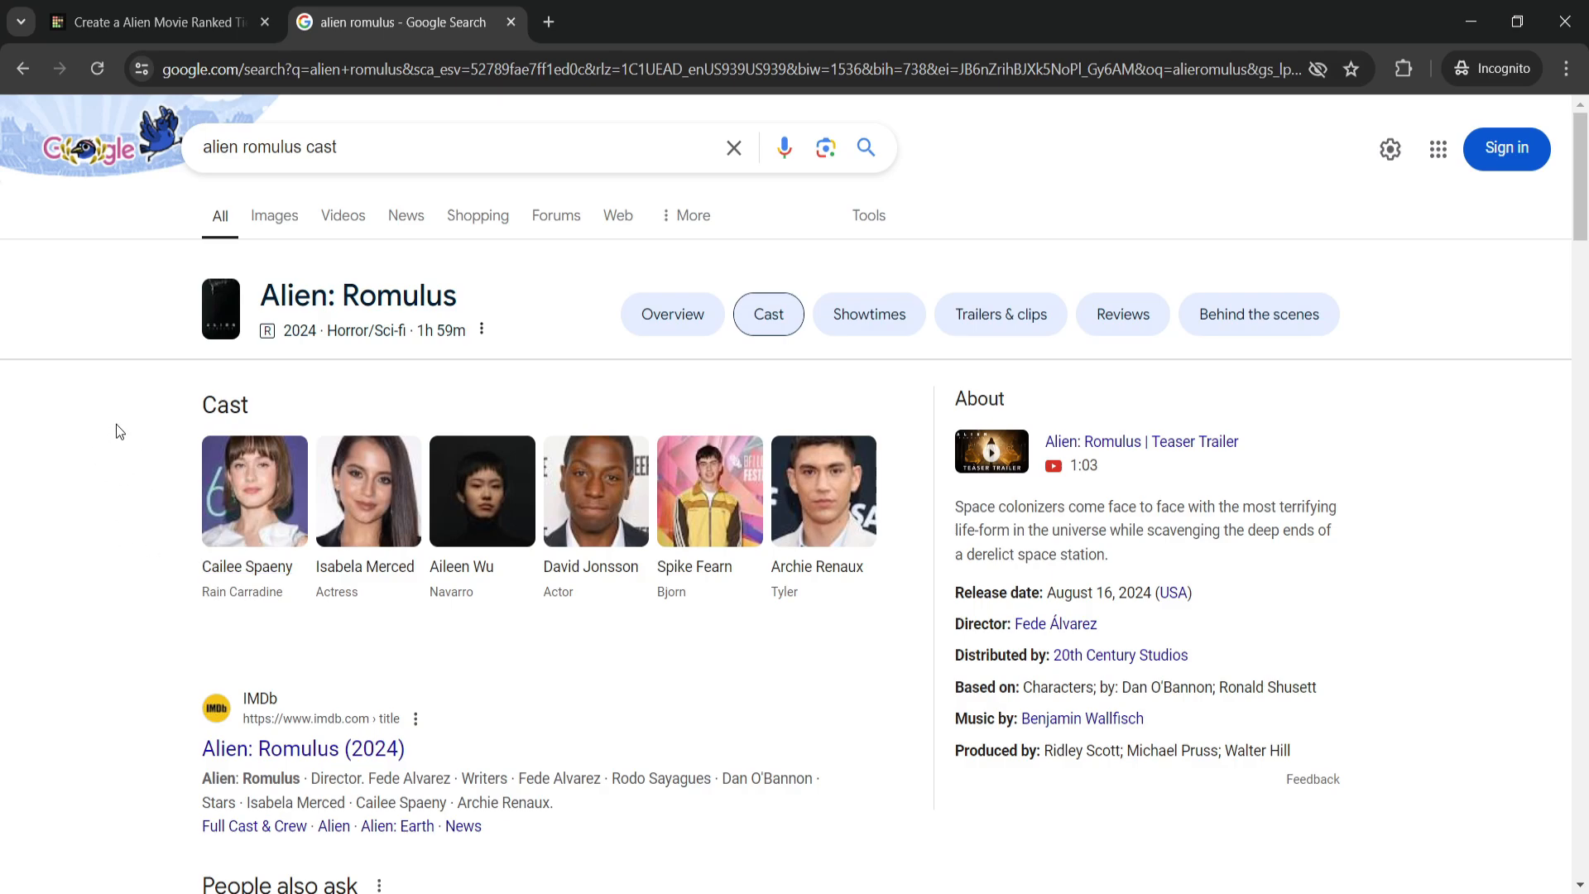
pyautogui.moveTo(94, 458)
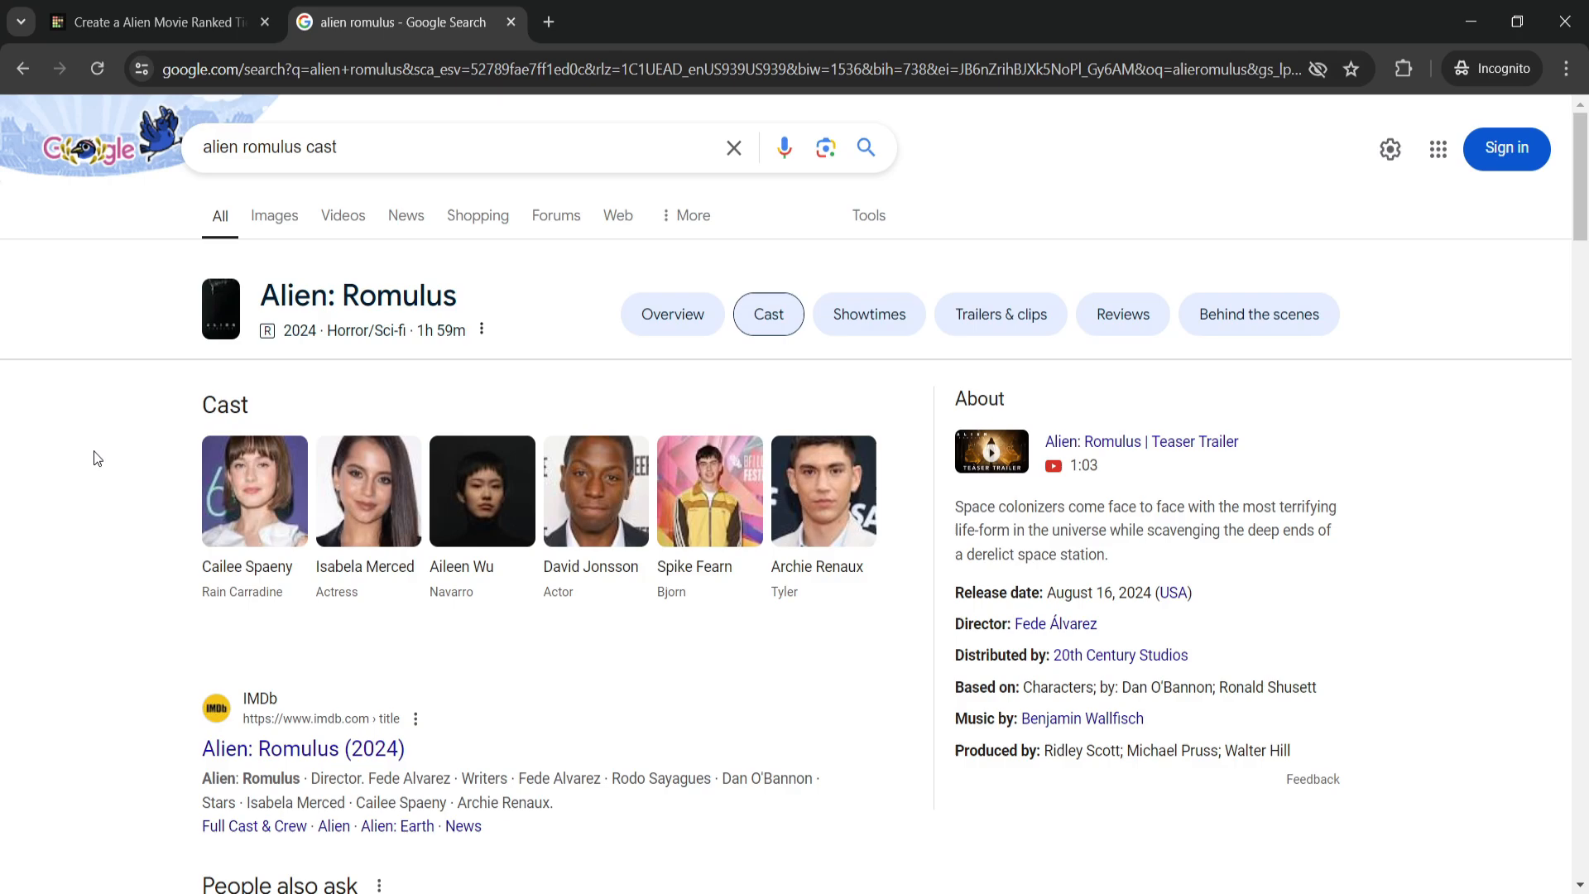
pyautogui.moveTo(1091, 598)
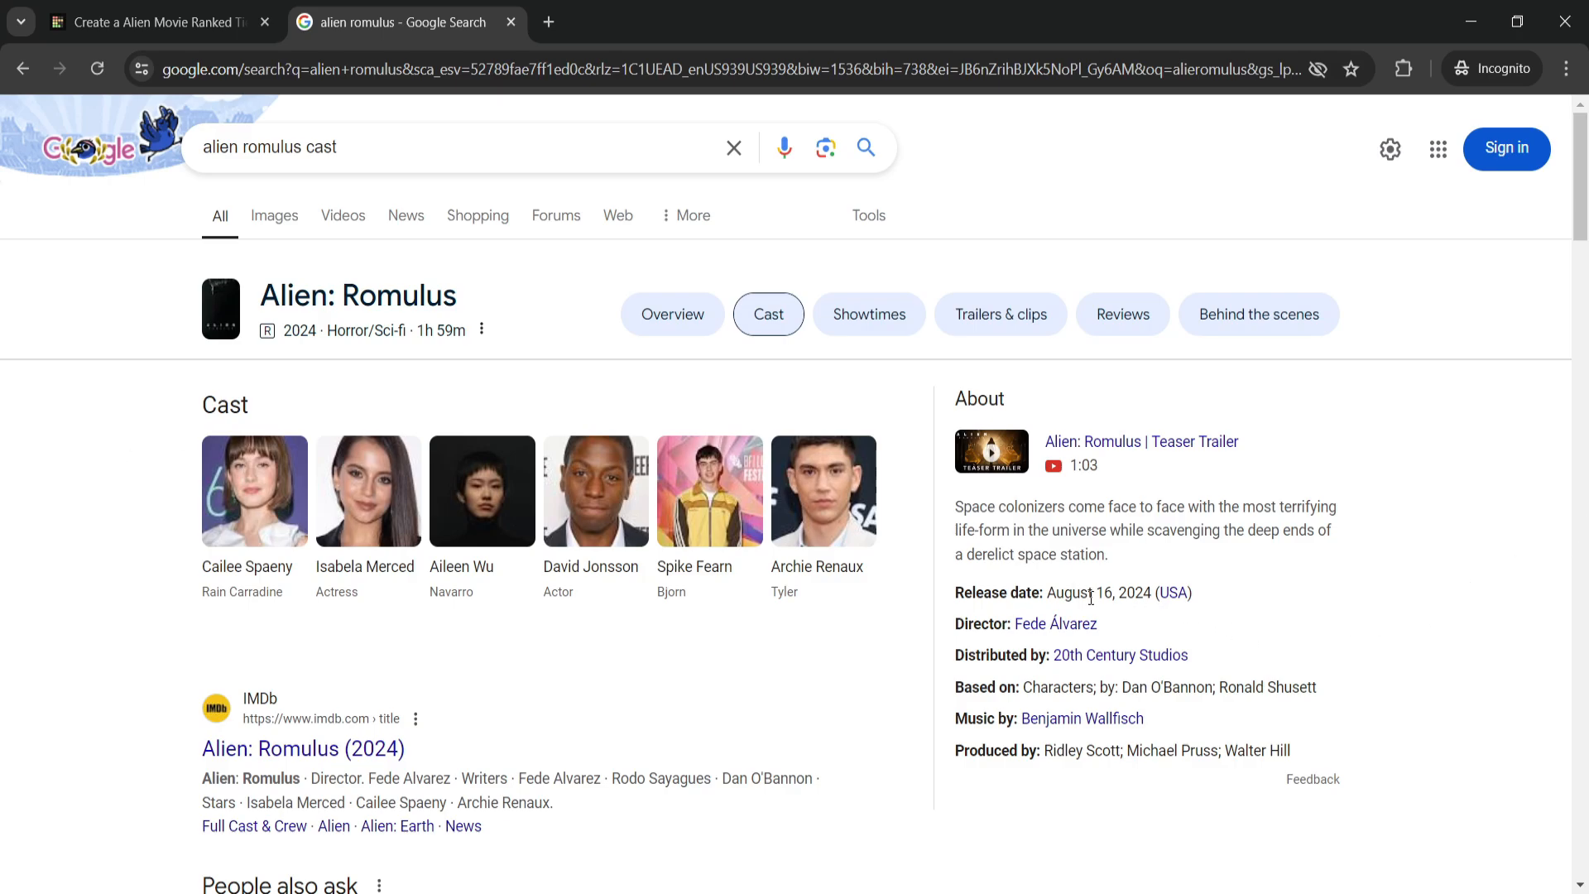
pyautogui.moveTo(1337, 539)
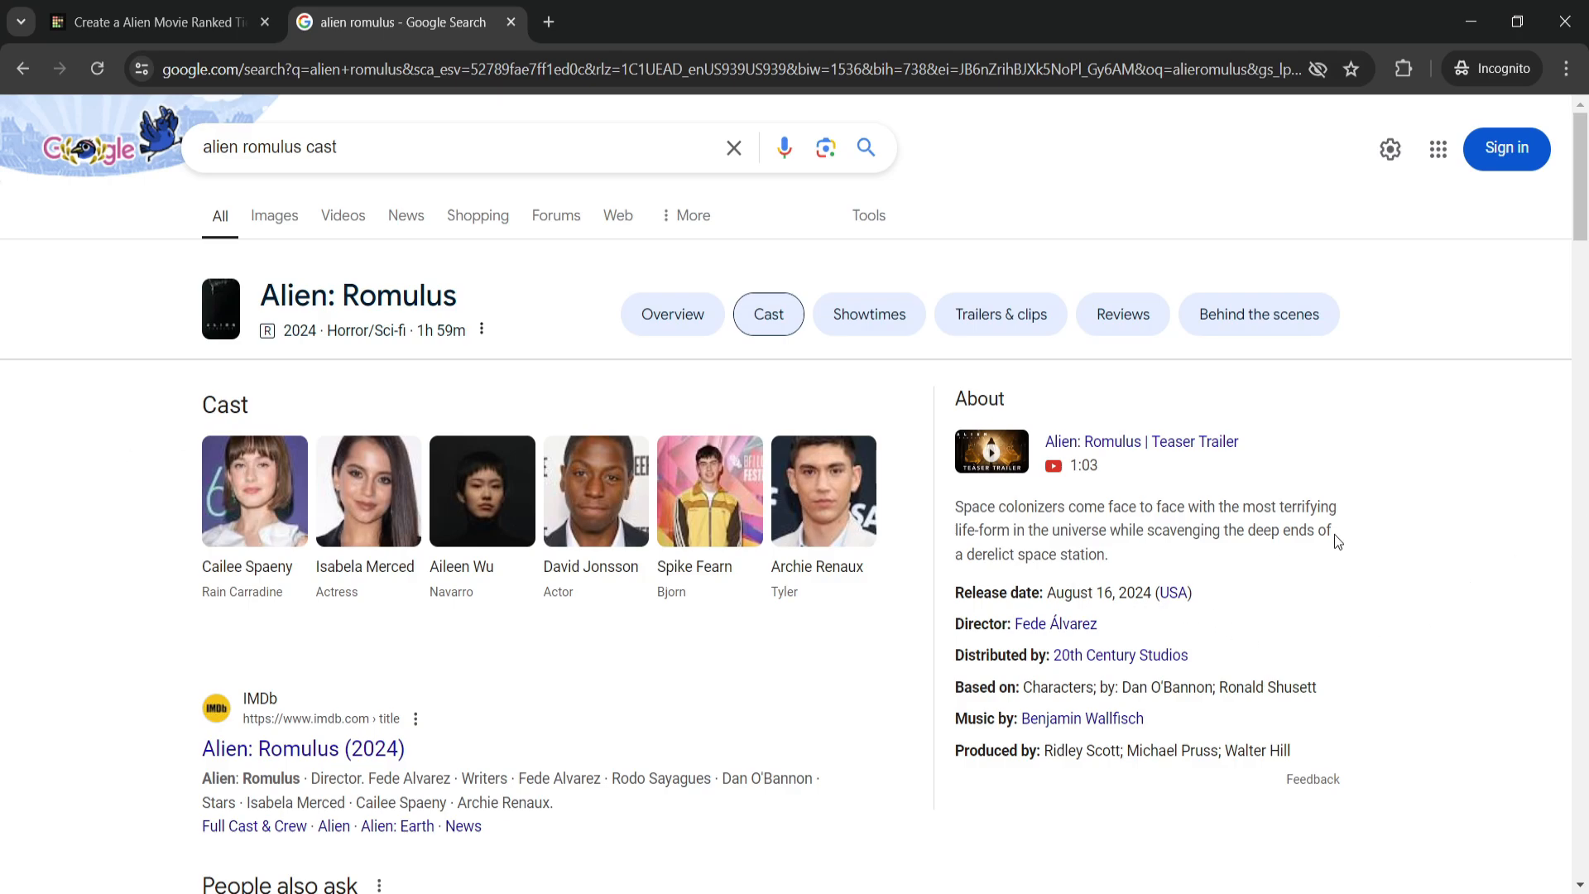
pyautogui.moveTo(616, 332)
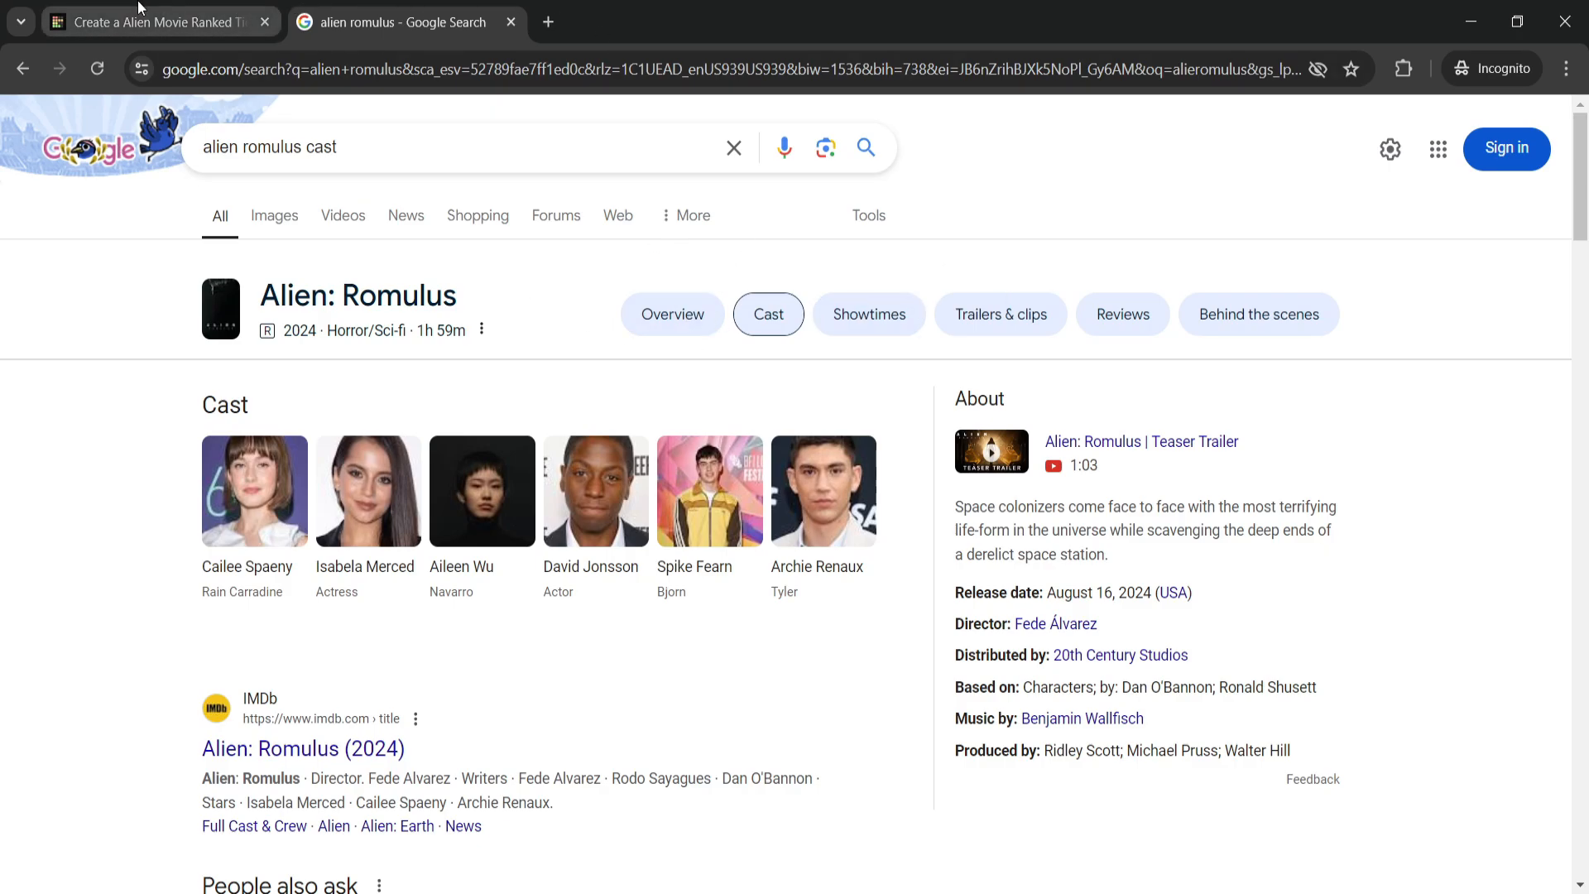
pyautogui.click(158, 21)
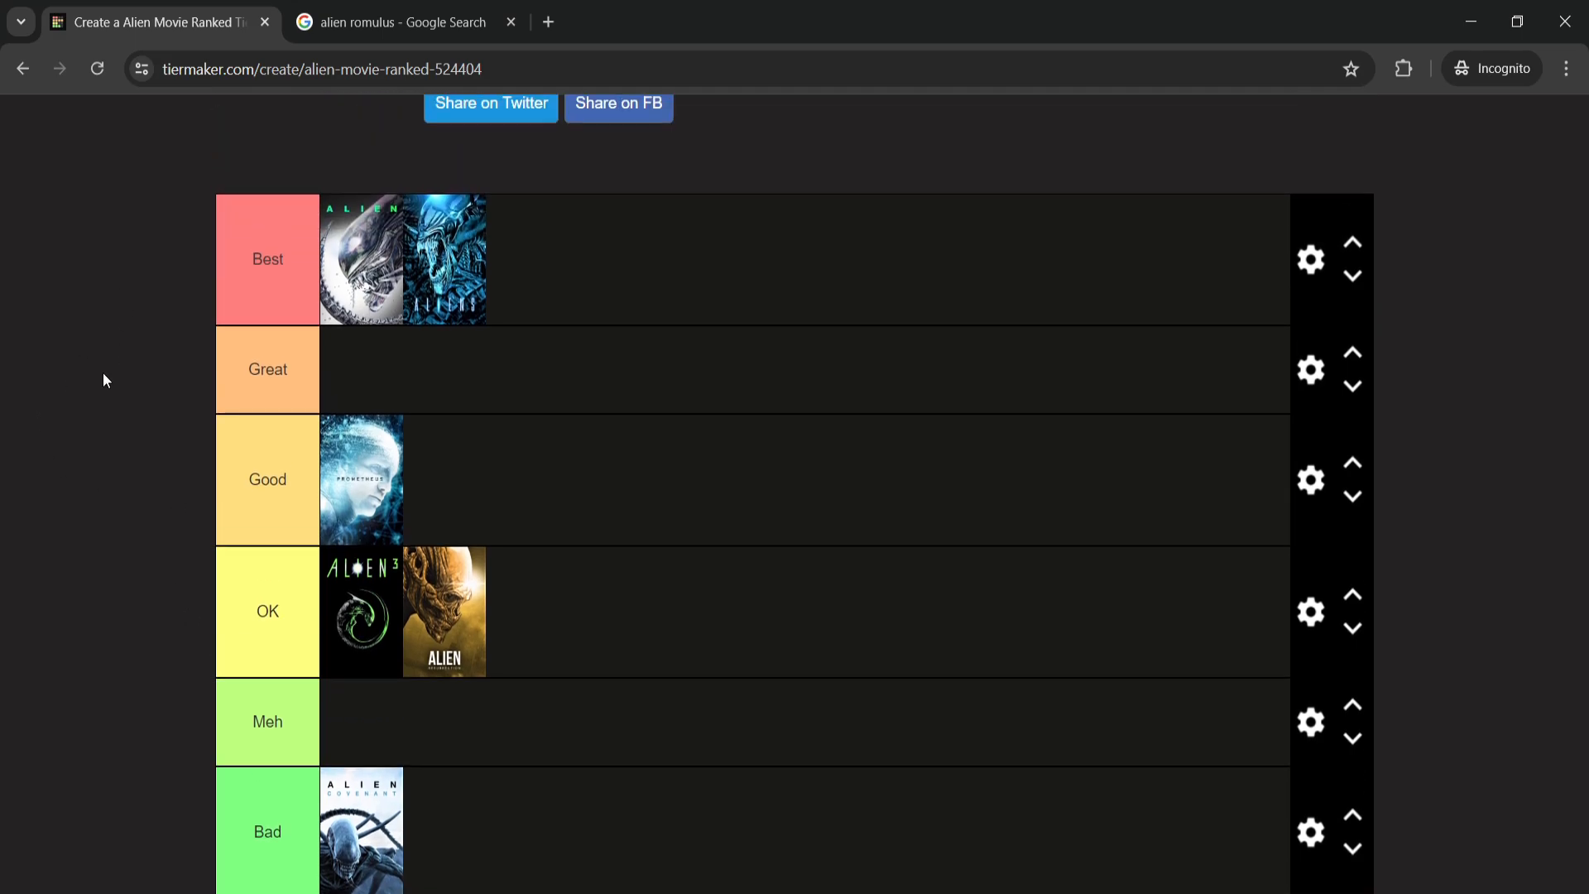
pyautogui.click(405, 22)
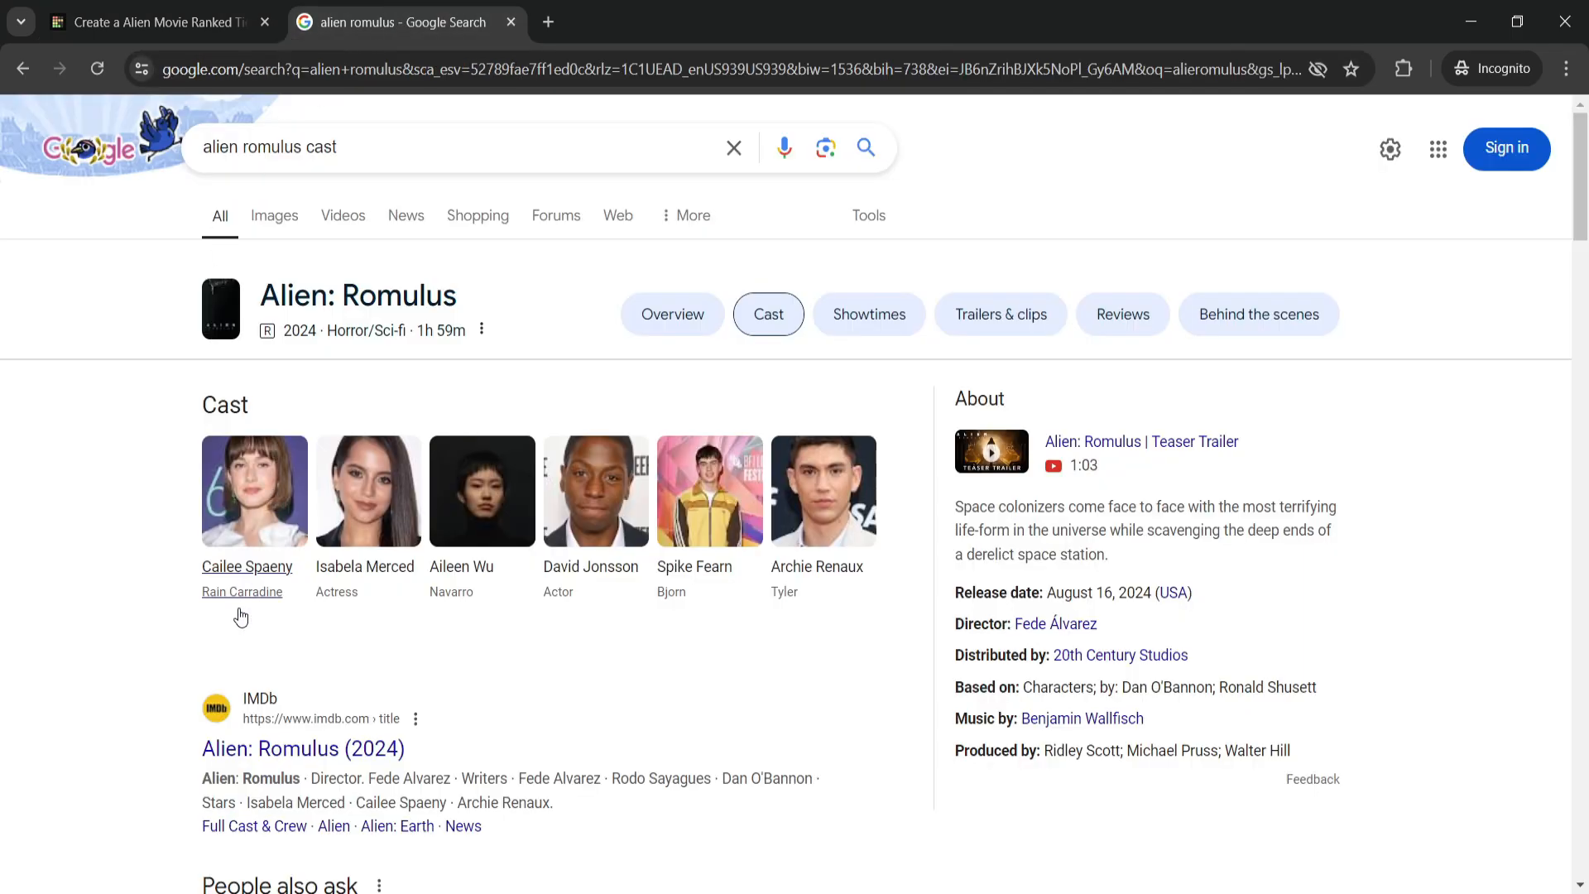
pyautogui.moveTo(373, 550)
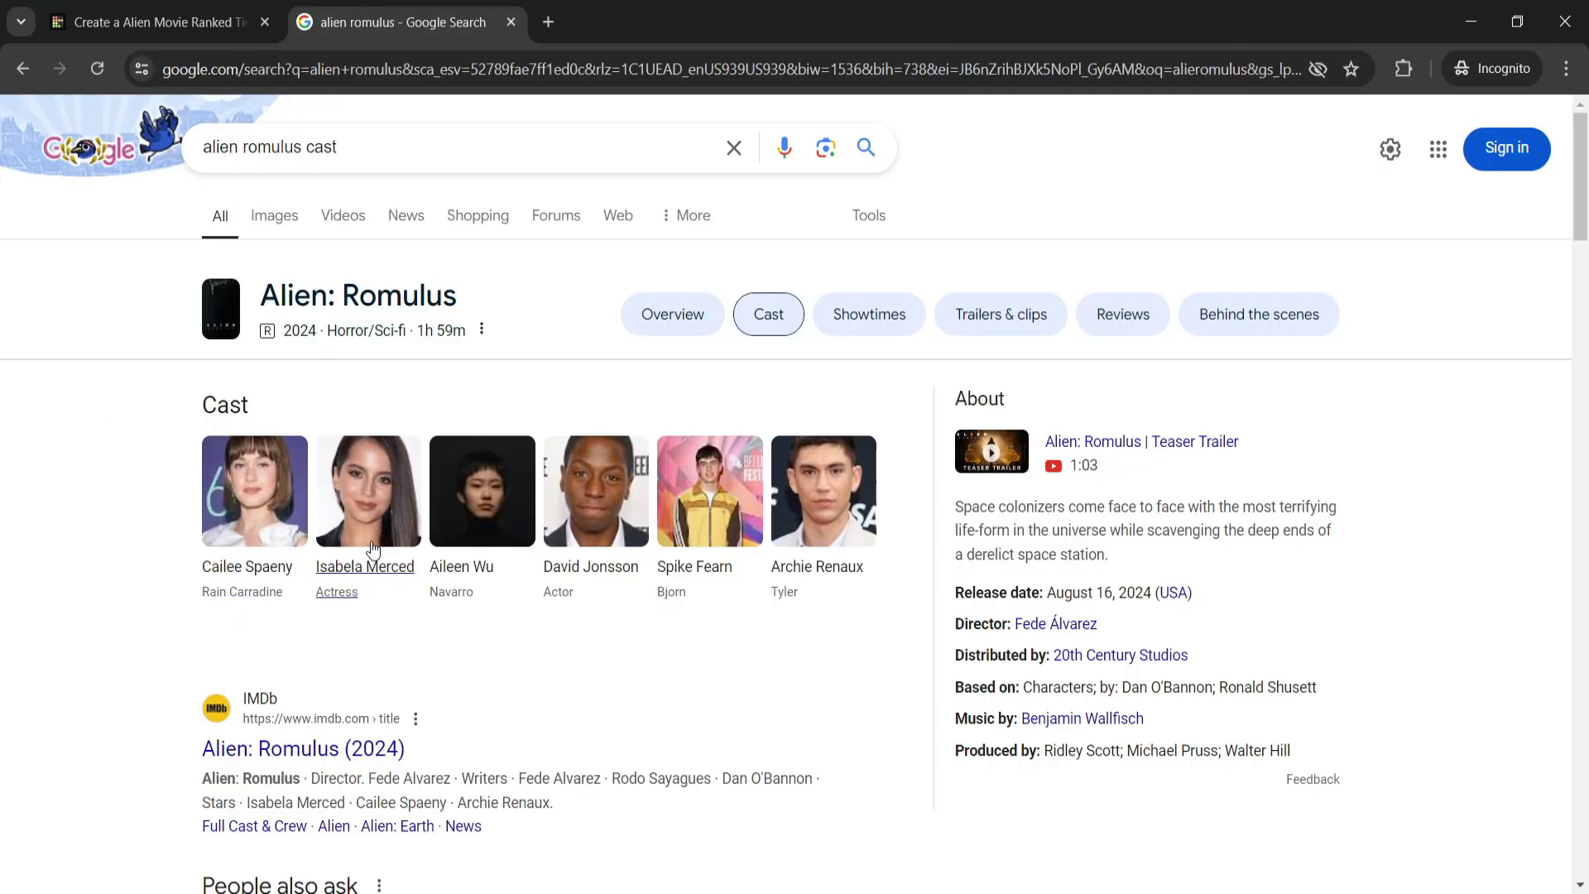
pyautogui.moveTo(429, 281)
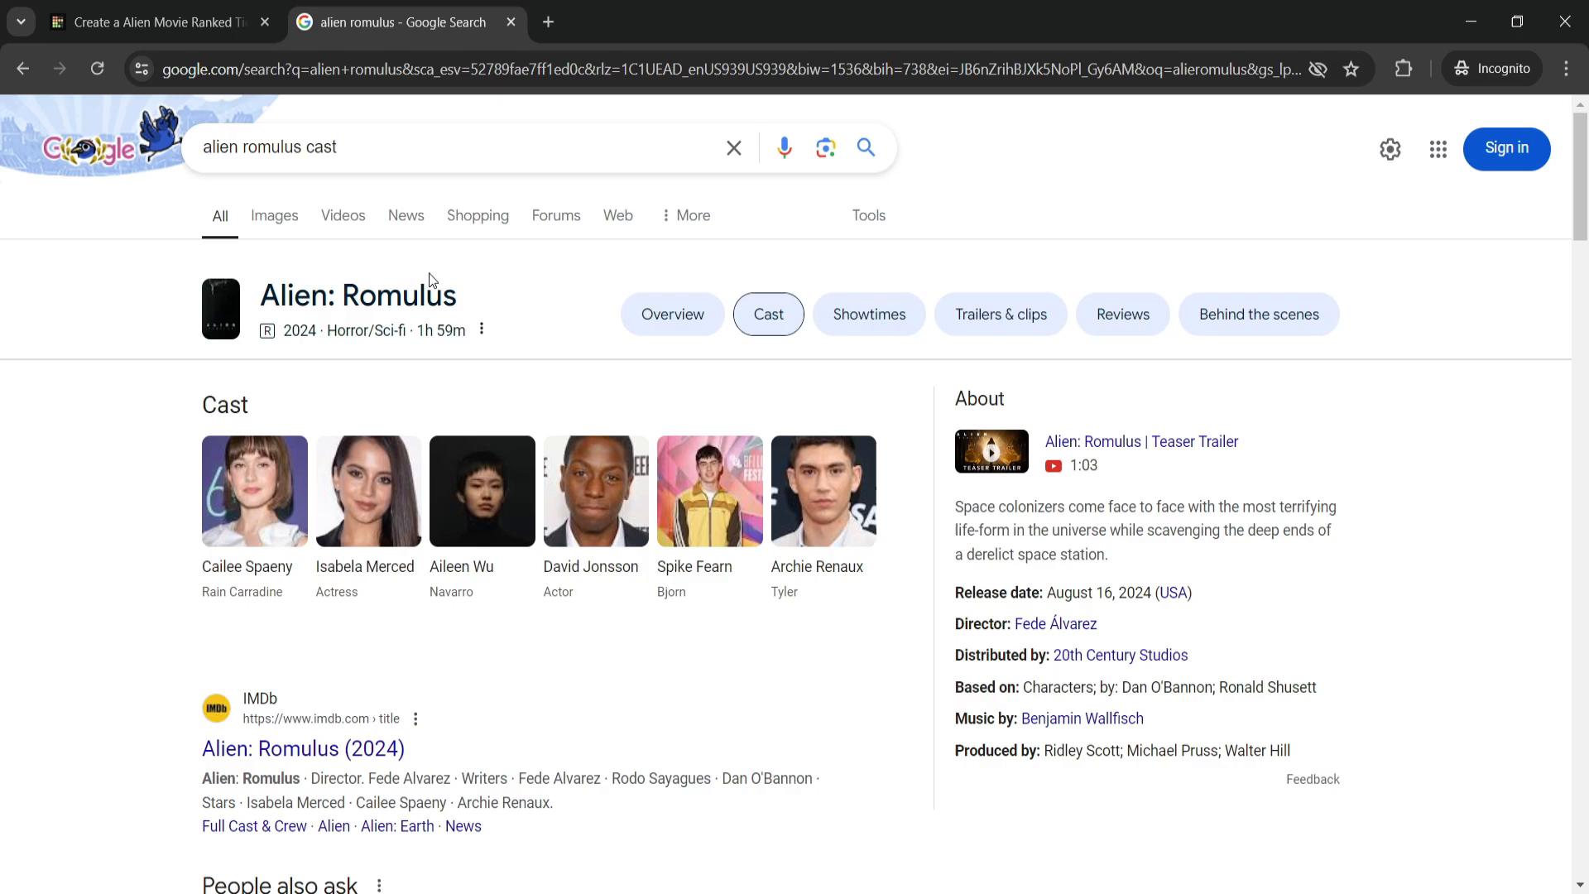
pyautogui.moveTo(346, 485)
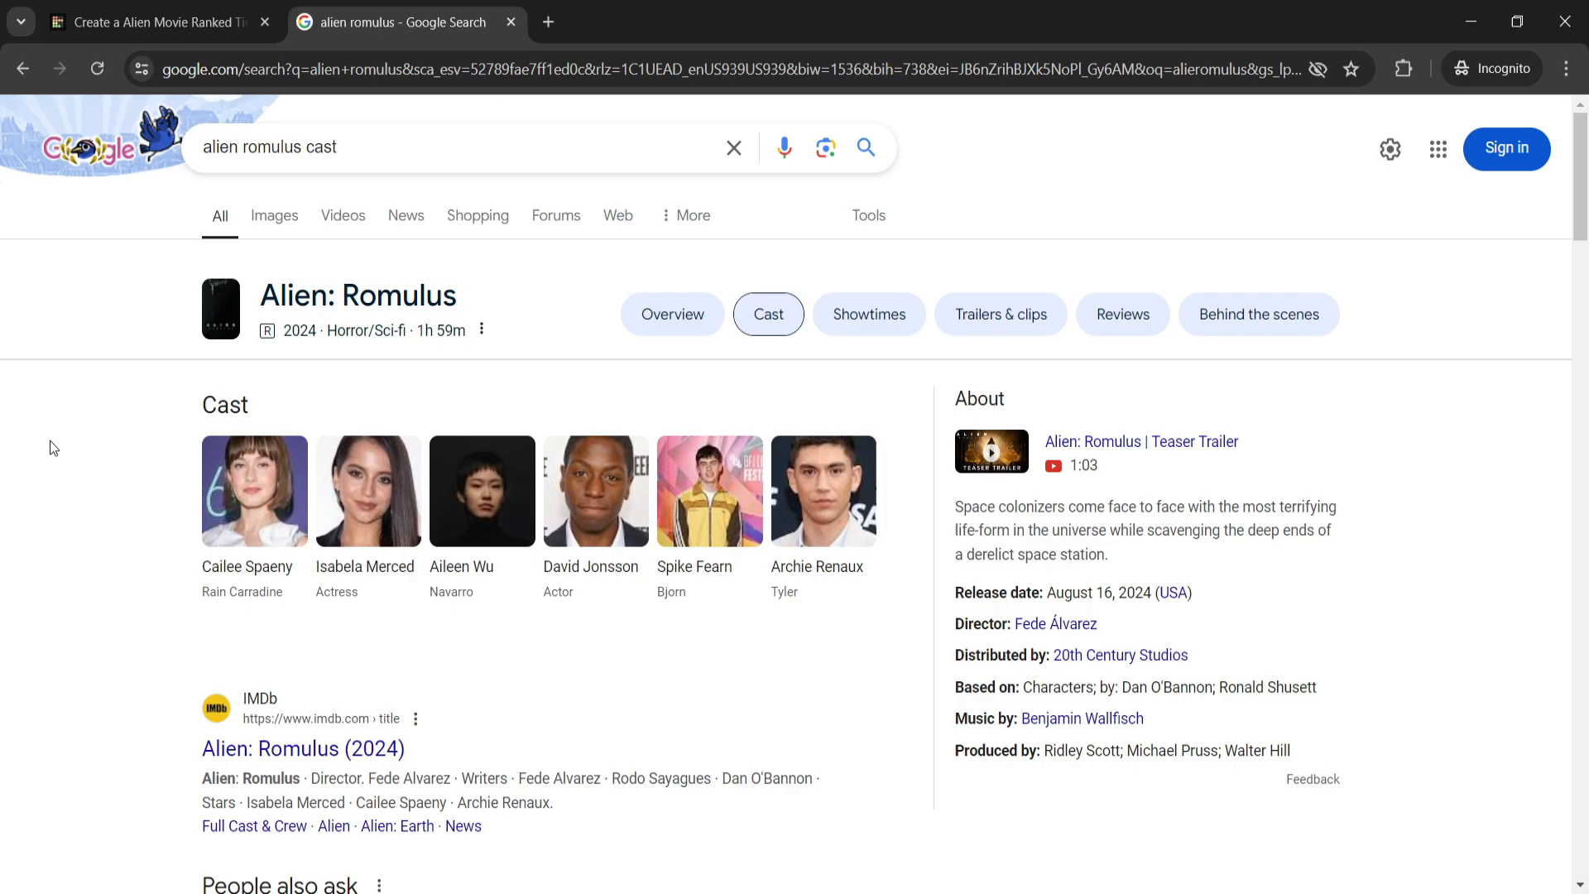
pyautogui.moveTo(316, 96)
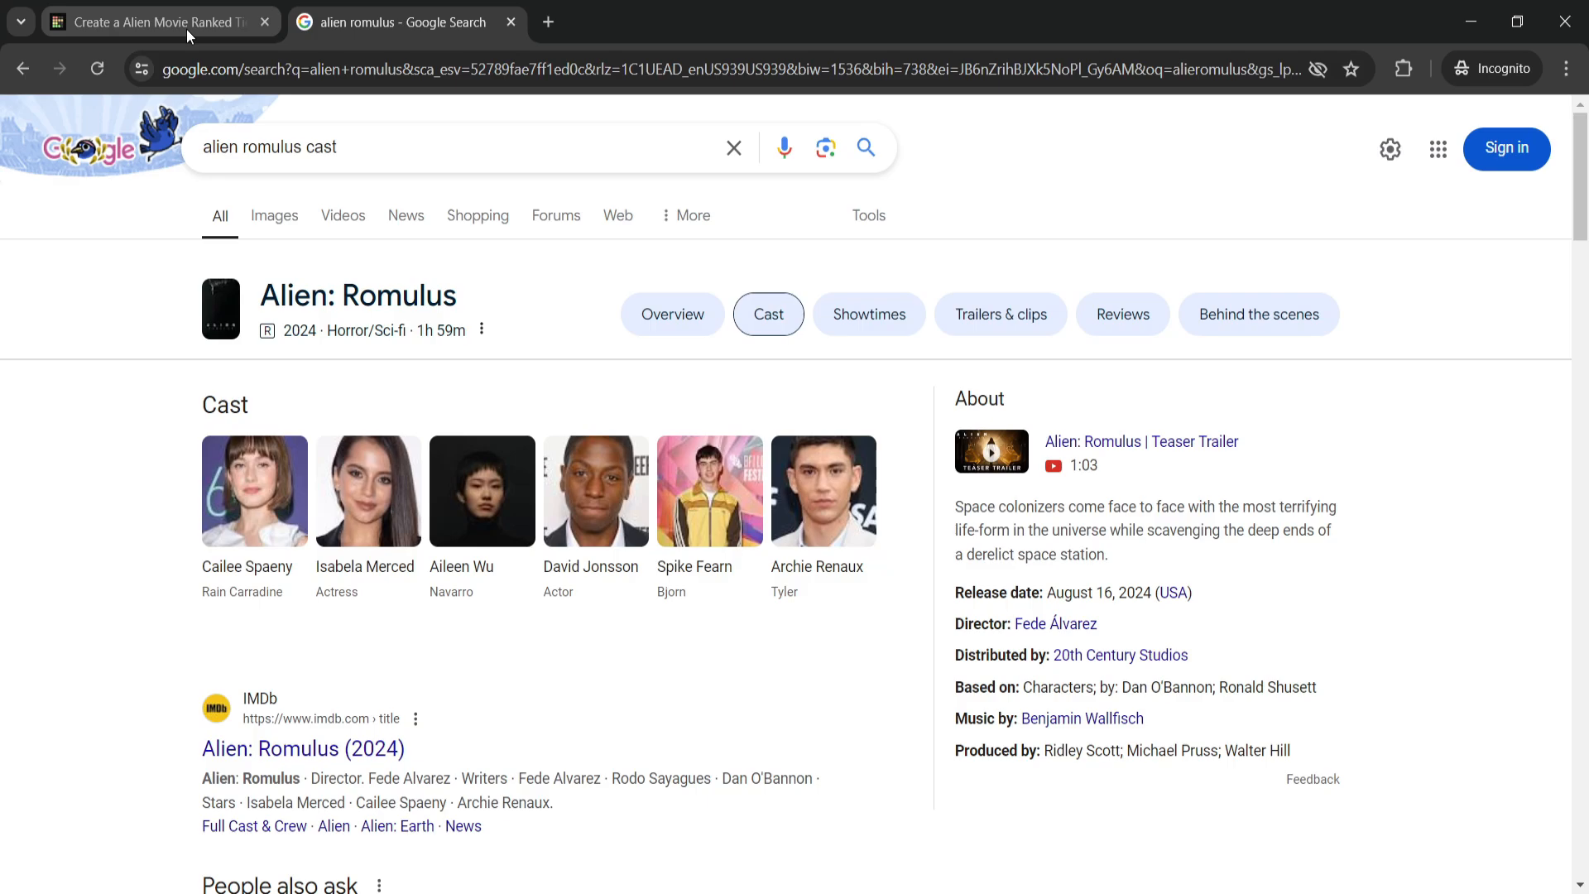
pyautogui.moveTo(189, 38)
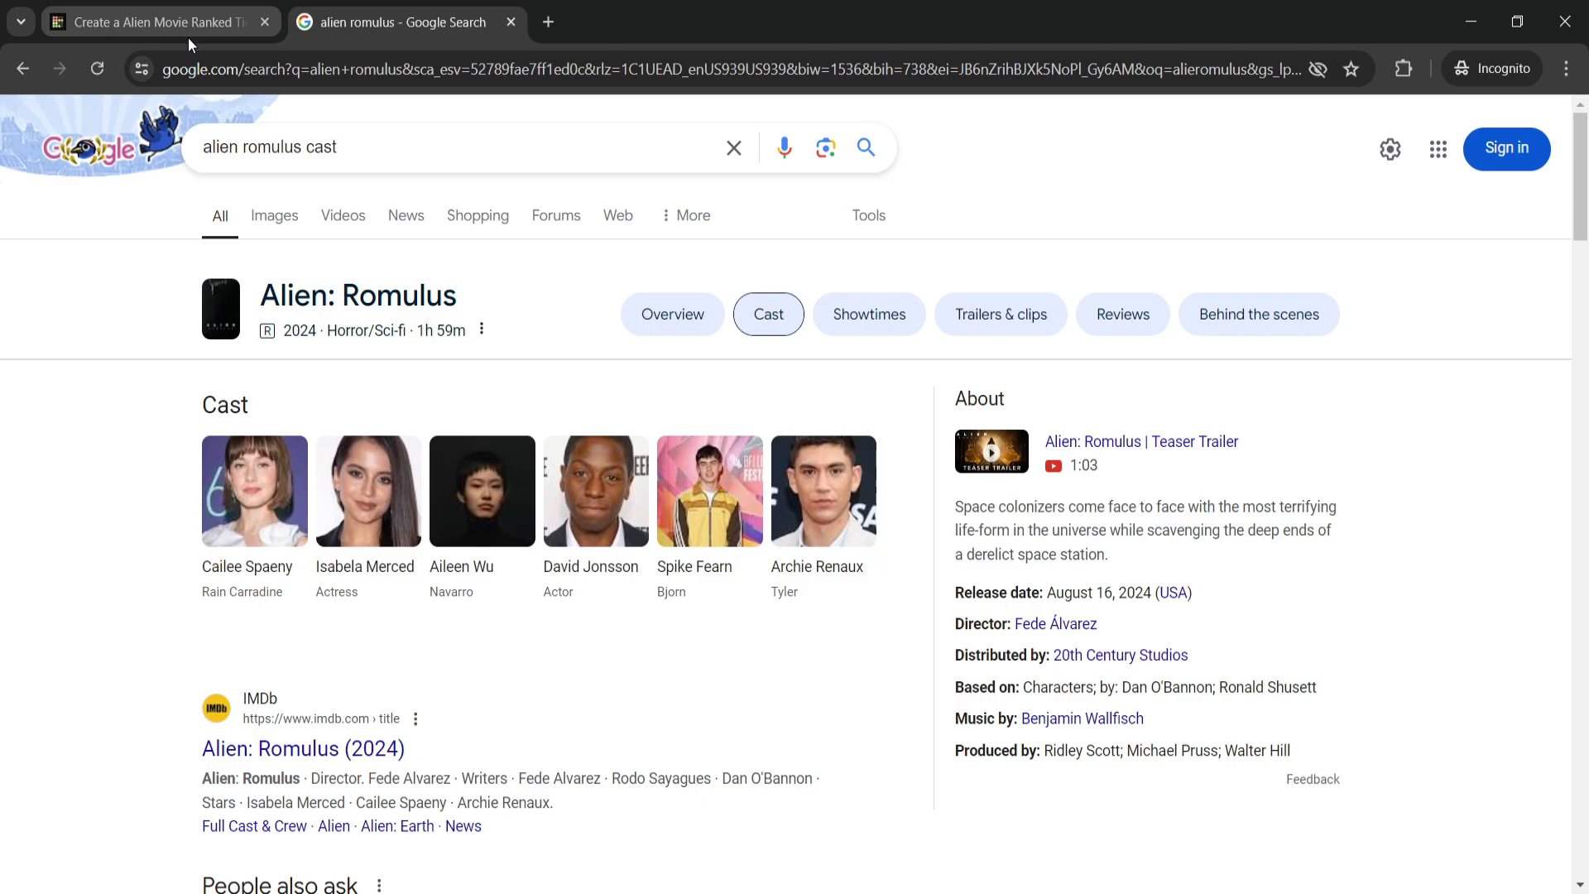
# - Switch back to the TierMaker tab and scroll through the completed six-film ranking
pyautogui.click(153, 22)
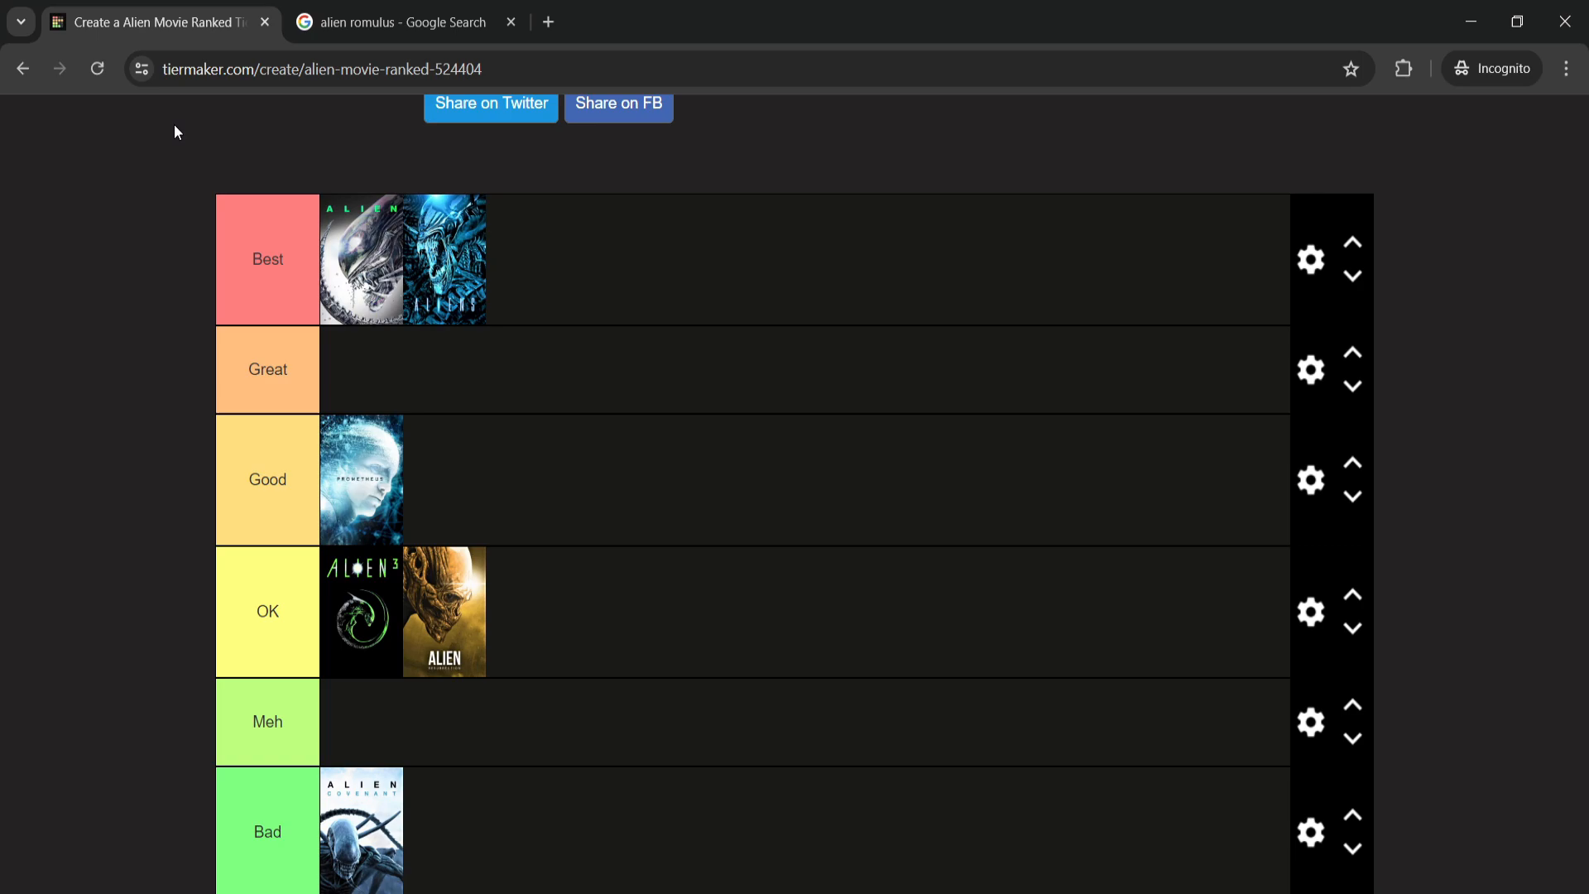
pyautogui.moveTo(182, 127)
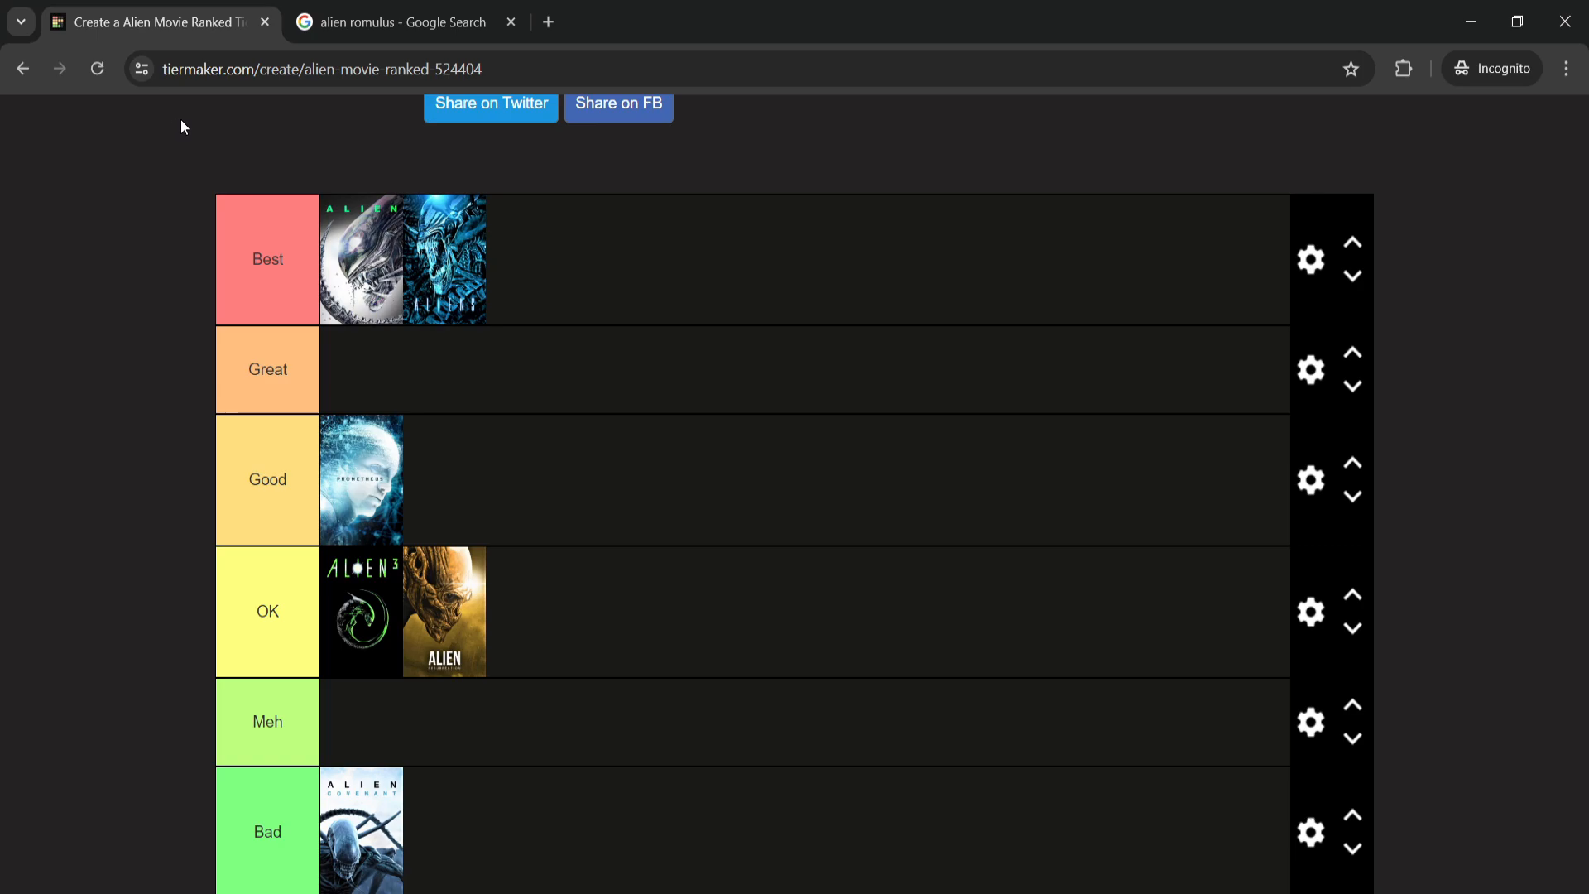
pyautogui.moveTo(464, 249)
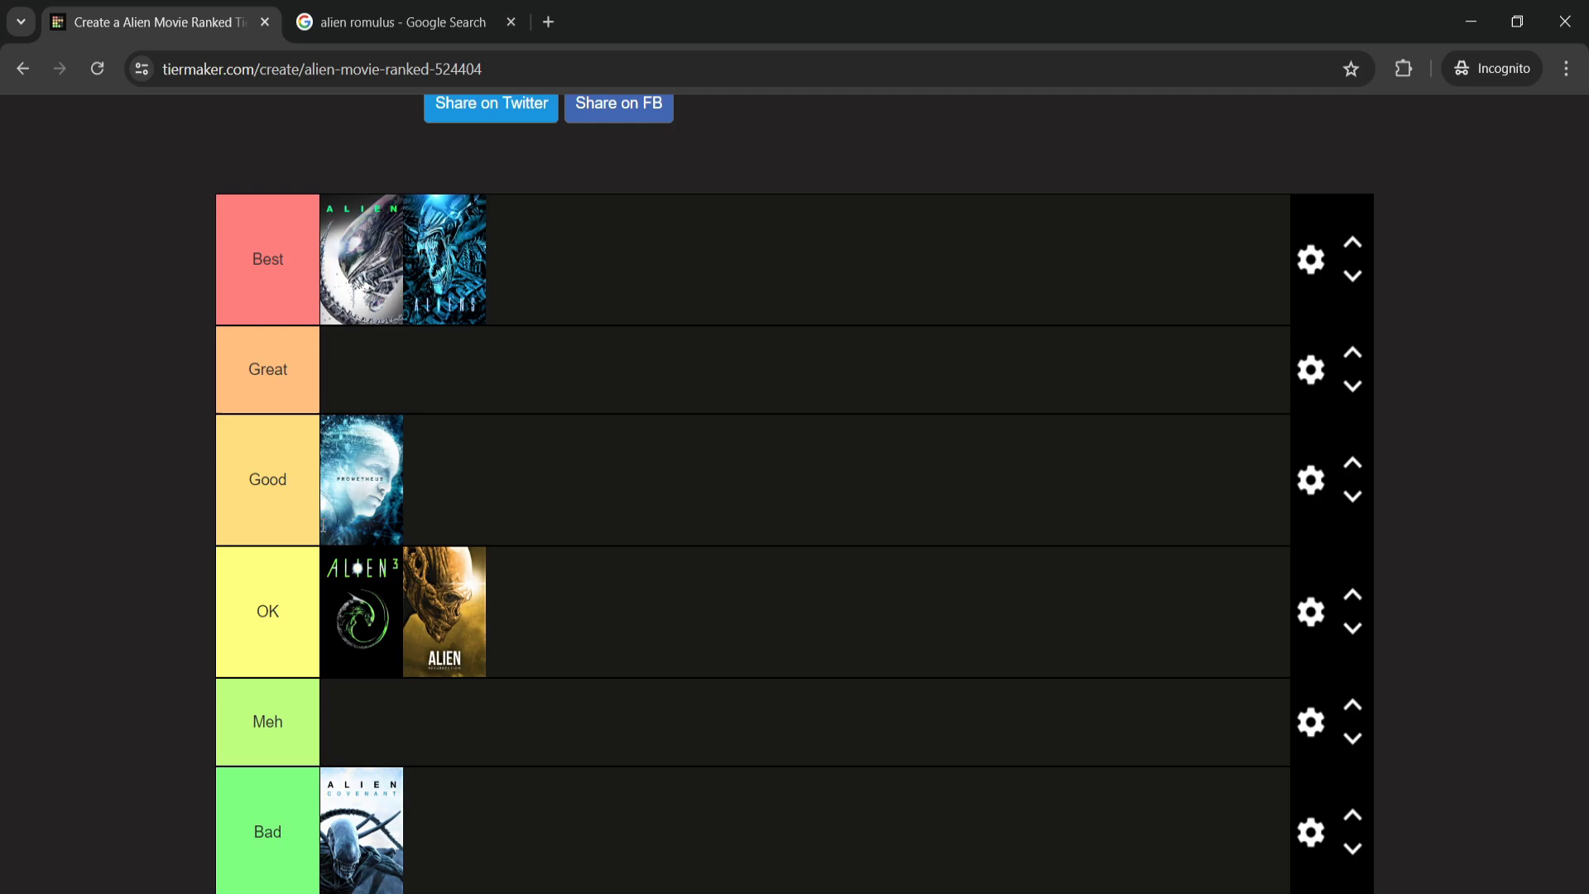
pyautogui.moveTo(422, 508)
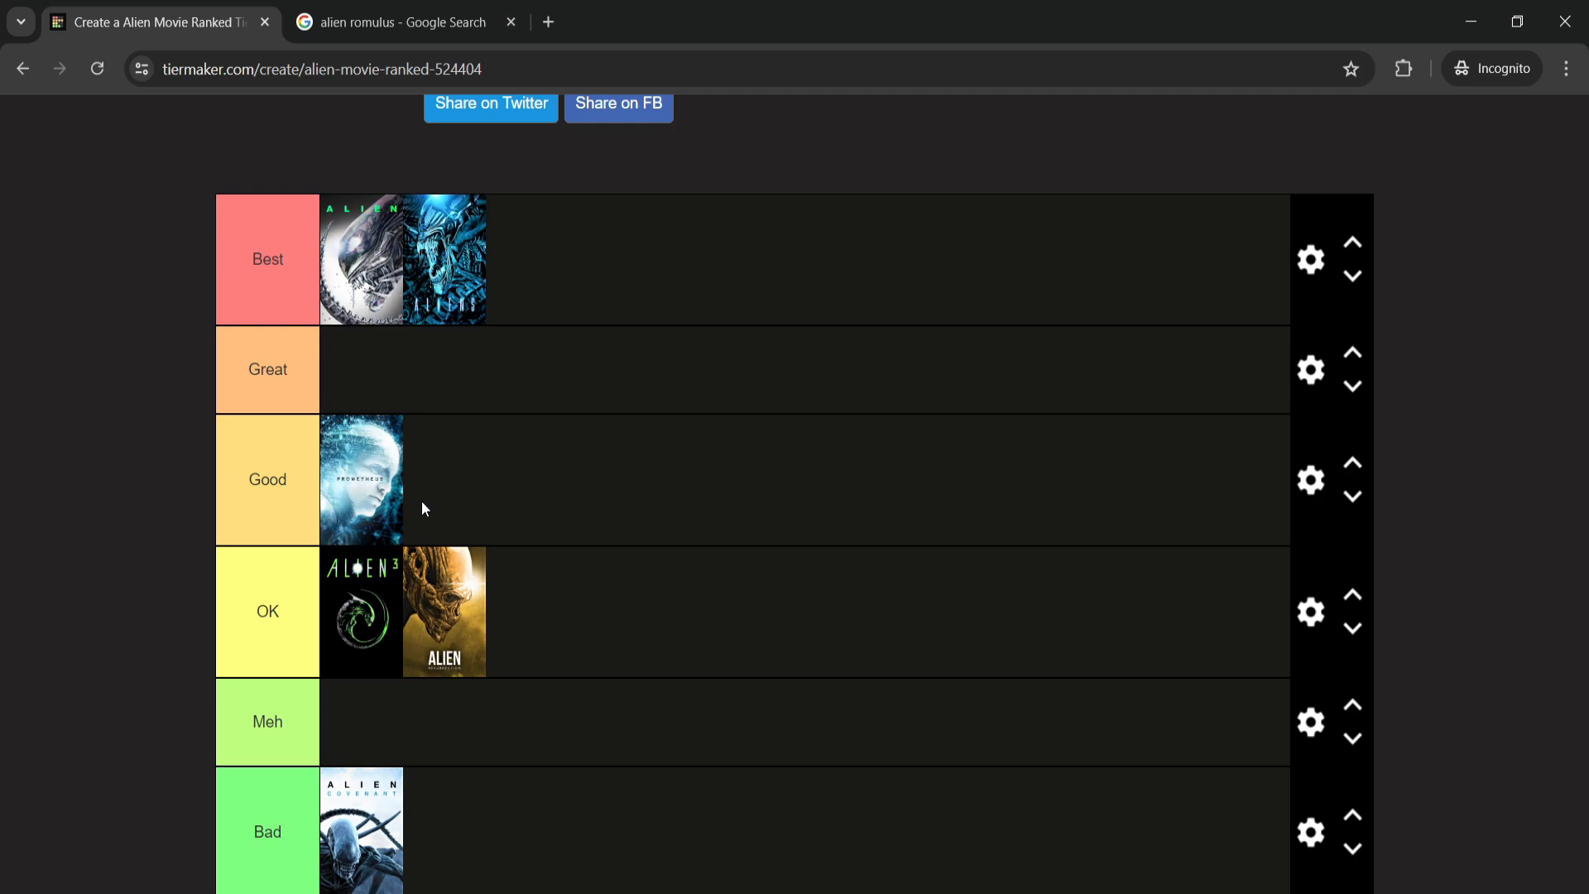
pyautogui.moveTo(335, 626)
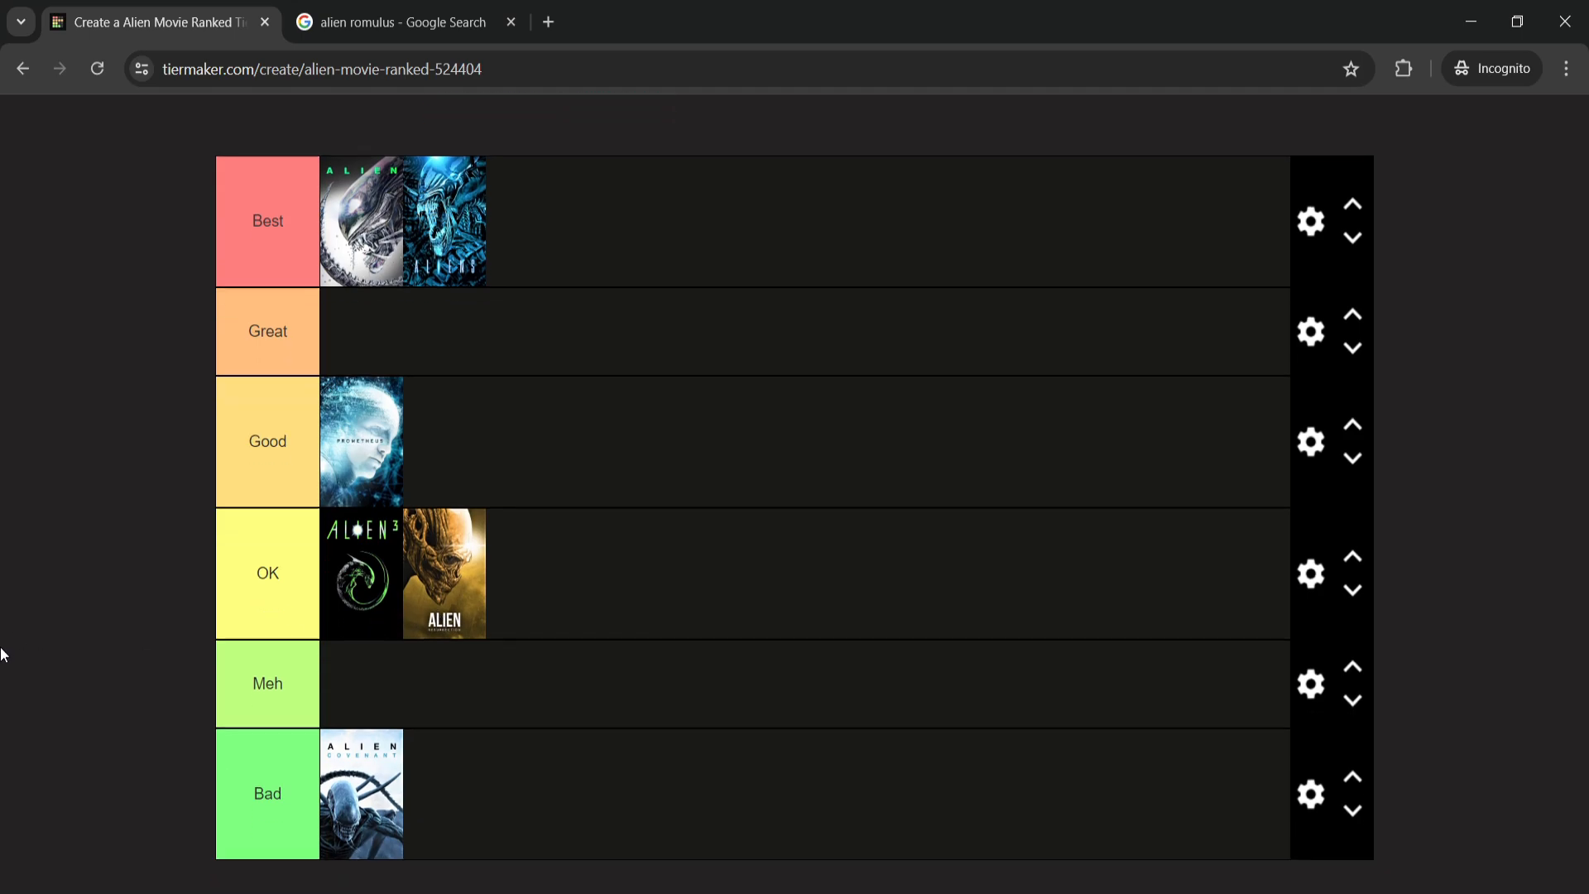
pyautogui.scroll(-3)
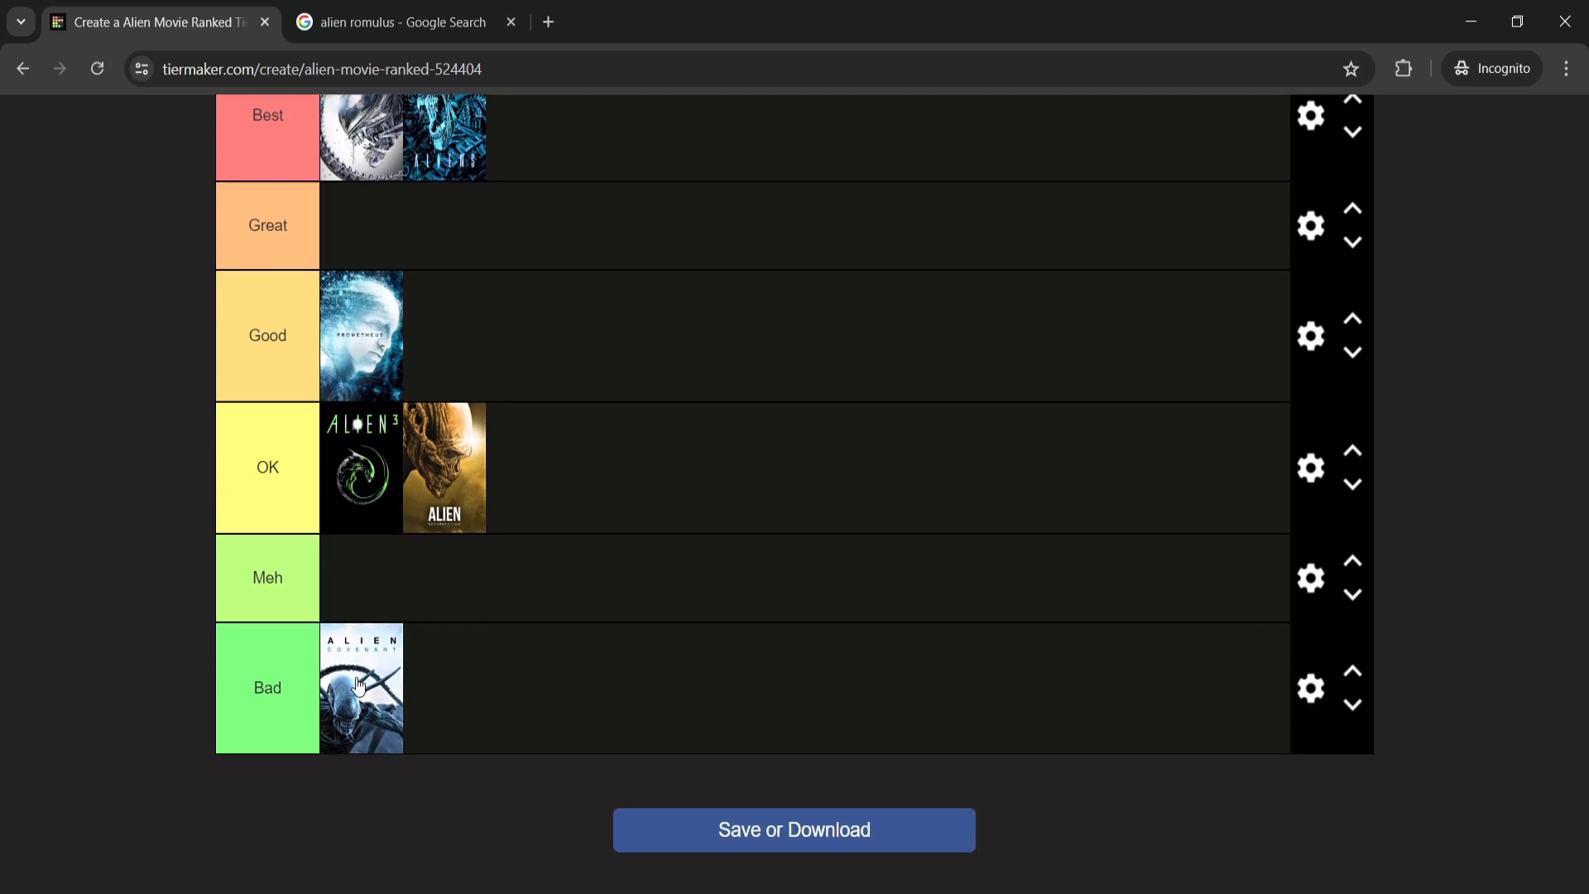
pyautogui.moveTo(326, 669)
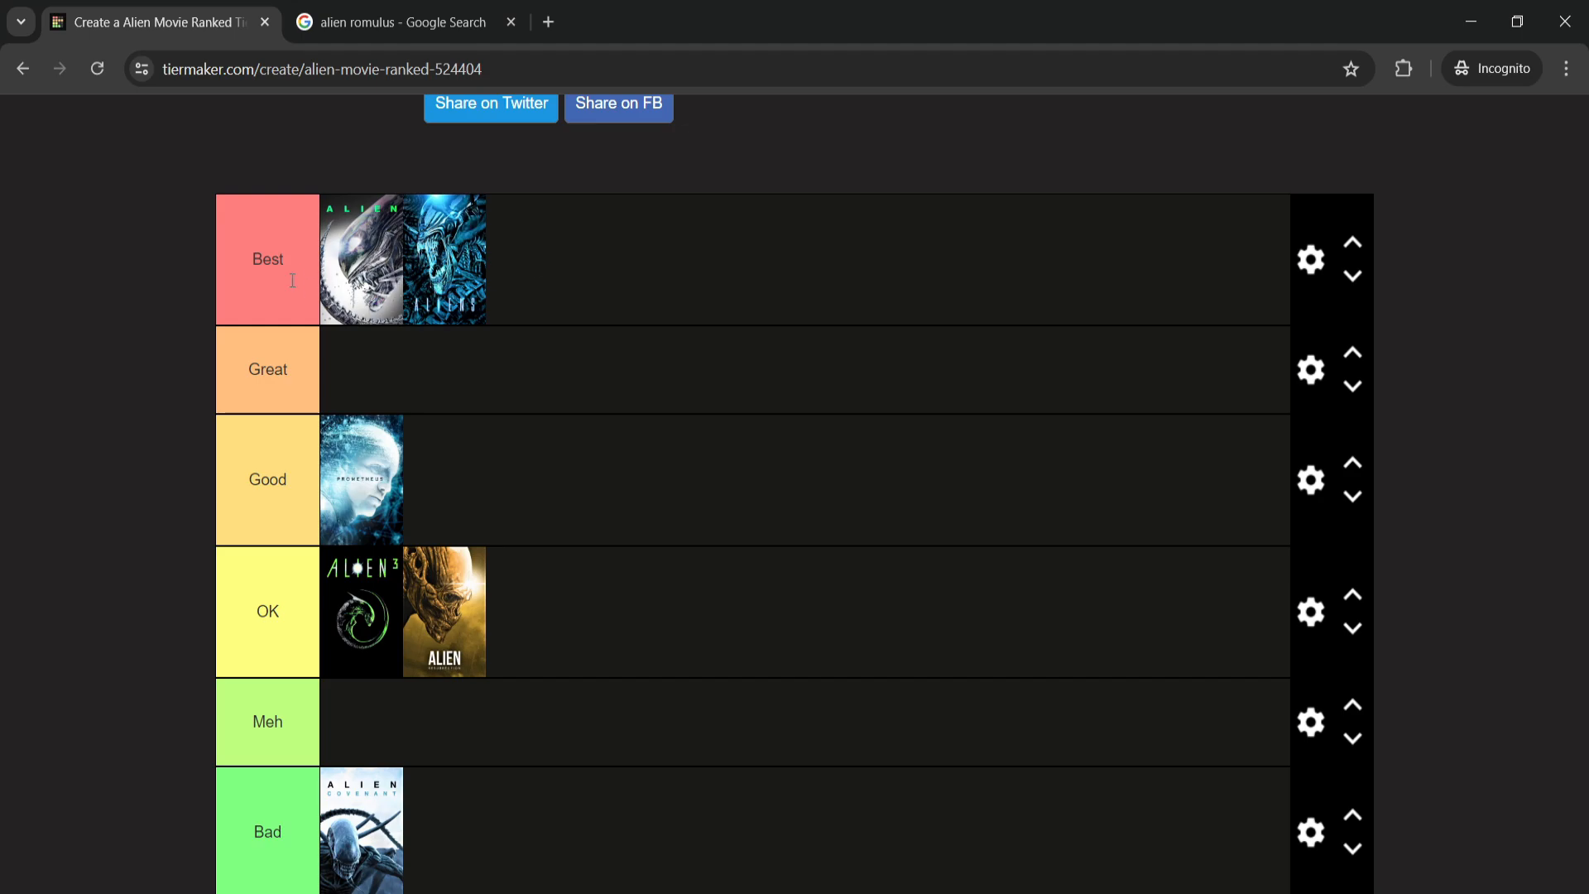
pyautogui.moveTo(464, 281)
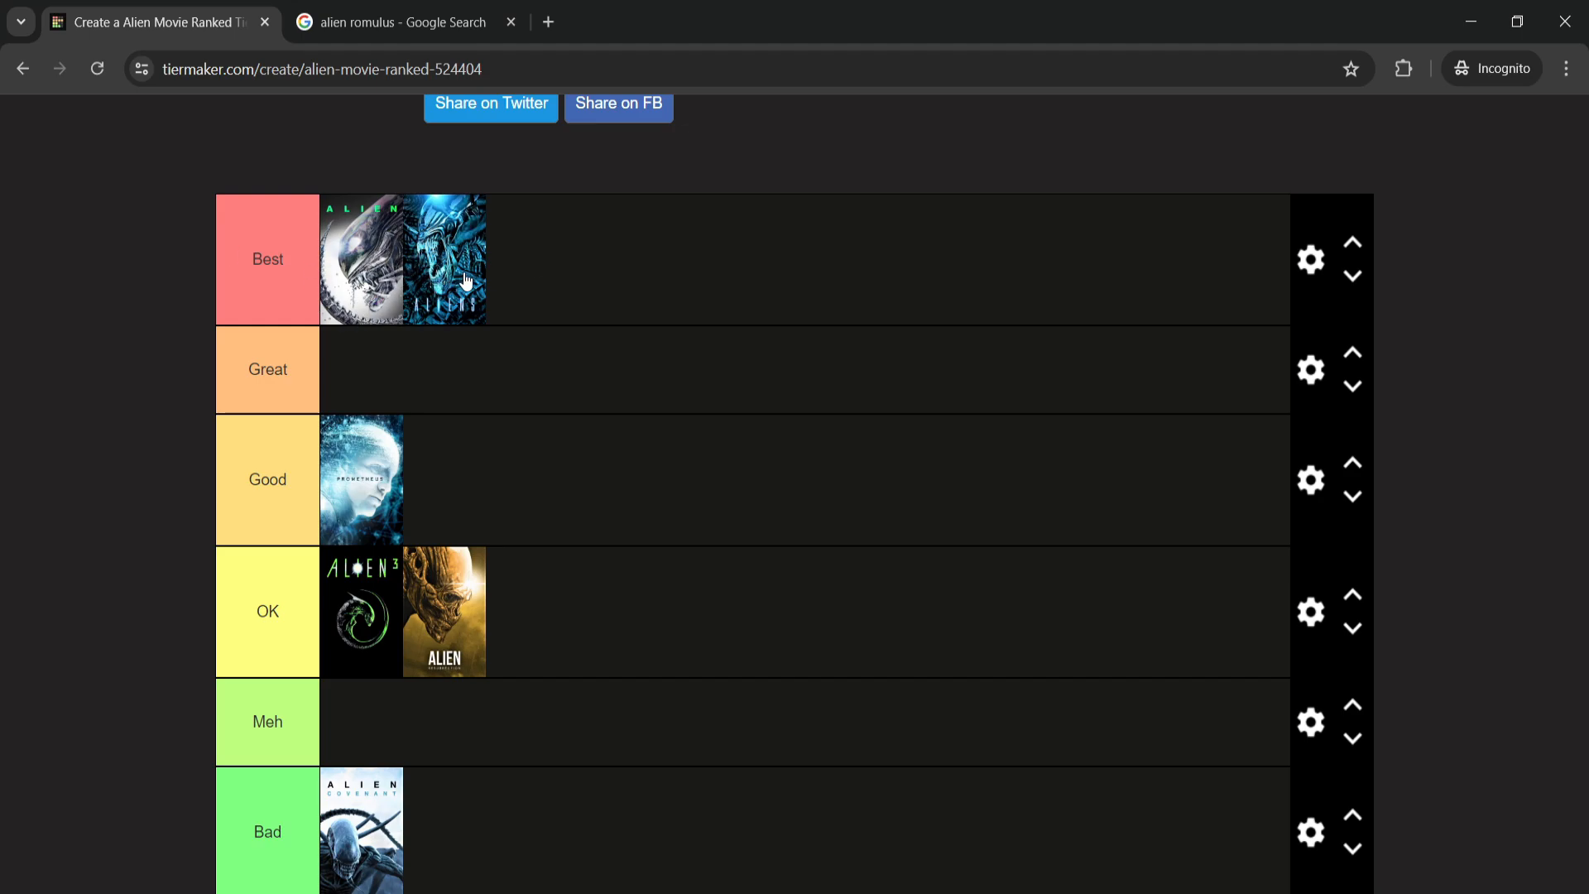
pyautogui.moveTo(430, 276)
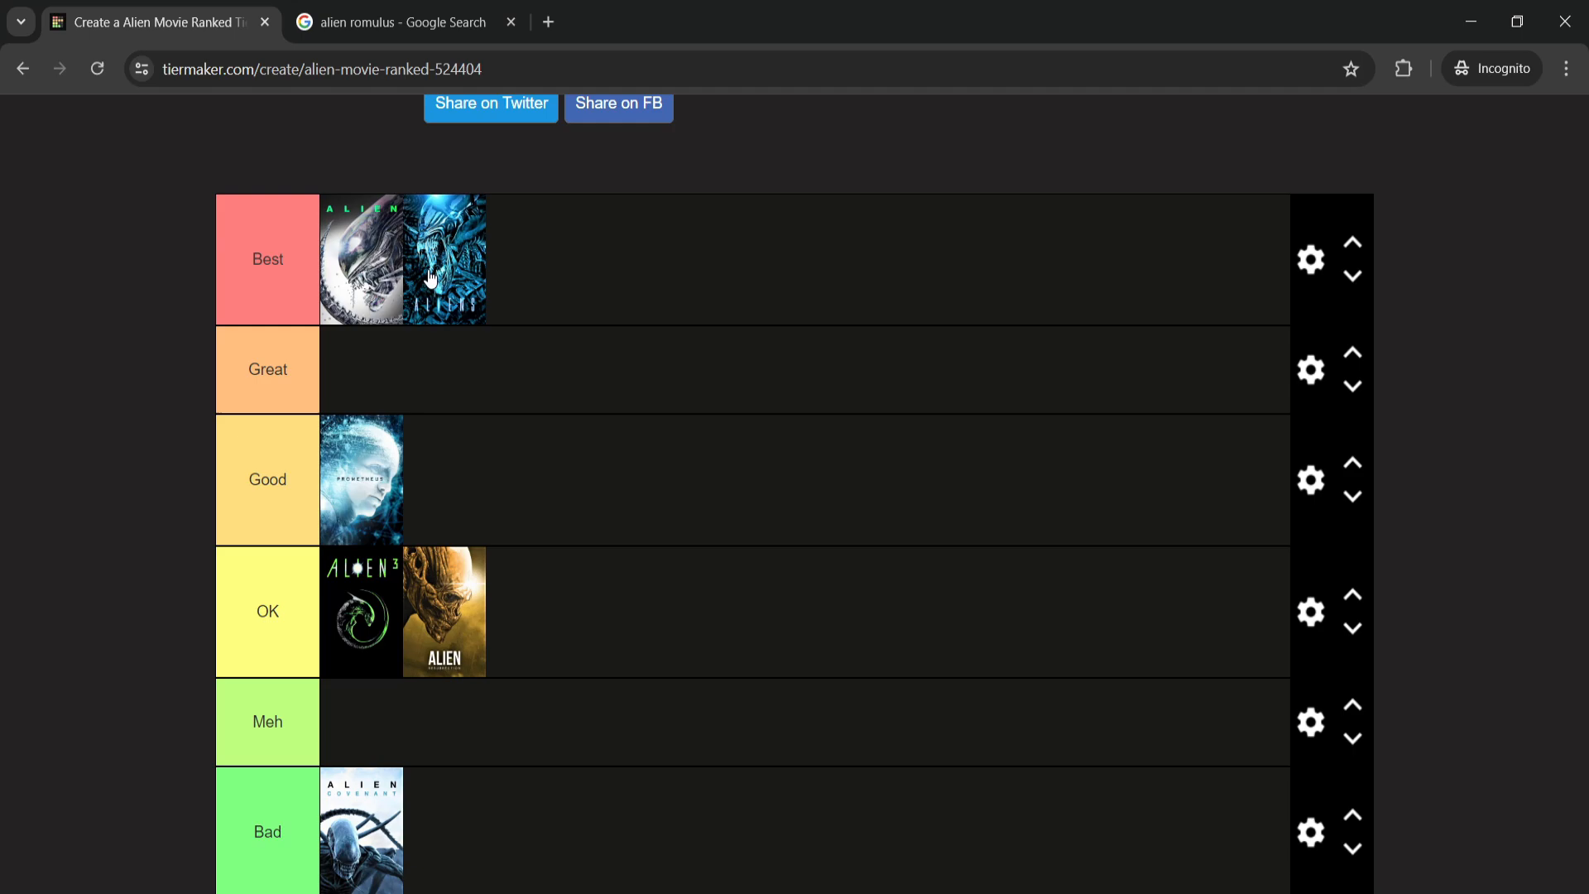
pyautogui.scroll(-3)
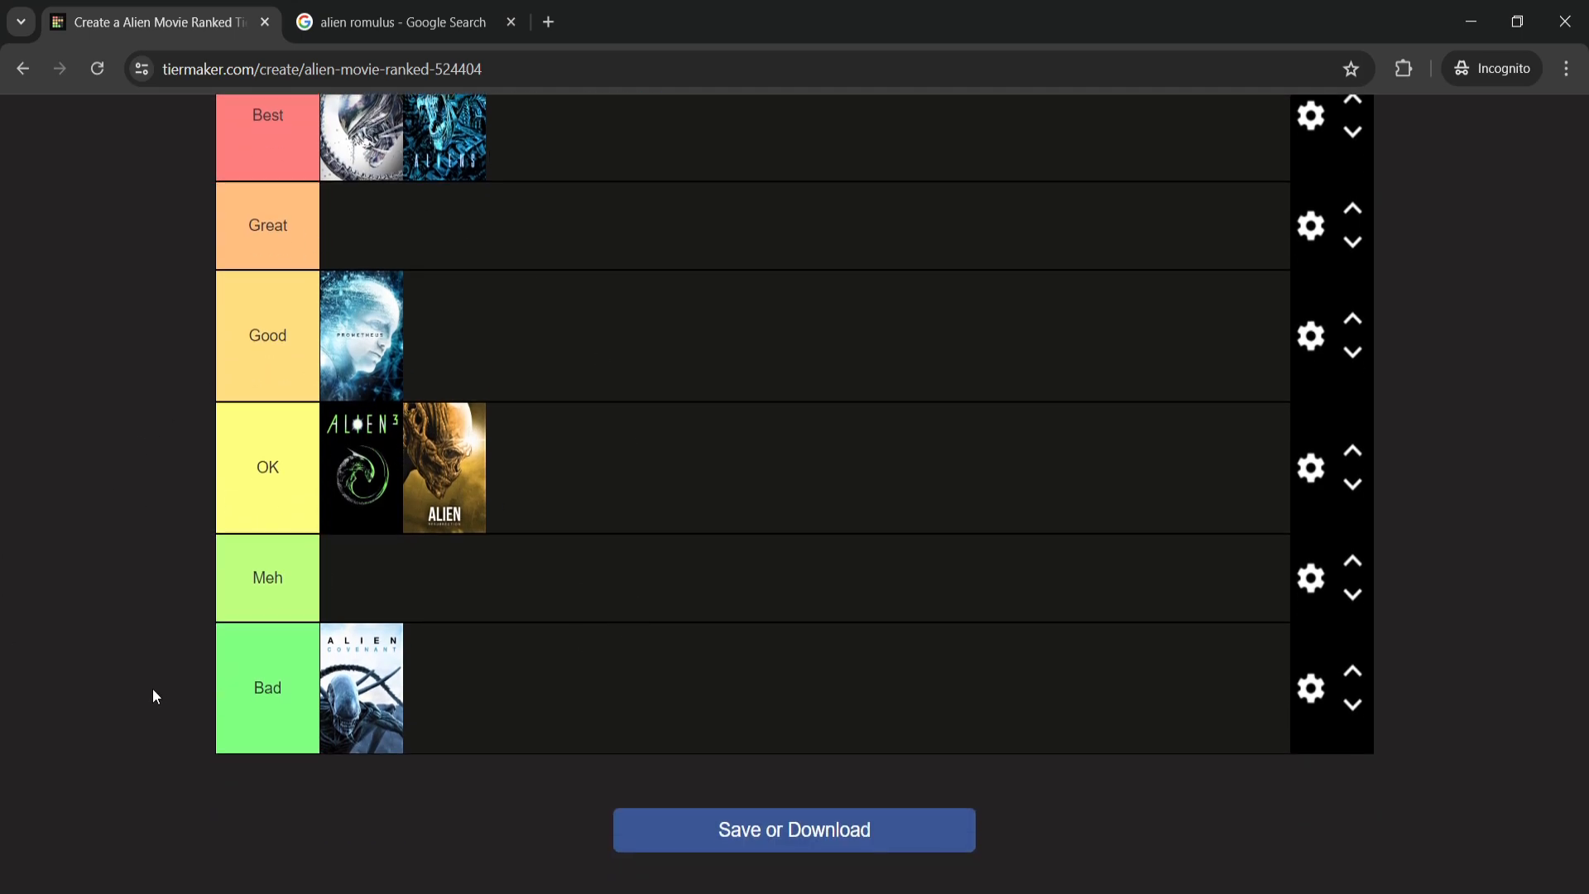
pyautogui.scroll(3)
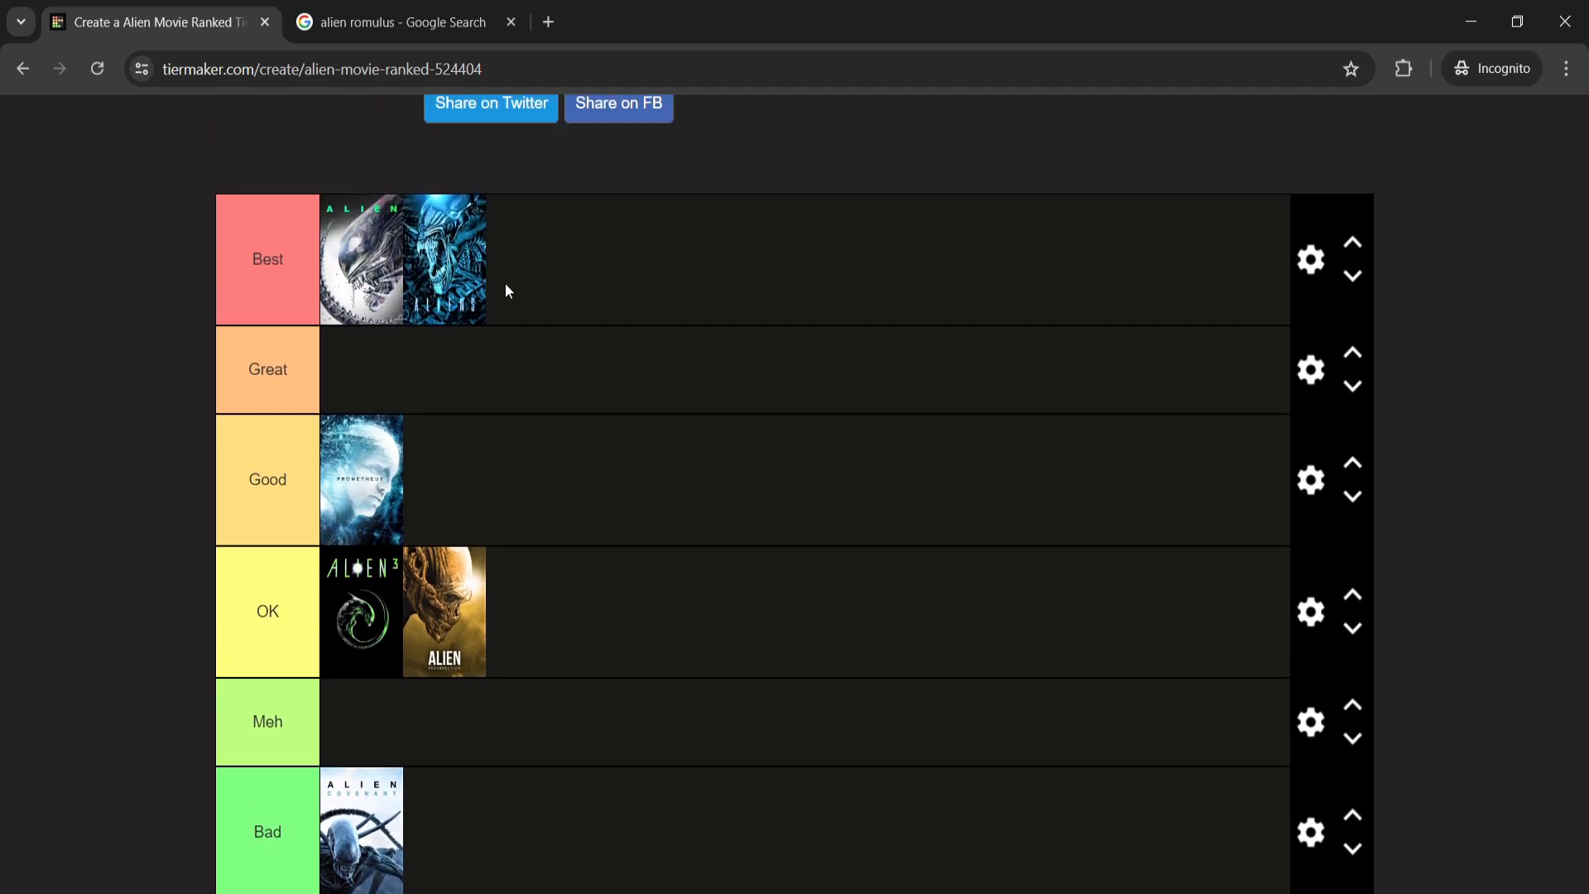